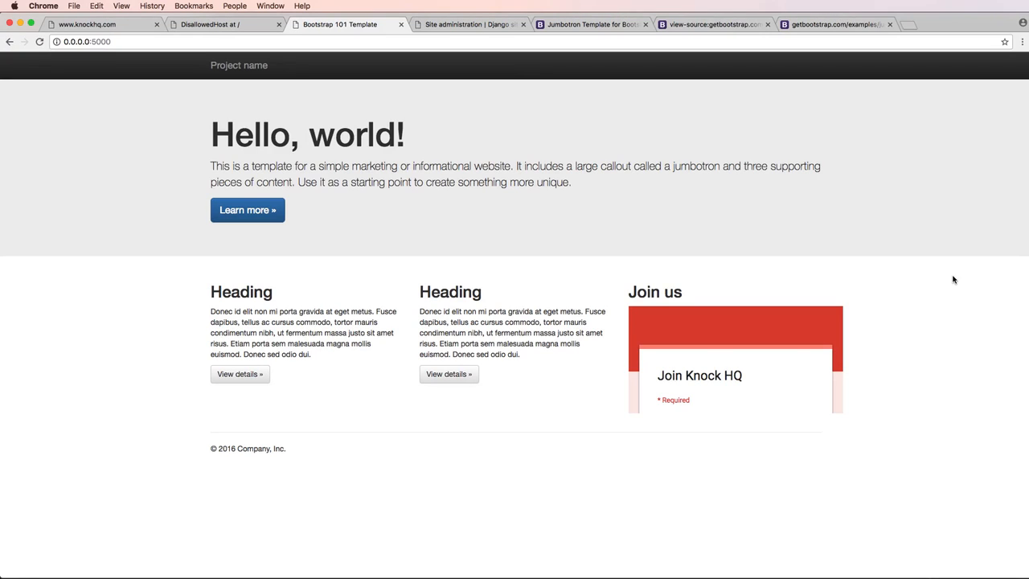
pyautogui.moveTo(778, 352)
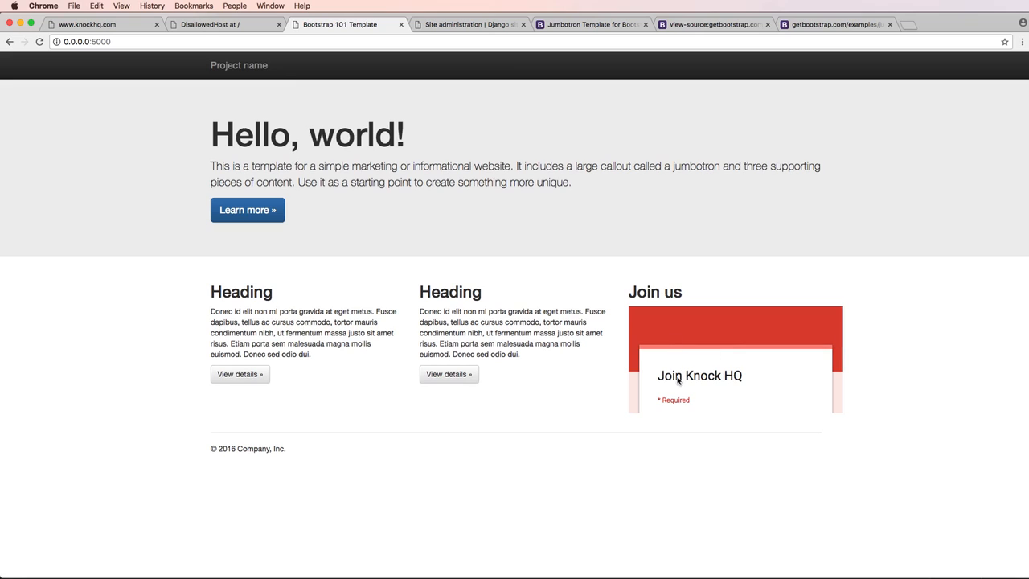
pyautogui.moveTo(651, 318)
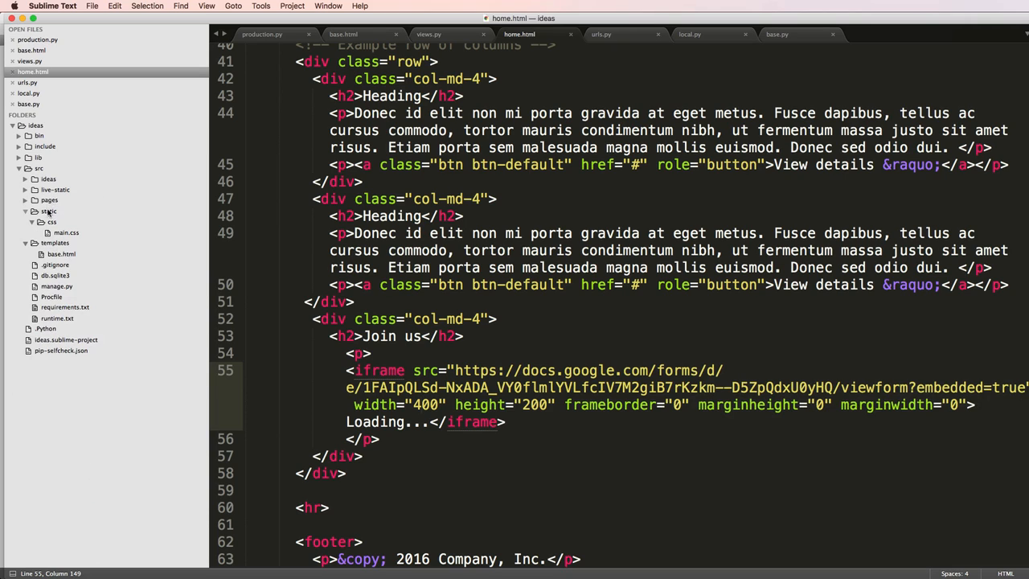
# Expand the pages app folder and inspect the embedded Google Form iframe on line 55
pyautogui.click(49, 199)
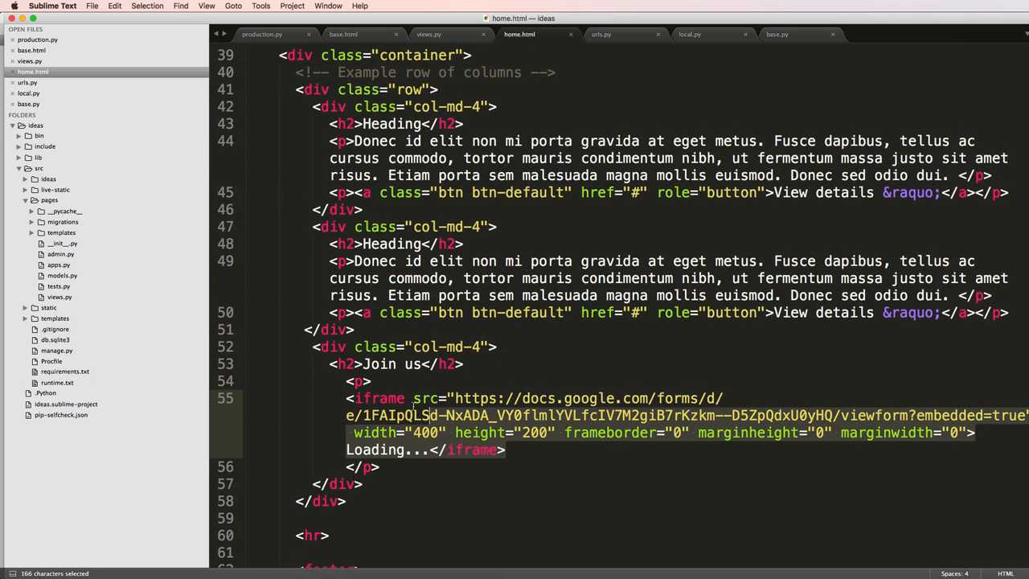
pyautogui.click(497, 347)
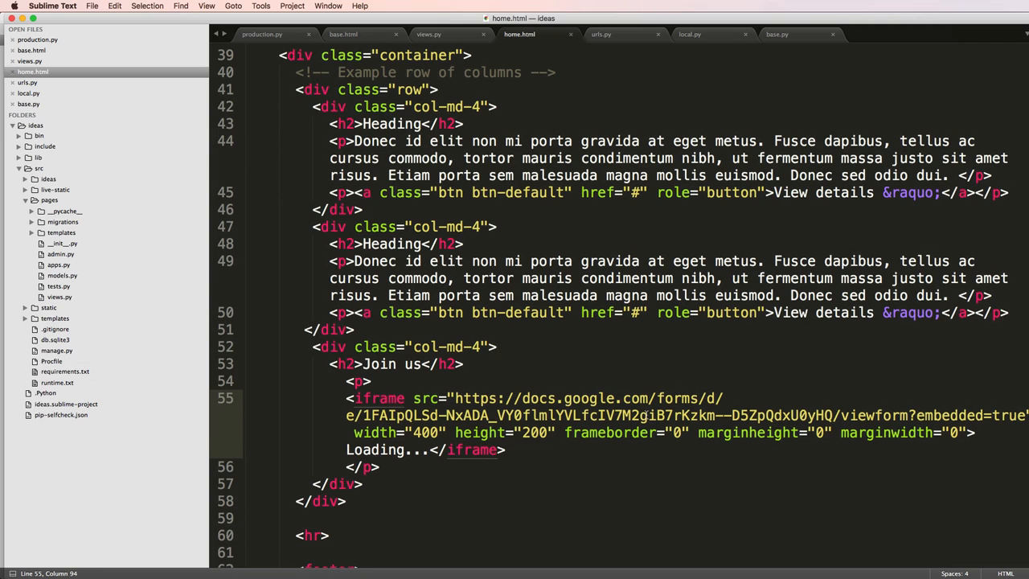
pyautogui.moveTo(553, 337)
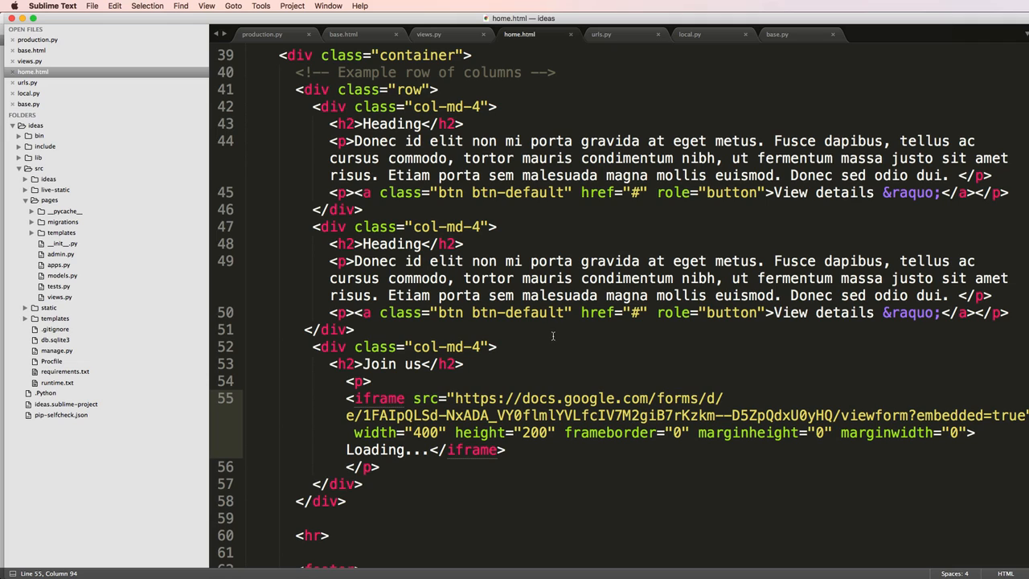
pyautogui.moveTo(485, 381)
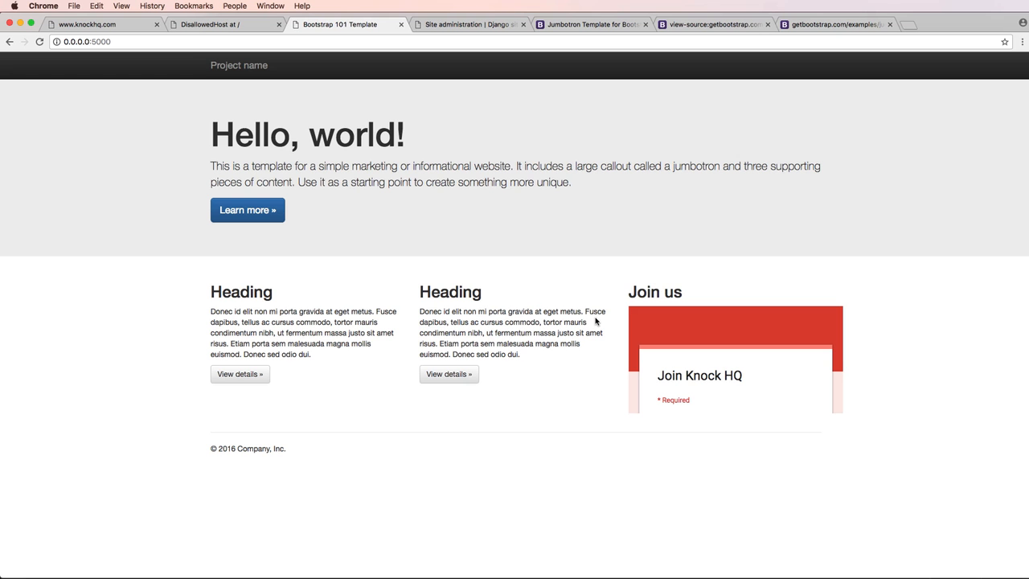
pyautogui.moveTo(490, 261)
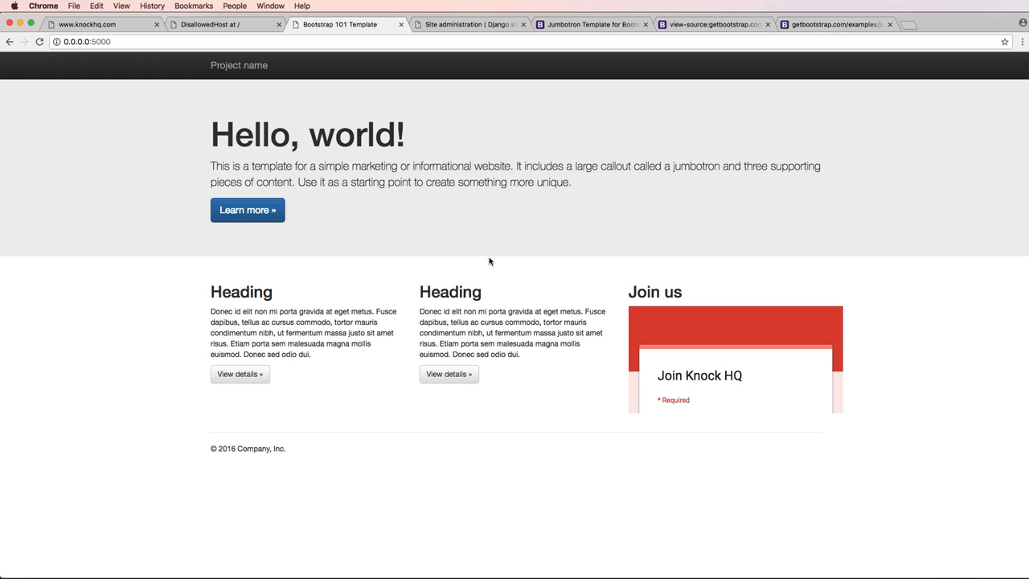
pyautogui.moveTo(498, 262)
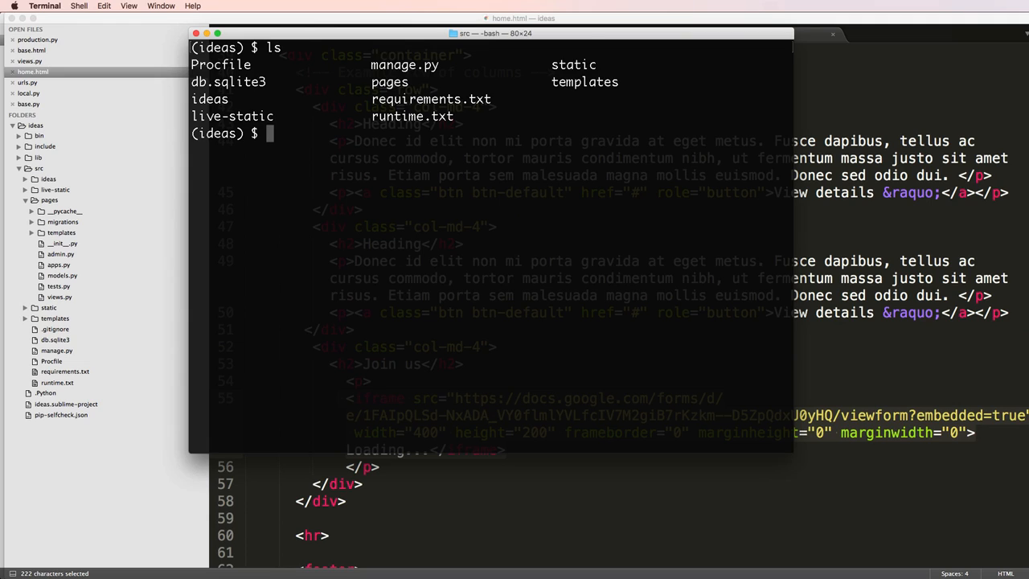
# Run python manage.py startapp newsletter to create the newsletter app
pyautogui.write('python manage.py')
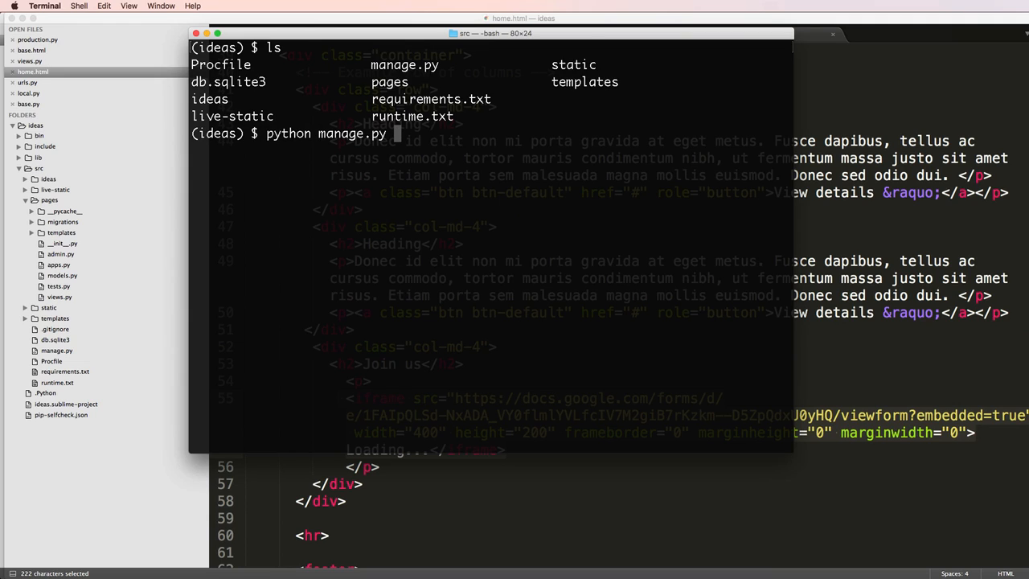
pyautogui.write('startapp')
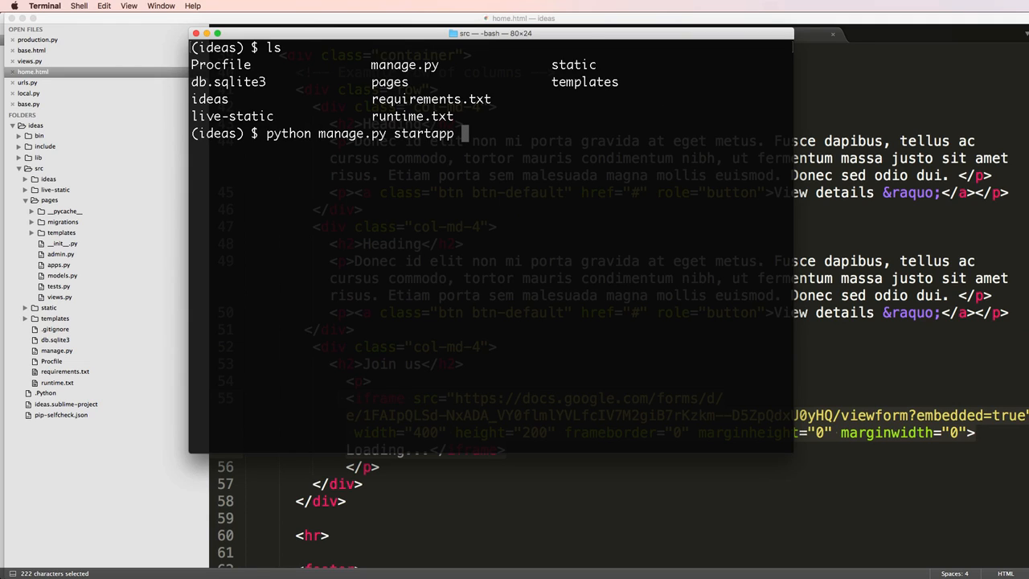
pyautogui.write('newslett')
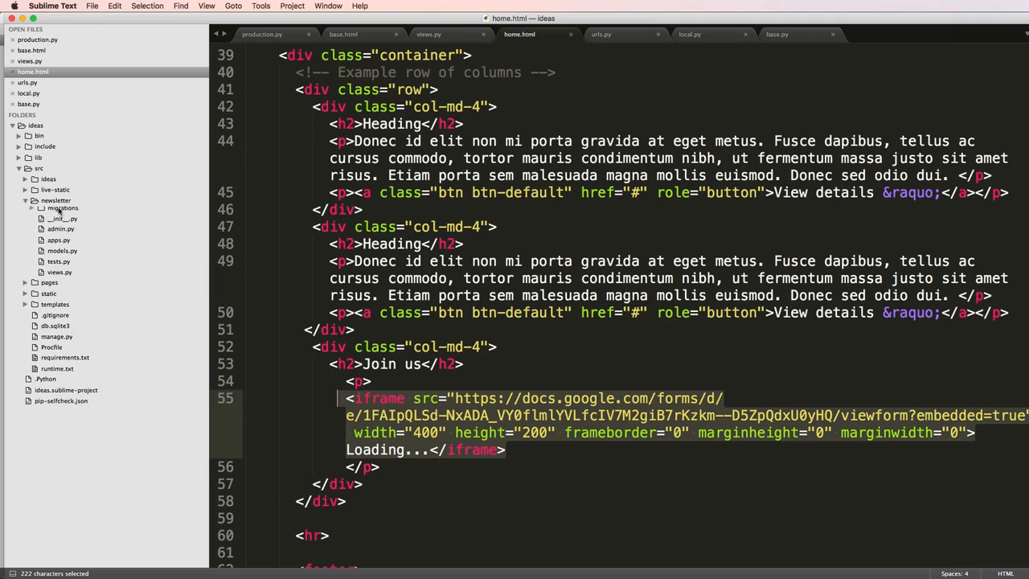
# In newsletter/models.py, define Join with an email field and an auto_now_add timestamp
pyautogui.click(62, 264)
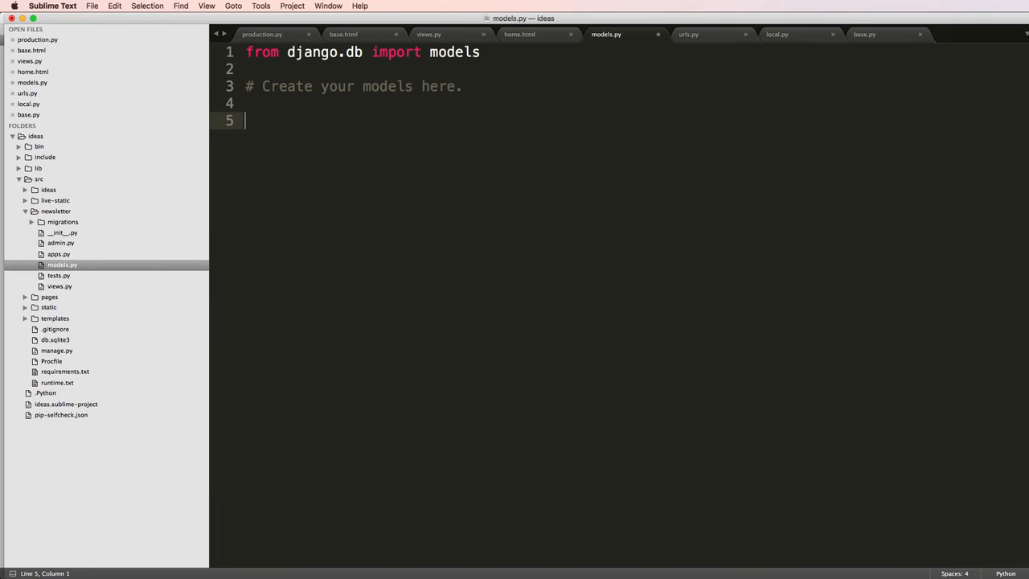
pyautogui.write('class')
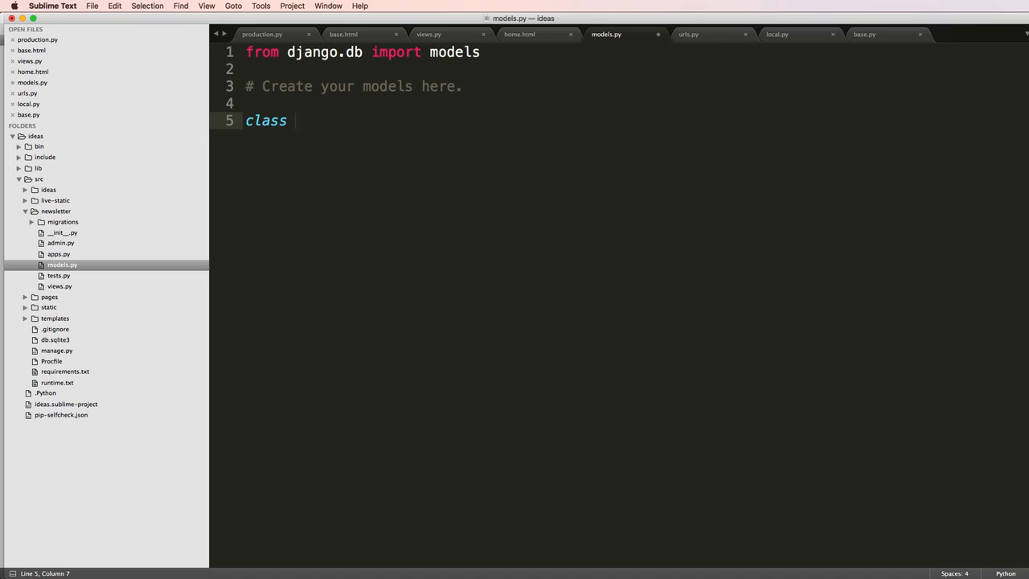
pyautogui.write('Join(models.')
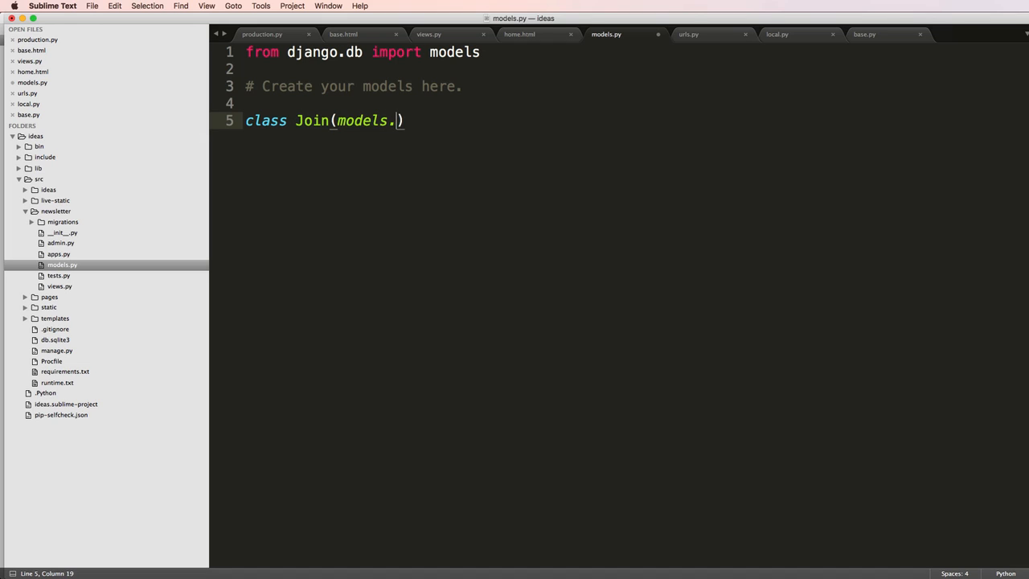
pyautogui.write('Model):')
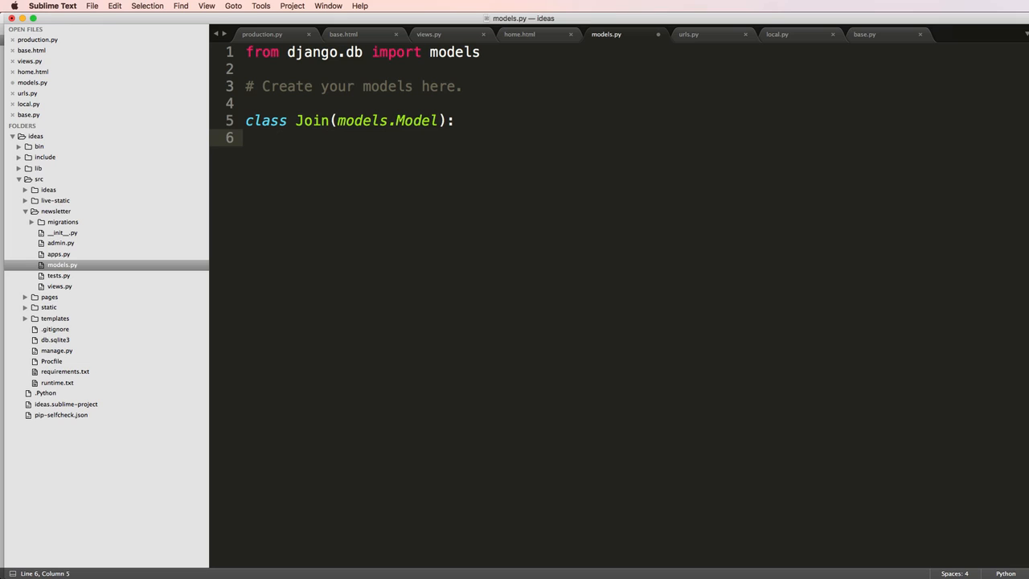
pyautogui.write('email = models.EmailField(')
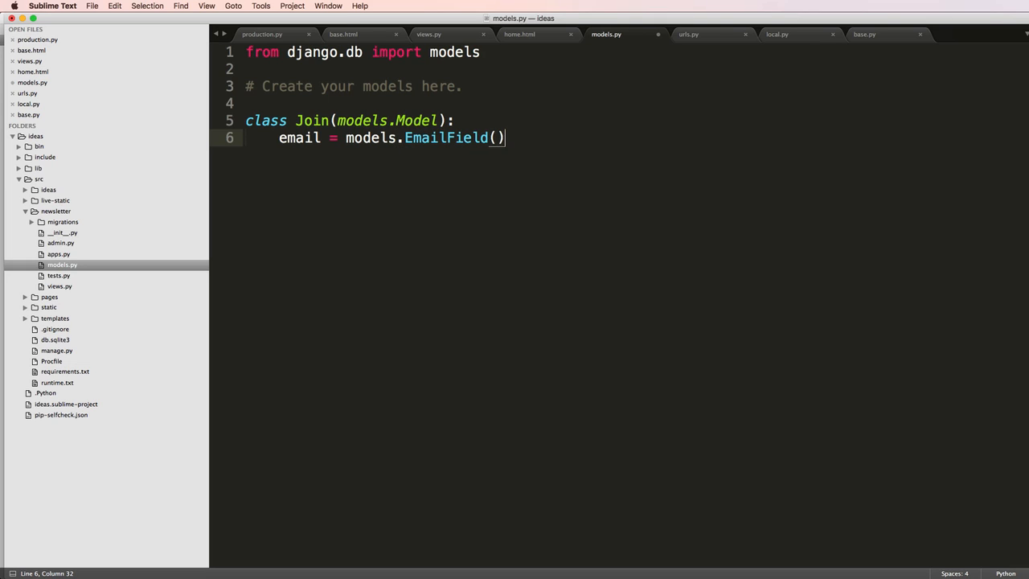
pyautogui.write('ti')
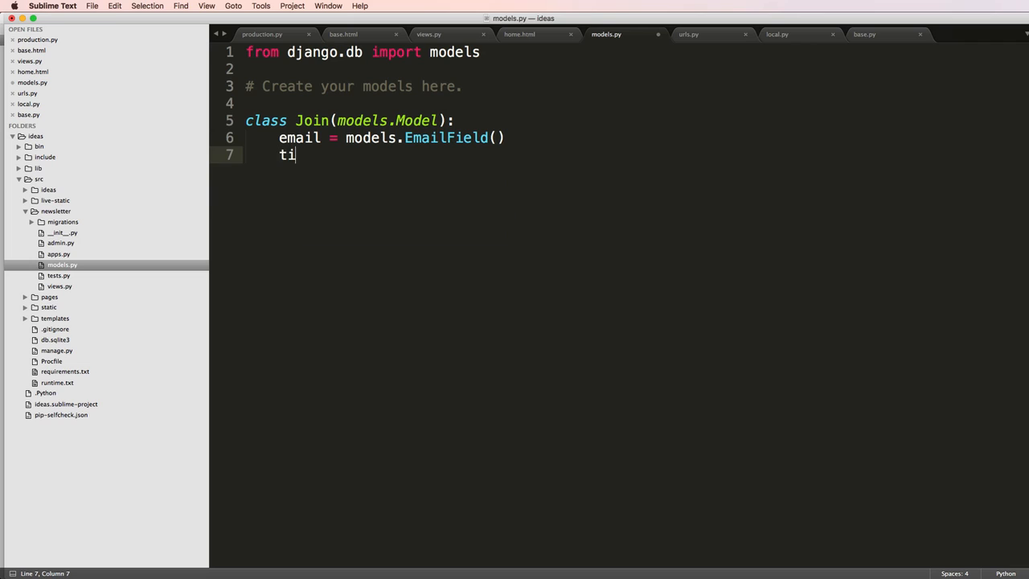
pyautogui.write('mestamp = model')
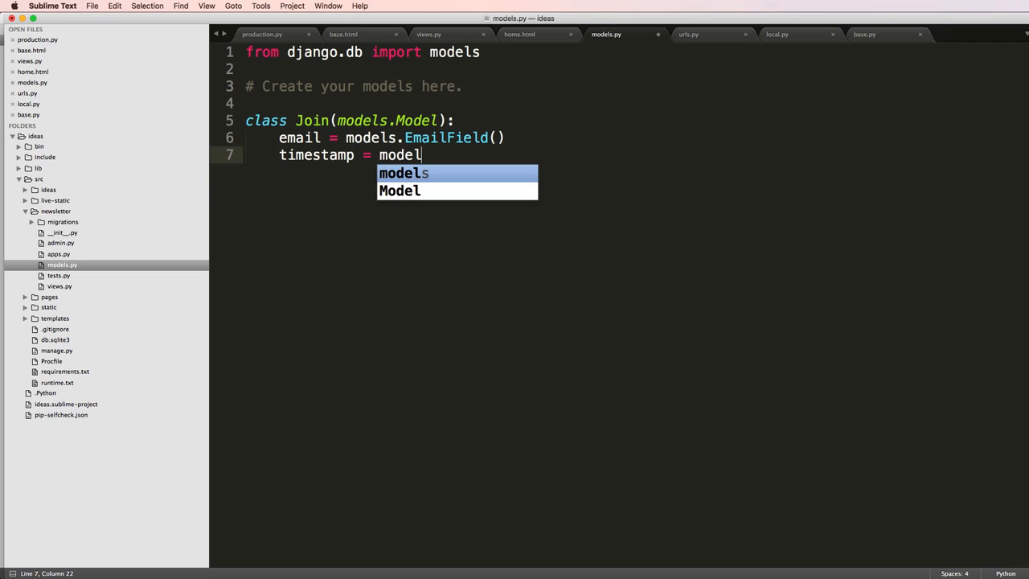
pyautogui.write('s.DateTi')
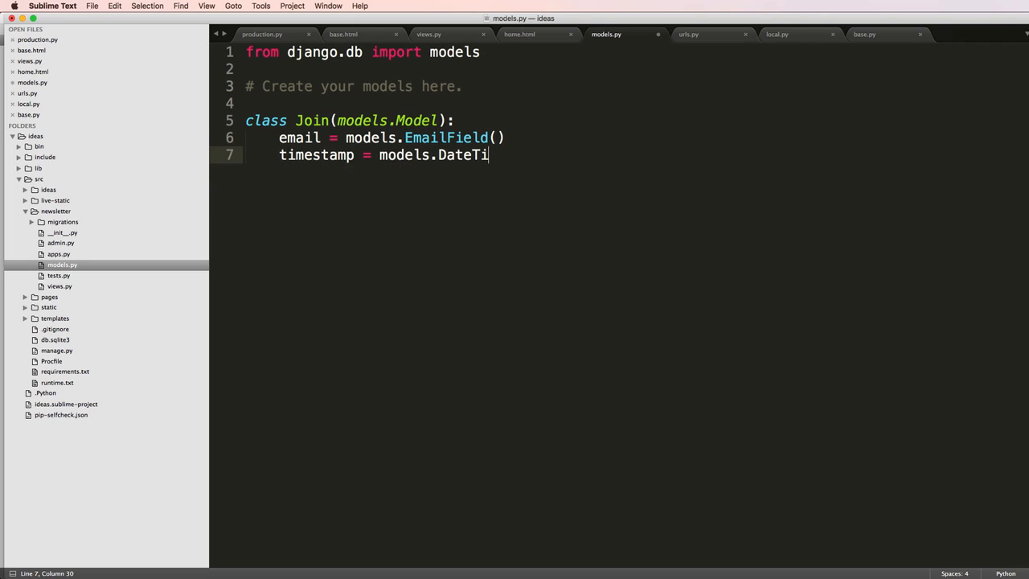
pyautogui.write('meField(auto_wn')
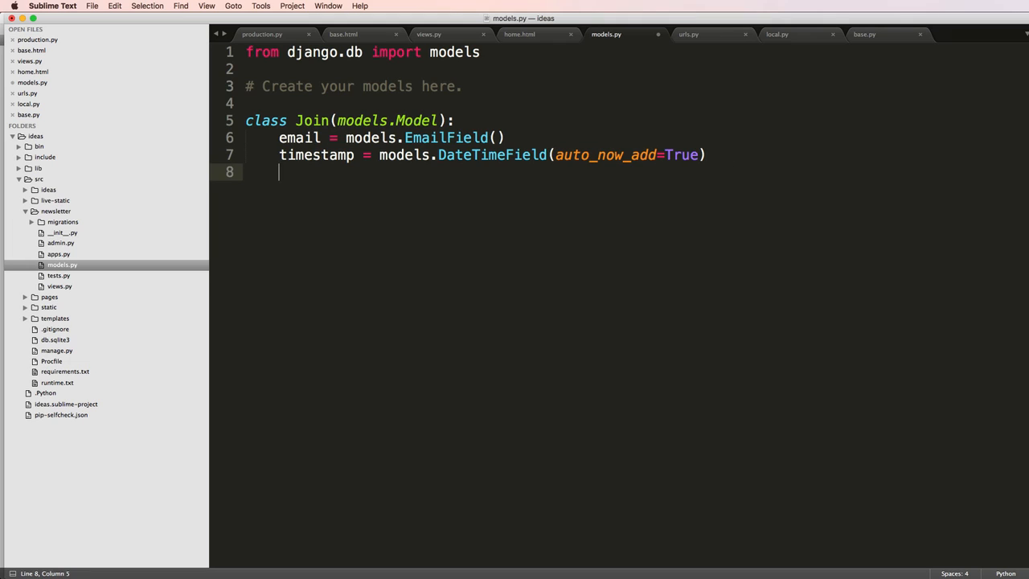
# Give Join a __str__ method returning self.email, with a __unicode__ comment
pyautogui.write('def __s')
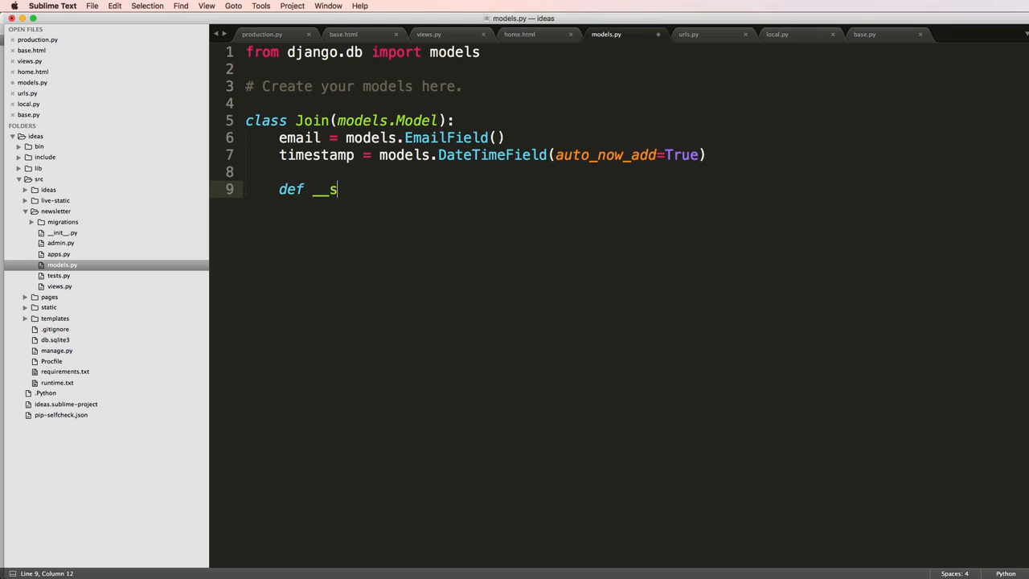
pyautogui.write('tr__(self)')
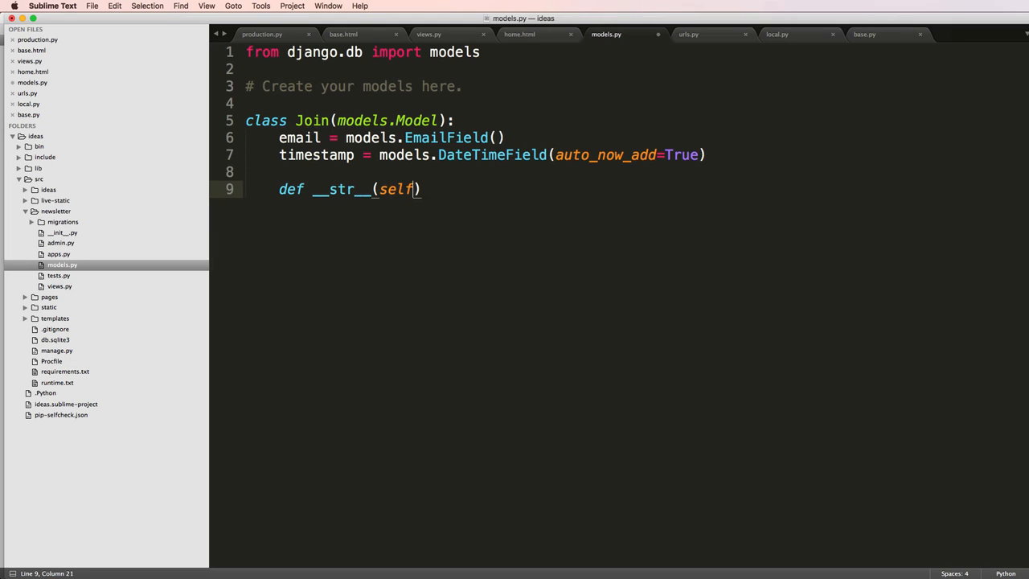
pyautogui.write('):')
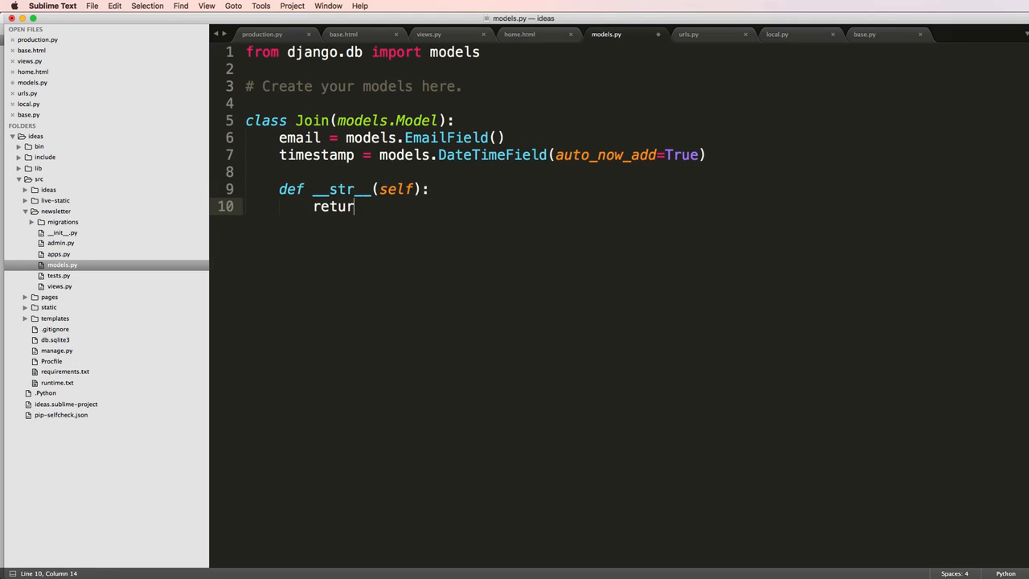
pyautogui.write('n self.email')
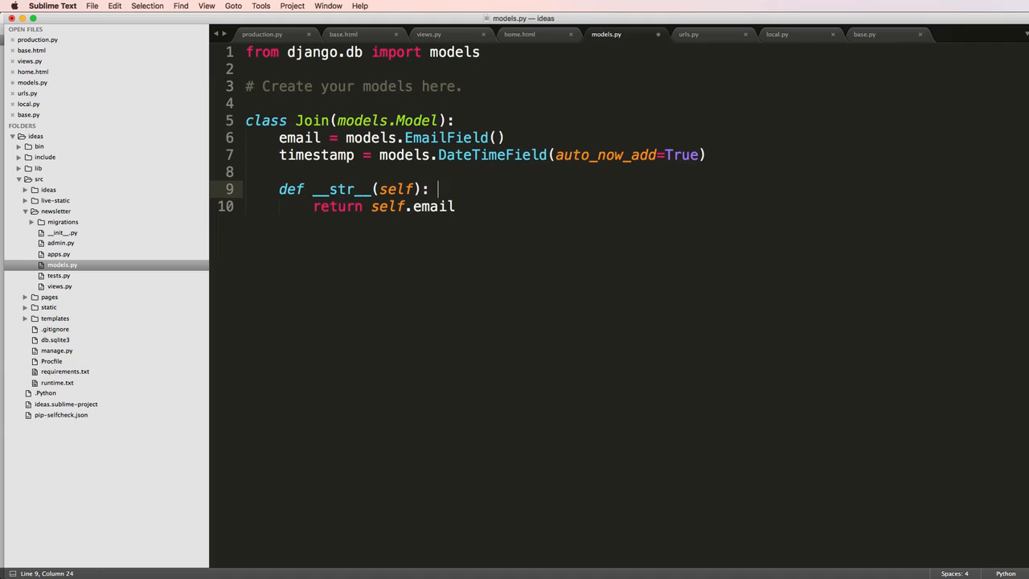
pyautogui.write('# __uni')
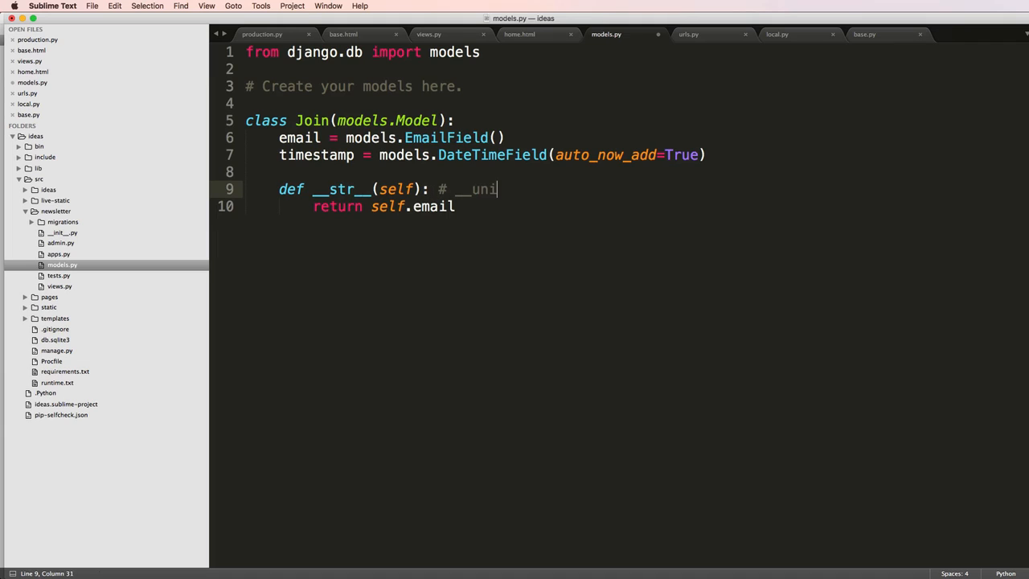
pyautogui.write('code__')
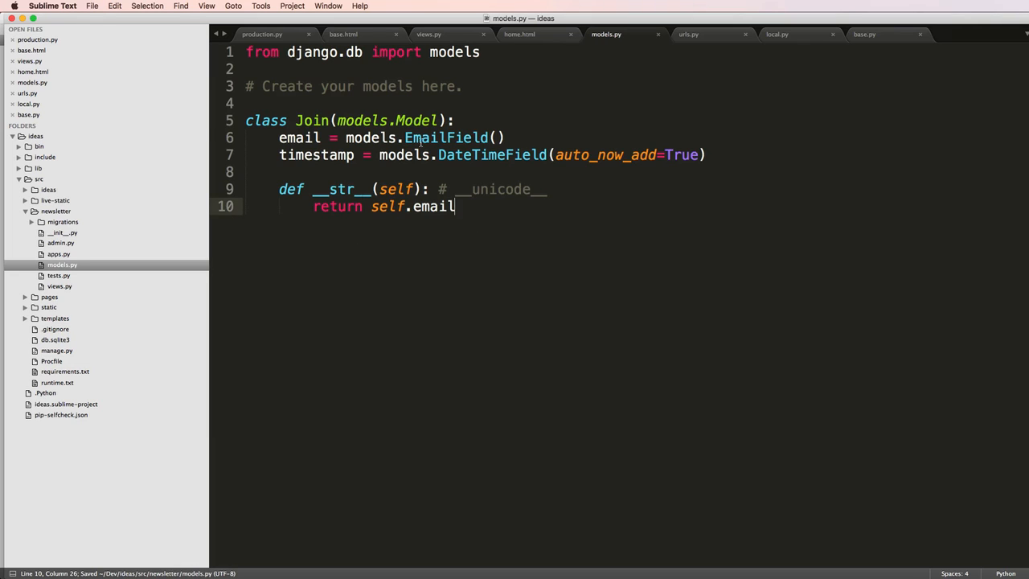
# Register the Join model with the admin site in newsletter/admin.py
pyautogui.click(59, 243)
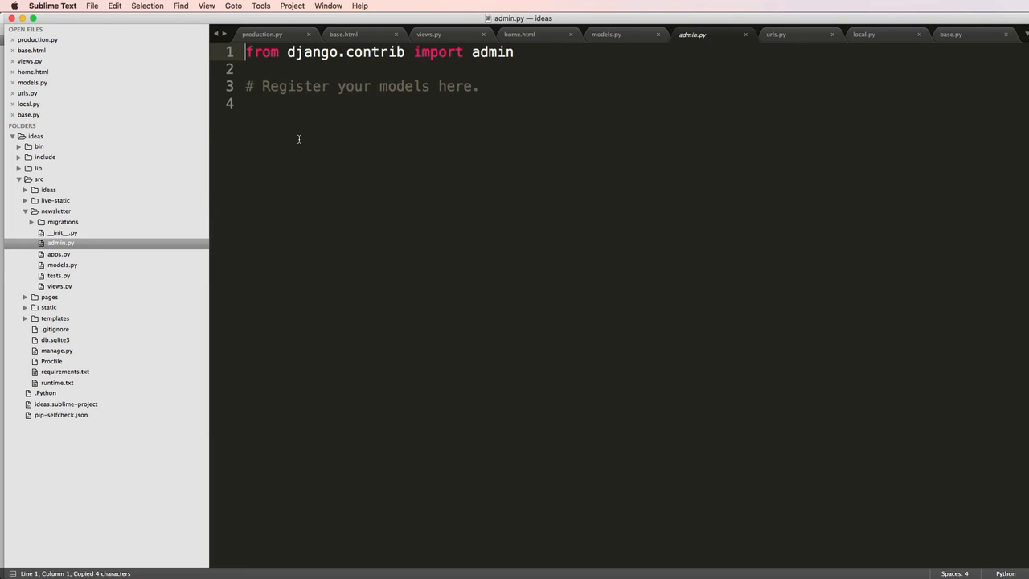
pyautogui.write('from .models import Join')
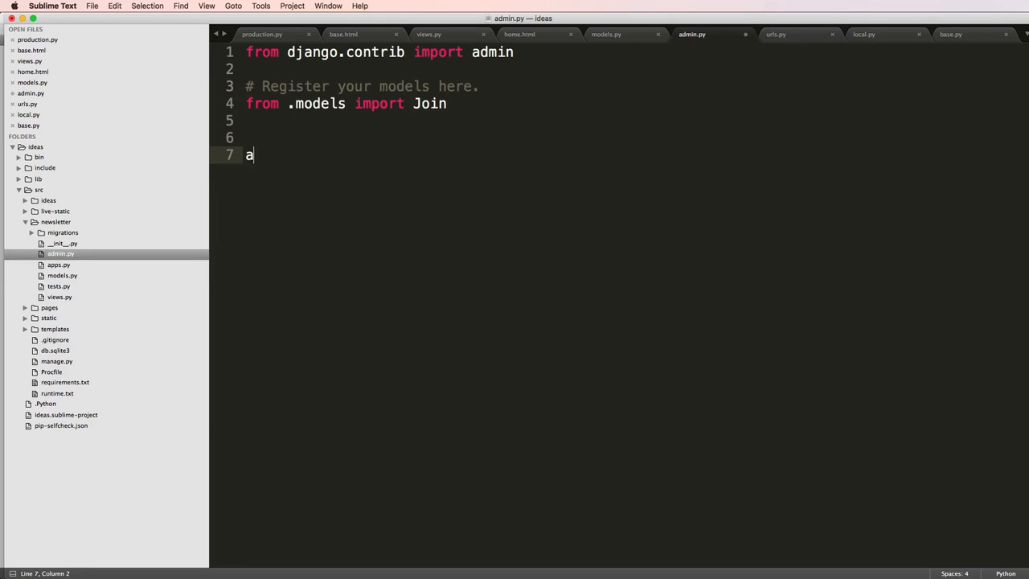
pyautogui.write('dmin.site.r')
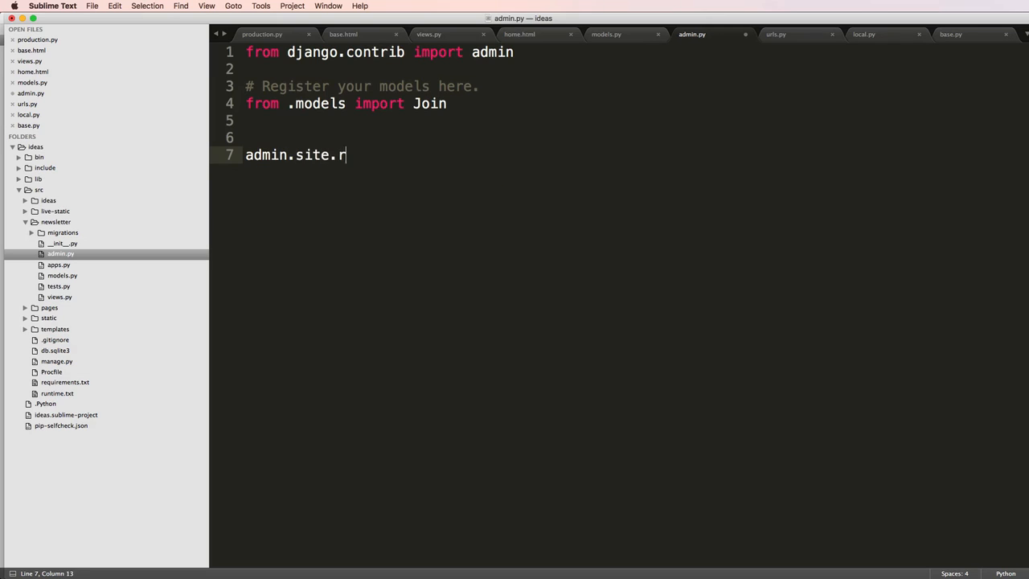
pyautogui.write('egister(Join)')
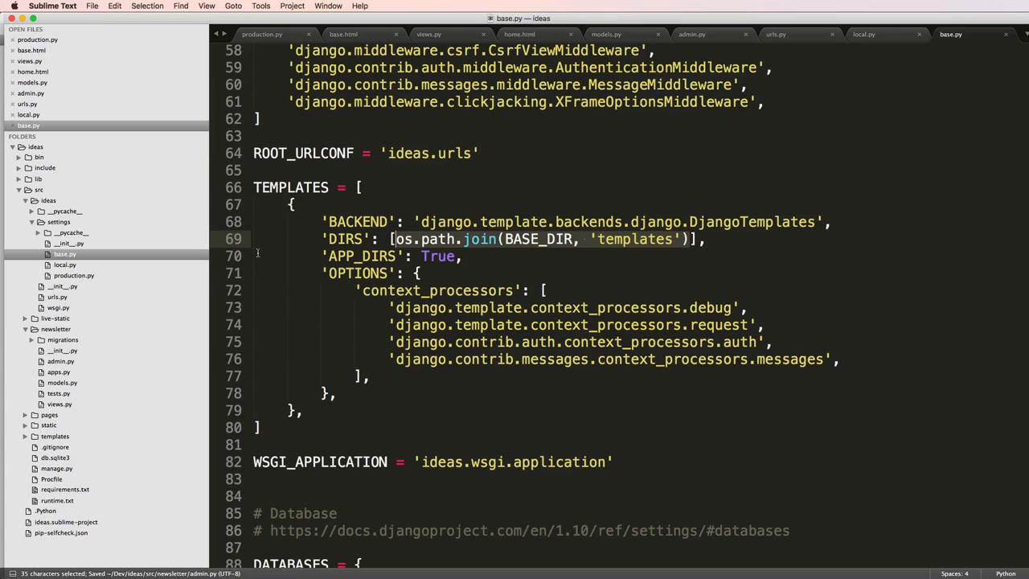
# Add 'newsletter' and 'pages' to INSTALLED_APPS and compare with production settings
pyautogui.scroll(3)
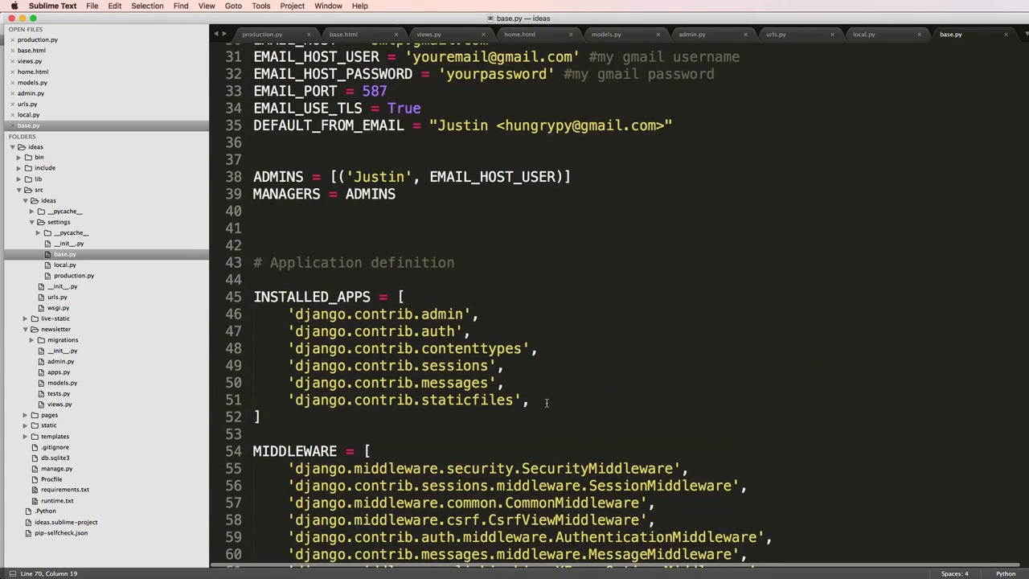
pyautogui.write("'nes'")
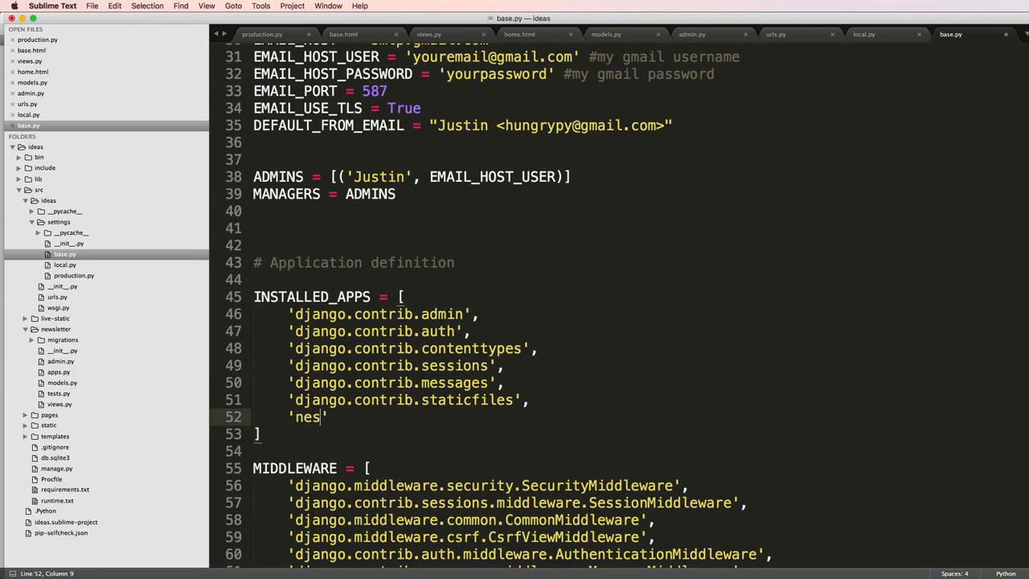
pyautogui.write('ws')
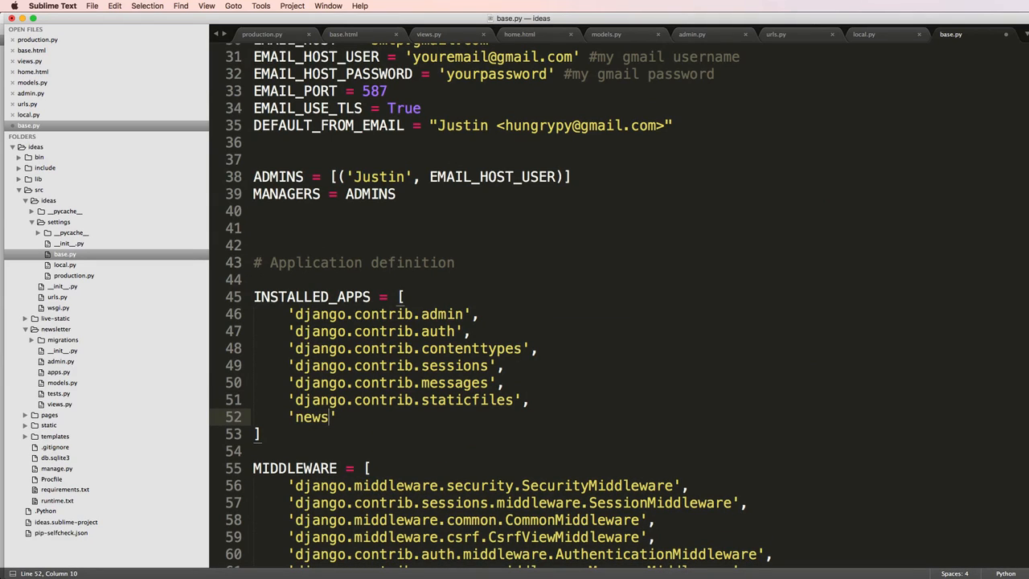
pyautogui.write("letter',")
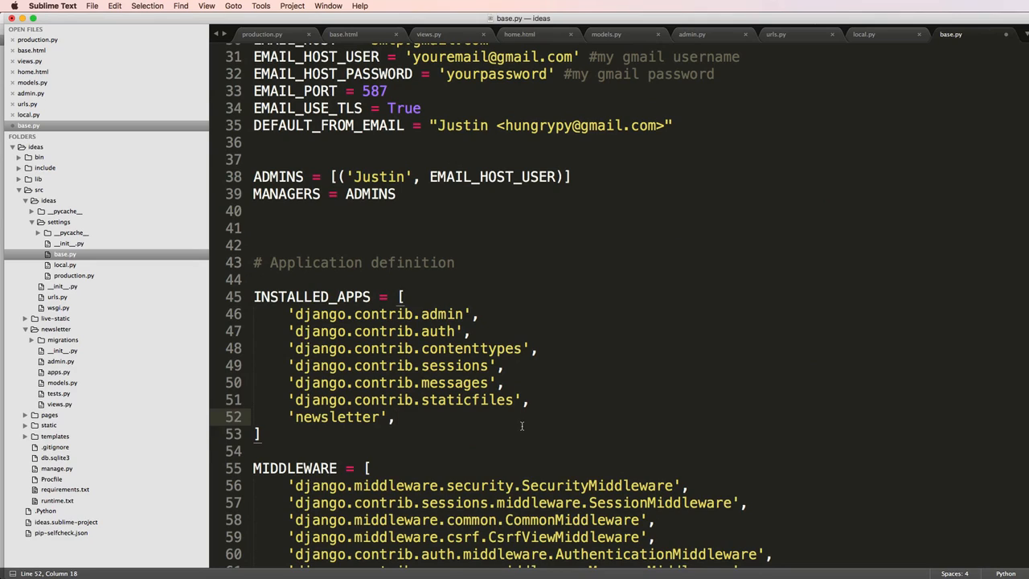
pyautogui.write("'pag'")
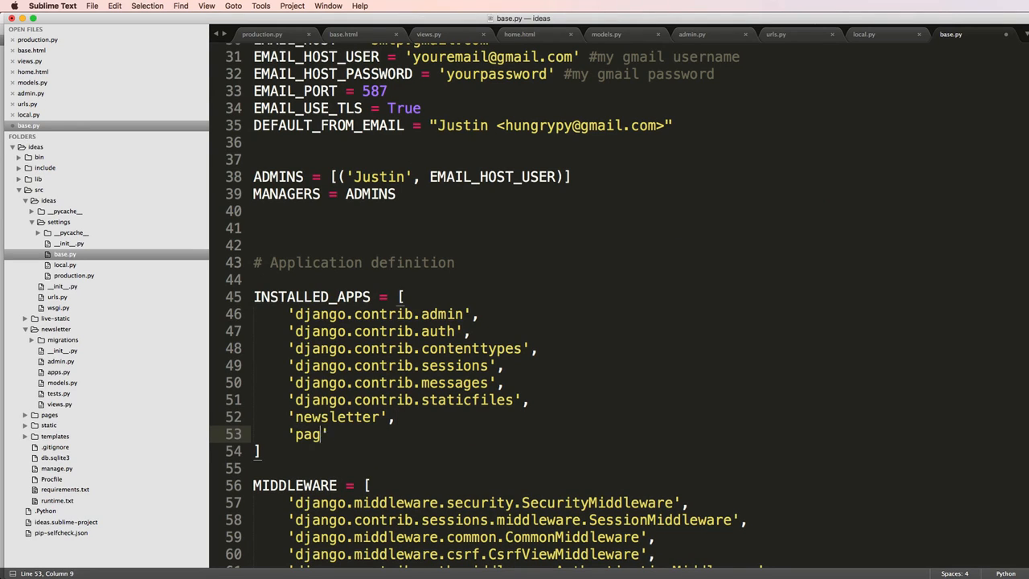
pyautogui.write("es',")
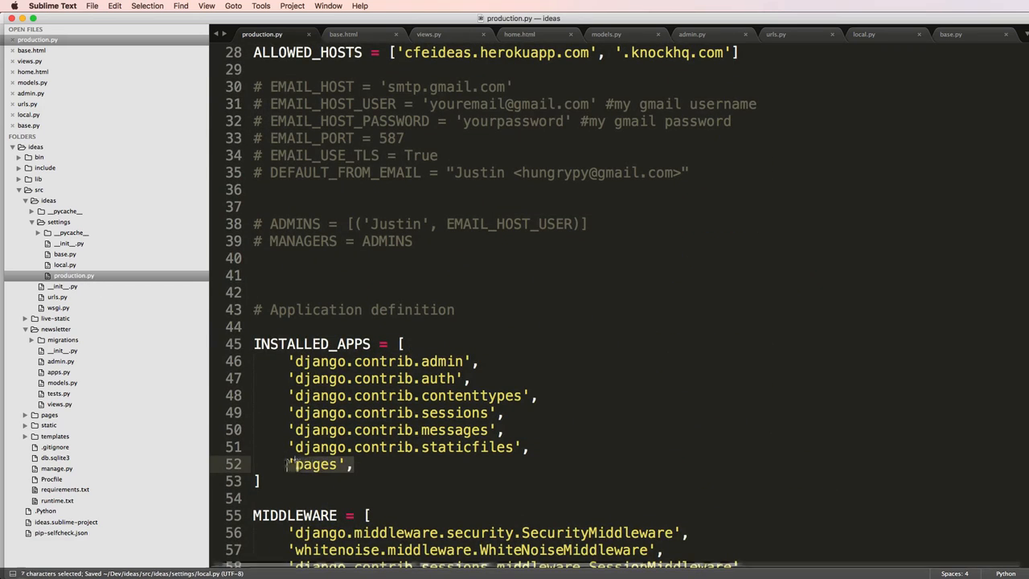
pyautogui.click(606, 35)
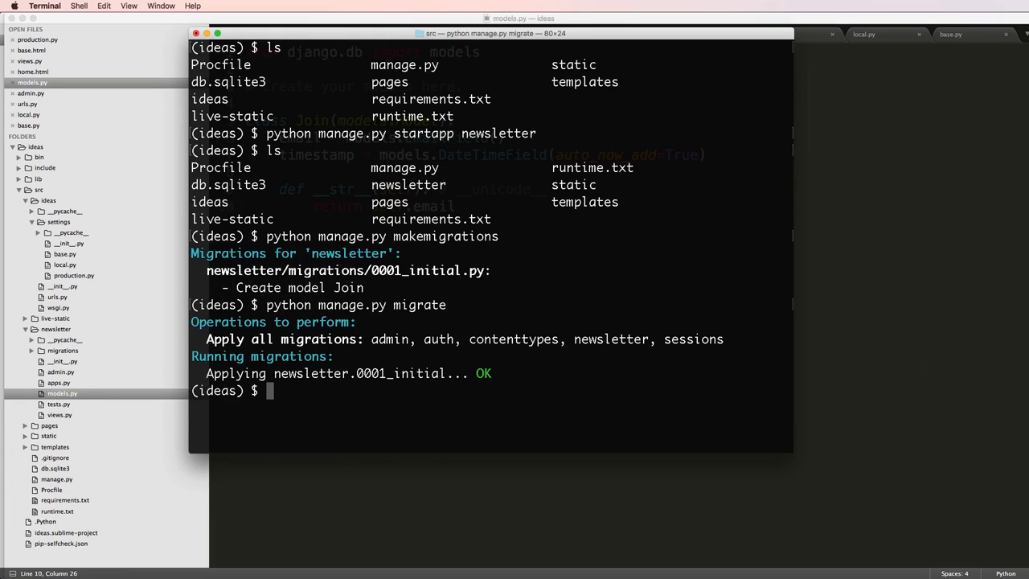
# Run python manage.py migrate, then start the site with heroku local web
pyautogui.write('python manage.py')
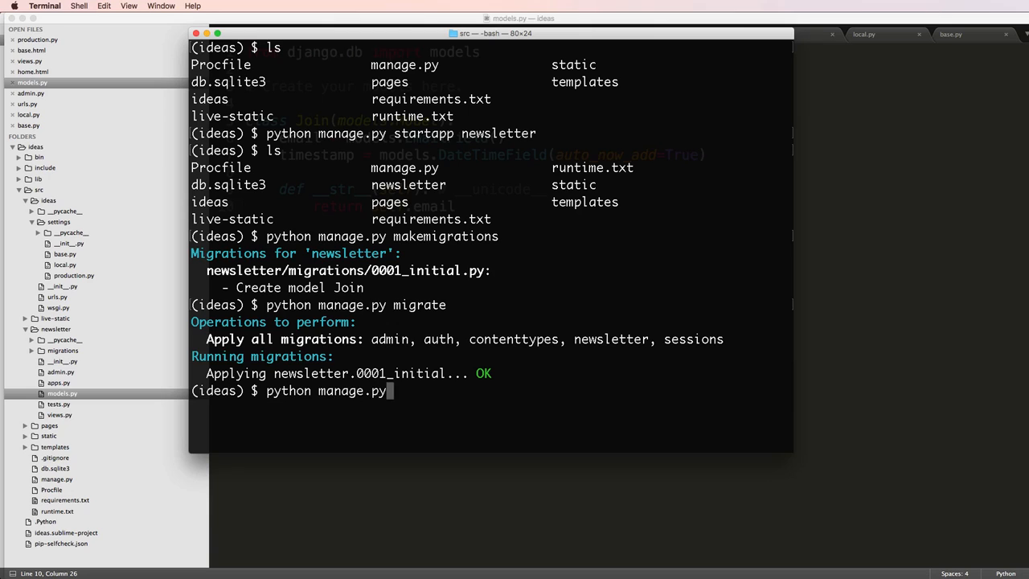
pyautogui.write('migrate')
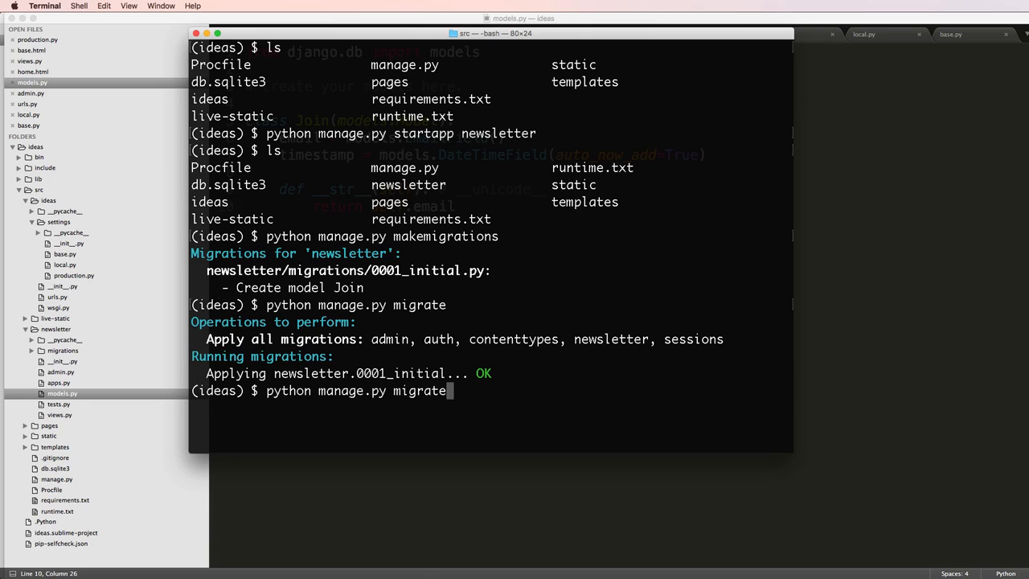
pyautogui.write('heroku local web')
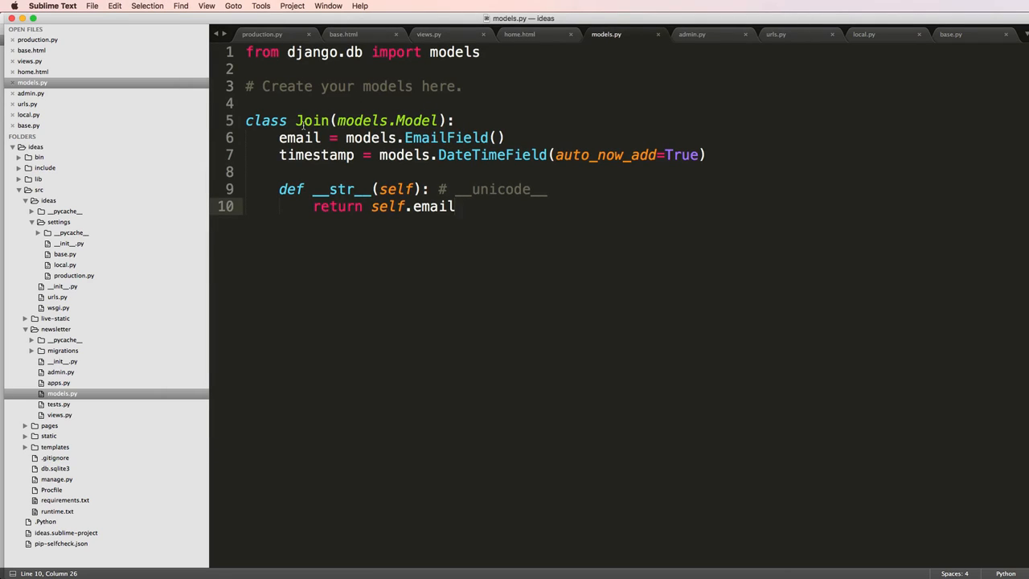
# Create newsletter/forms.py defining JoinForm, a ModelForm for Join with fields ['email']
pyautogui.rightClick(55, 329)
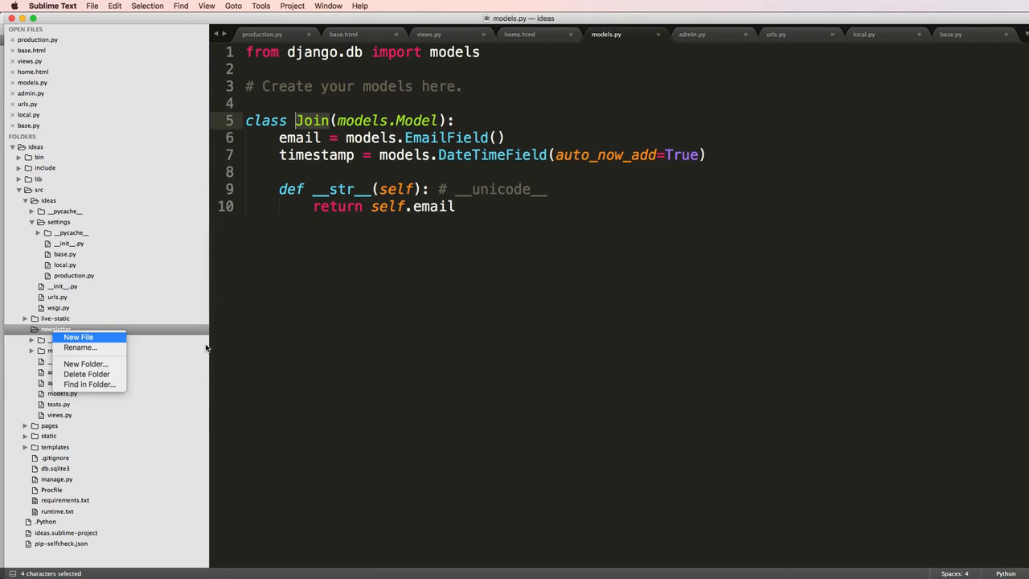
pyautogui.click(78, 337)
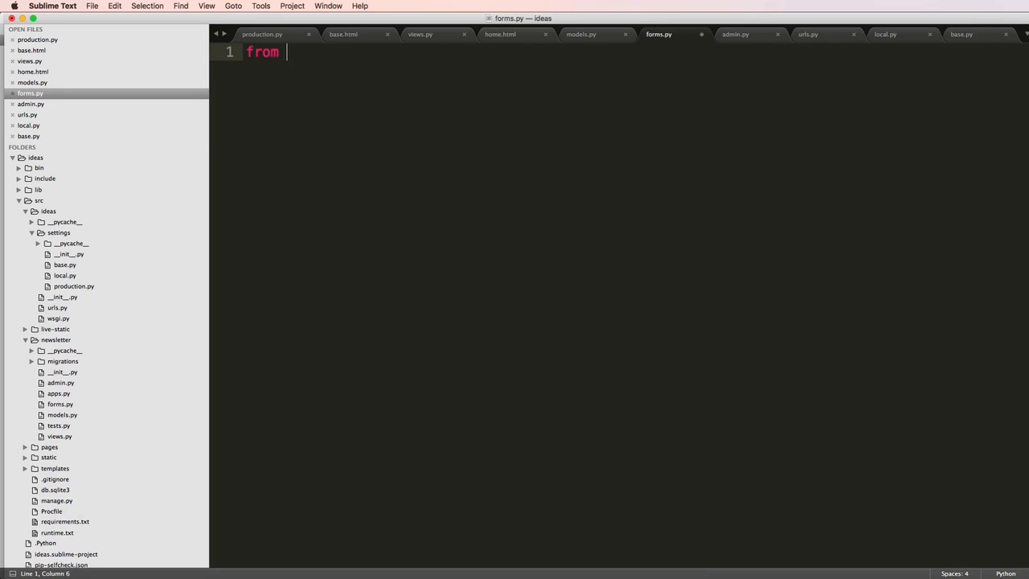
pyautogui.write('django import')
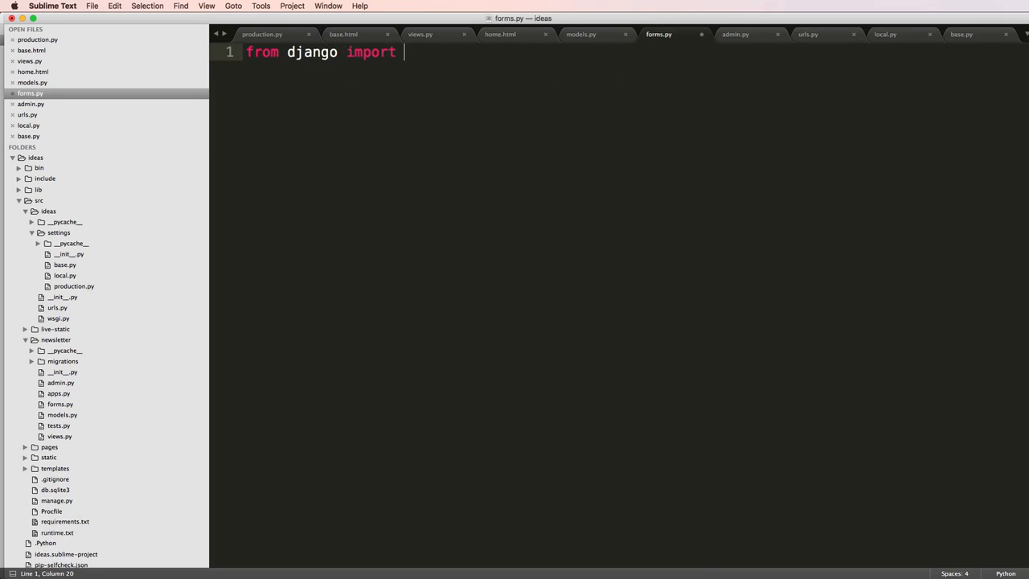
pyautogui.write('forms')
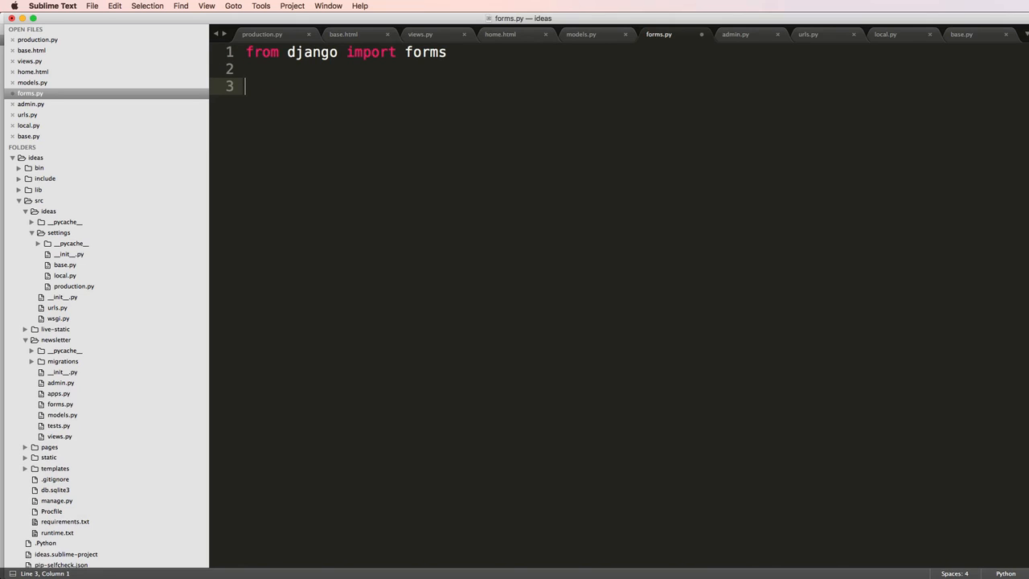
pyautogui.write('from .models import Join')
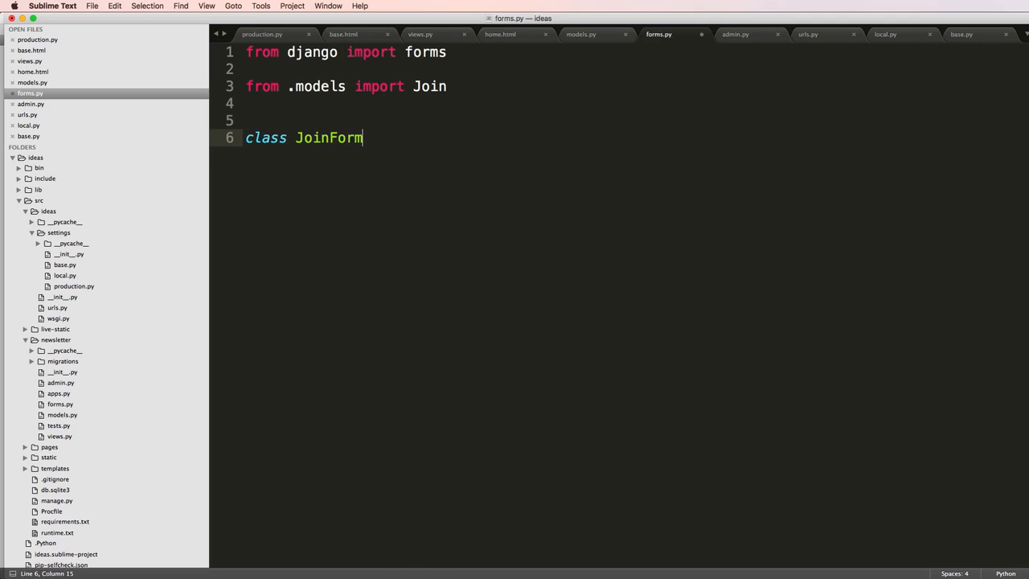
pyautogui.write('(forms.ModelForm):')
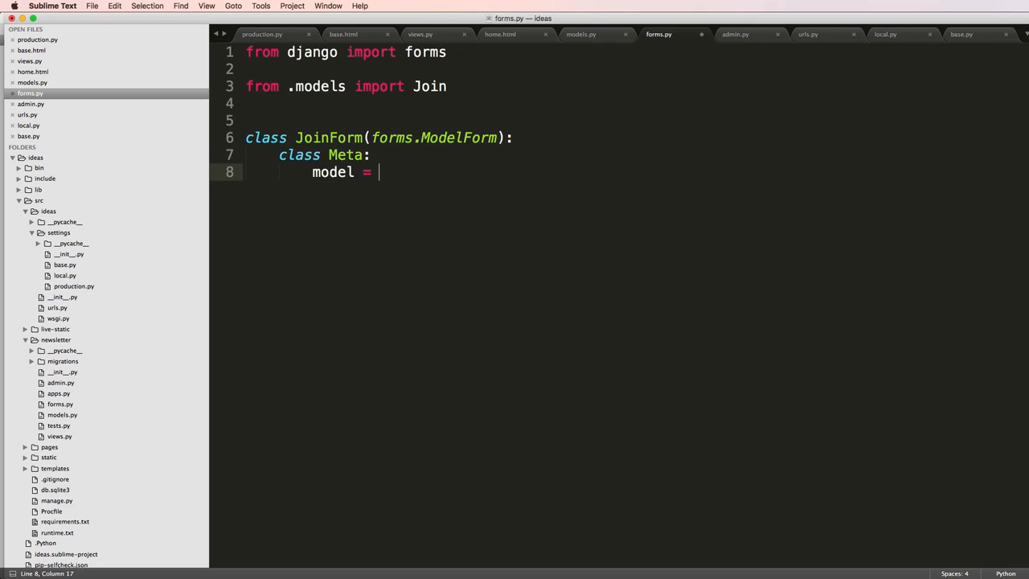
pyautogui.write('Joinf')
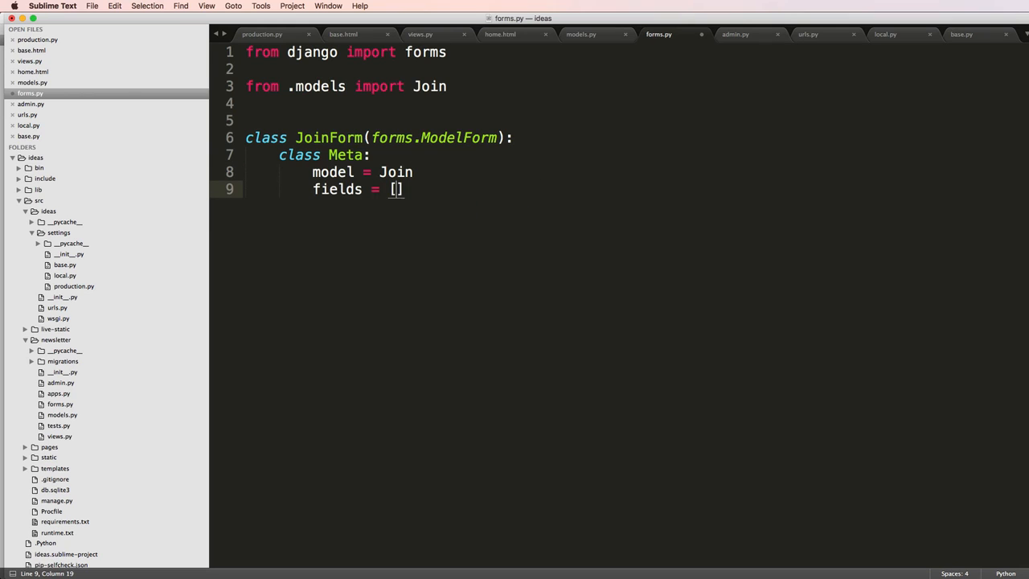
pyautogui.write("'email'")
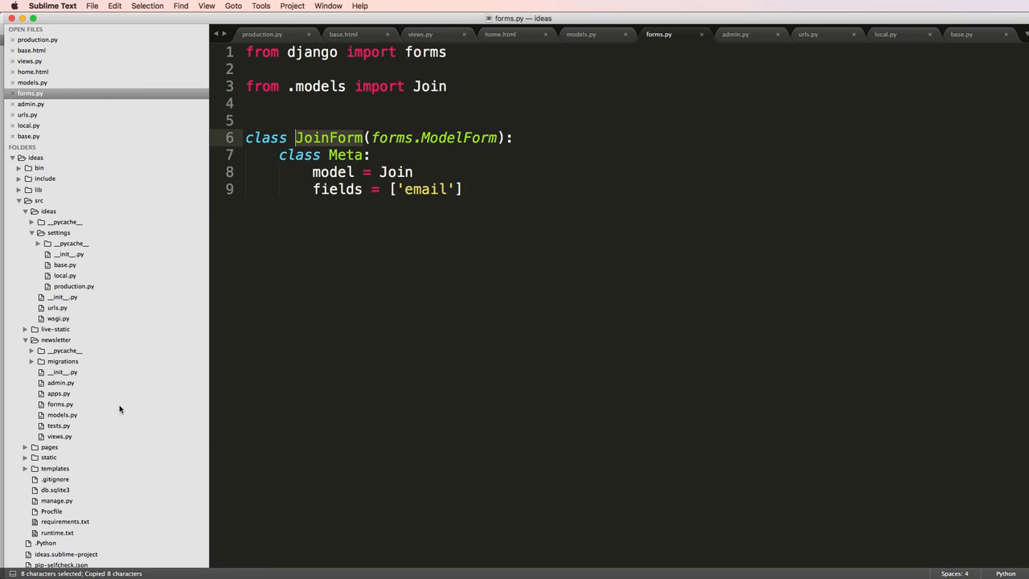
pyautogui.click(46, 447)
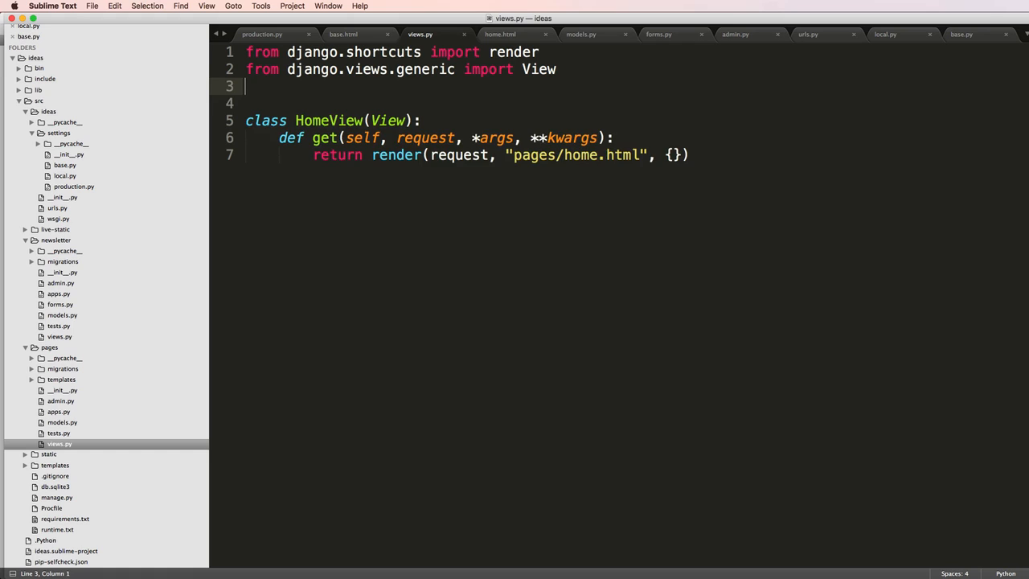
# Import JoinForm from newsletter.forms and FormView into pages/views.py
pyautogui.write('from news')
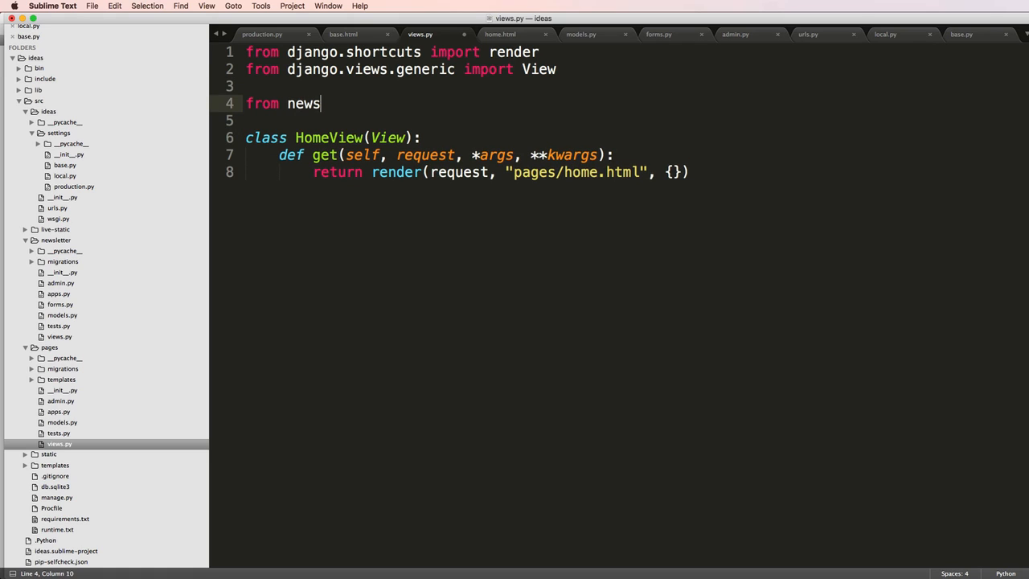
pyautogui.write('letter')
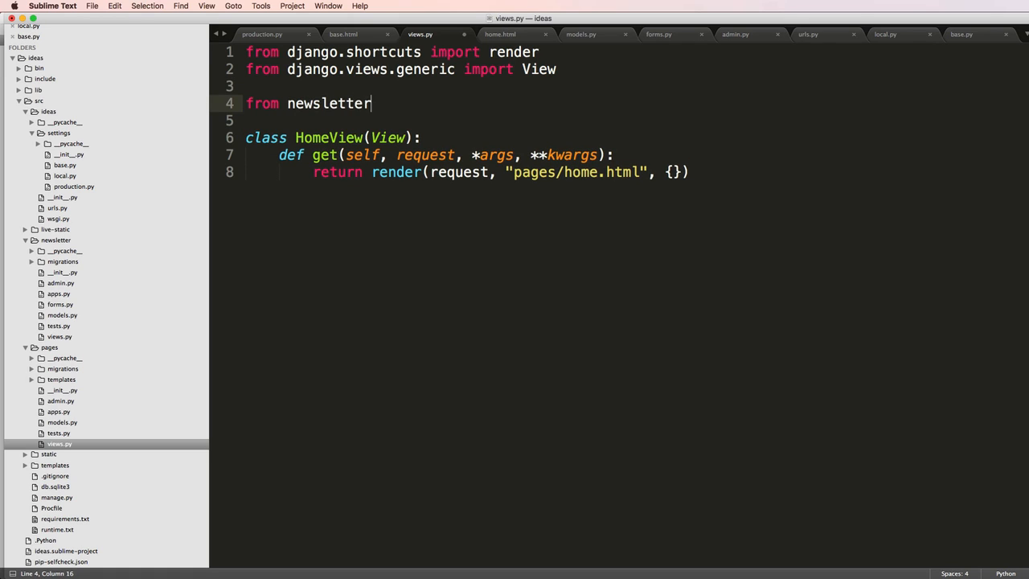
pyautogui.write('.forms import JoinForm')
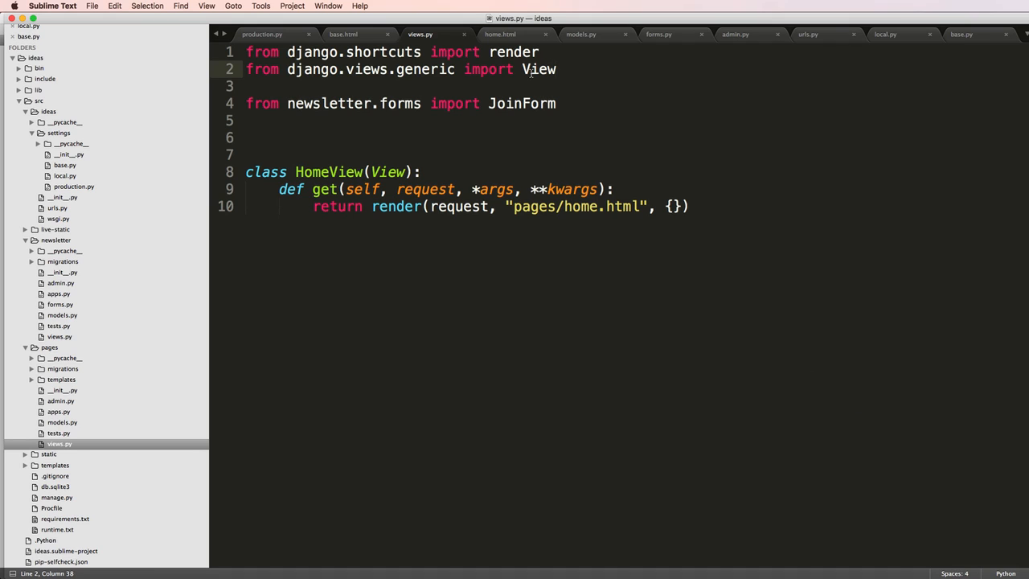
pyautogui.write(', FormView')
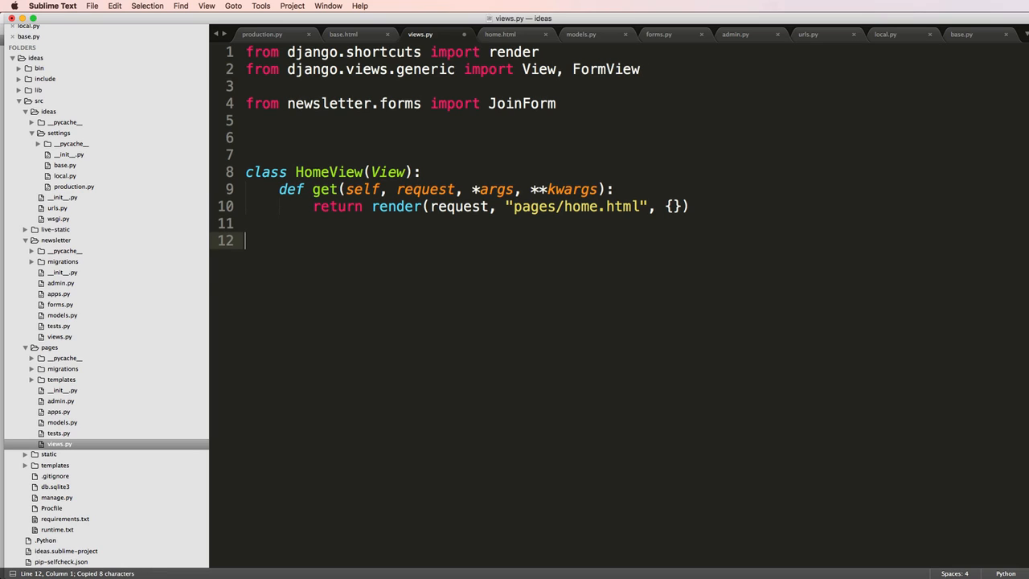
# Add HomeView(FormView) with template_name 'pages/home.html' and form_class JoinForm
pyautogui.write('class H')
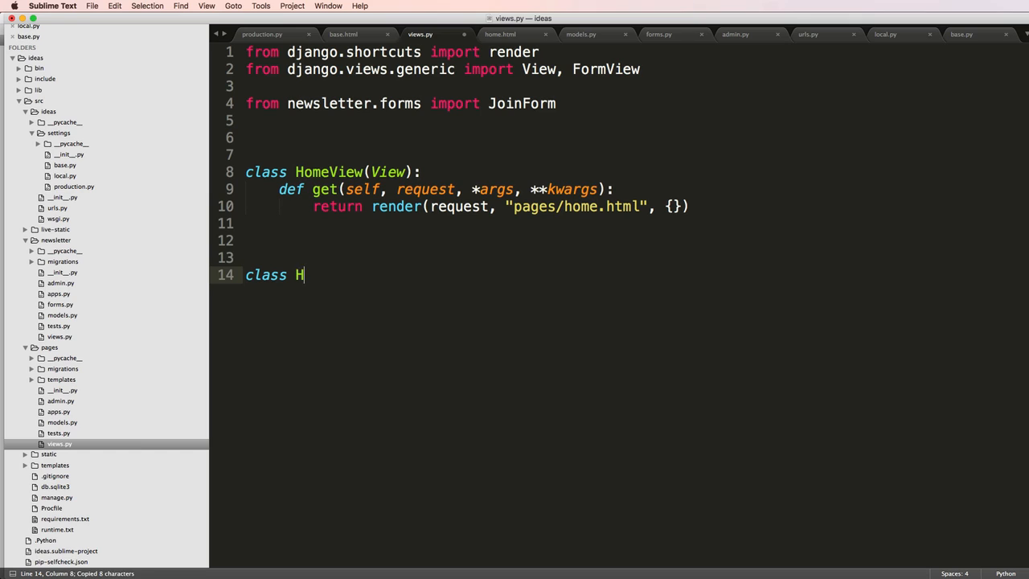
pyautogui.write('omeView(FormView)')
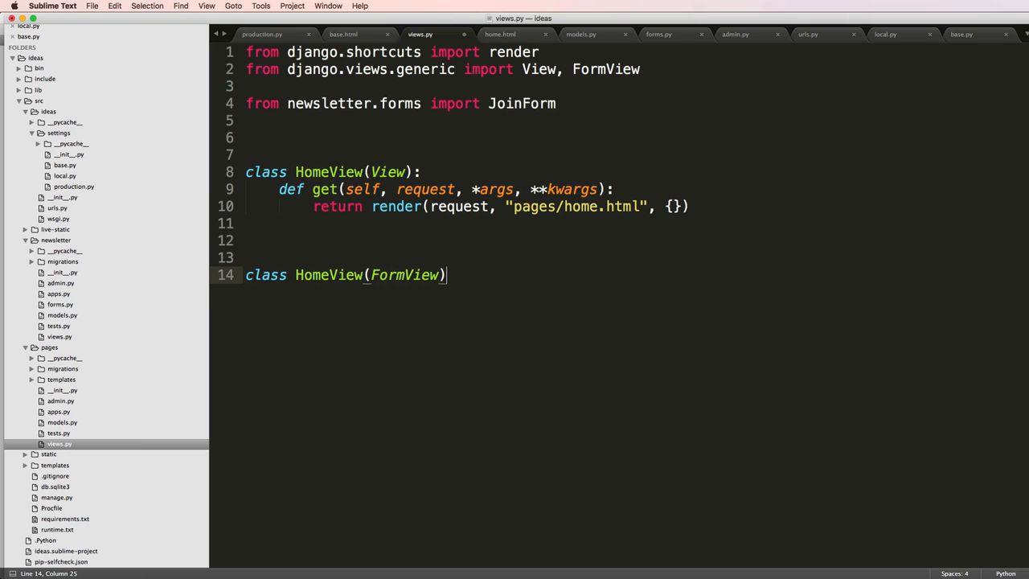
pyautogui.write(':')
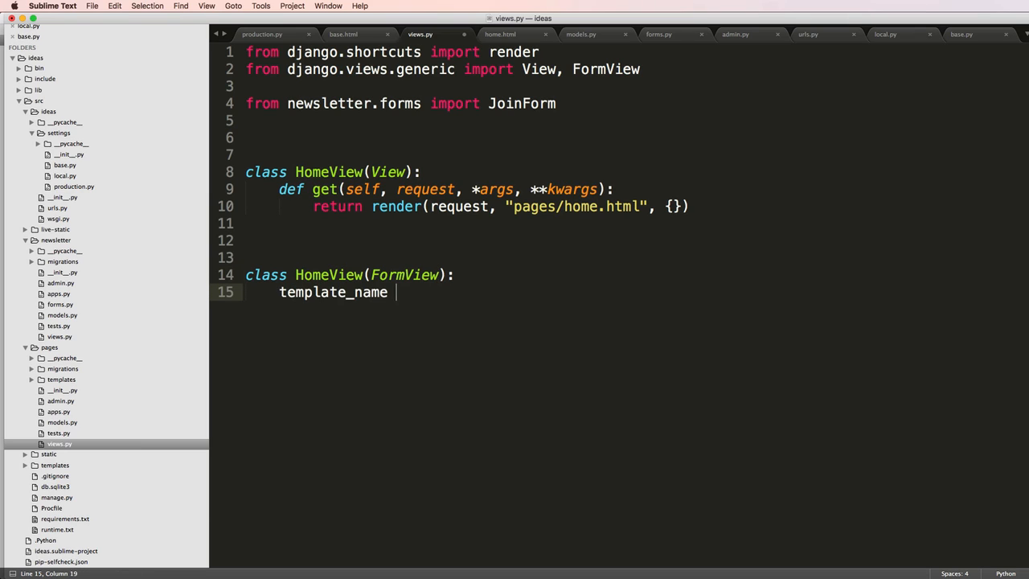
pyautogui.write("= ''")
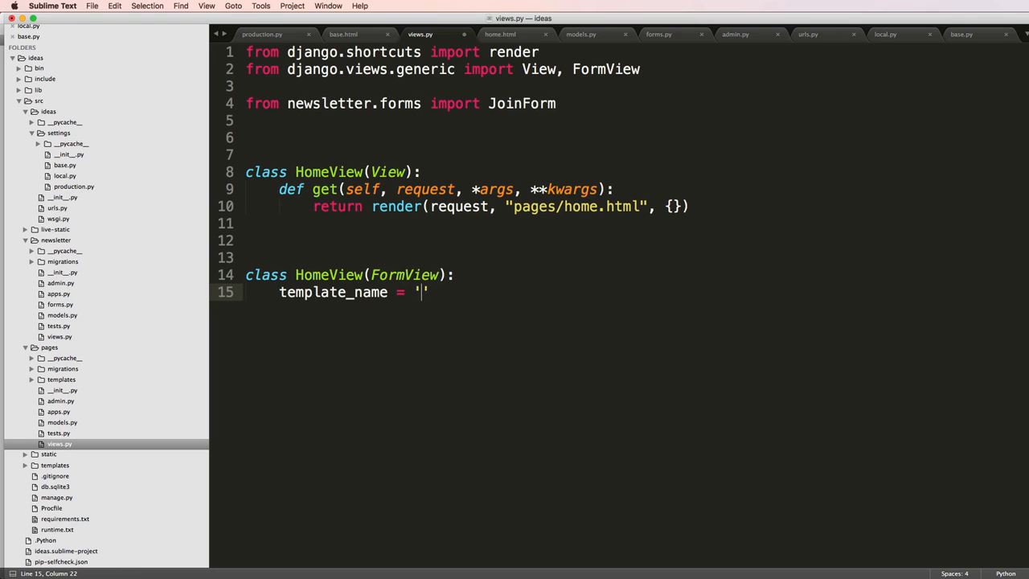
pyautogui.write('pages/home.htm')
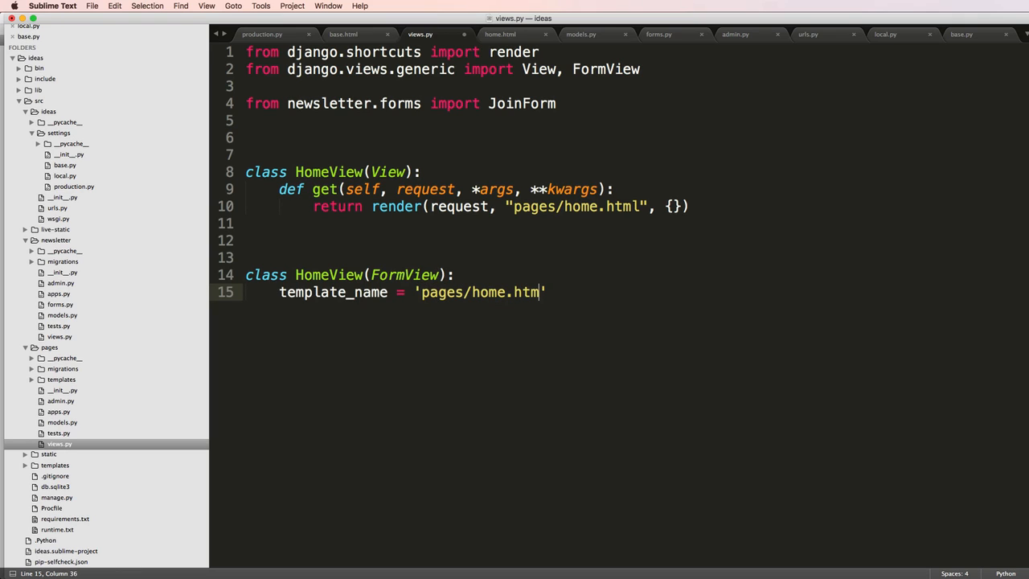
pyautogui.write('form')
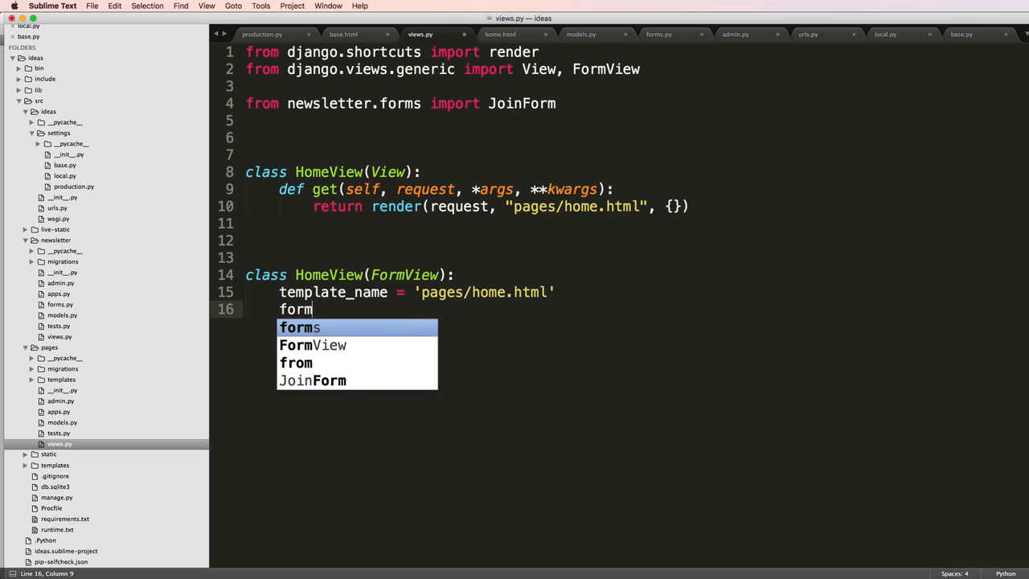
pyautogui.write('_class =')
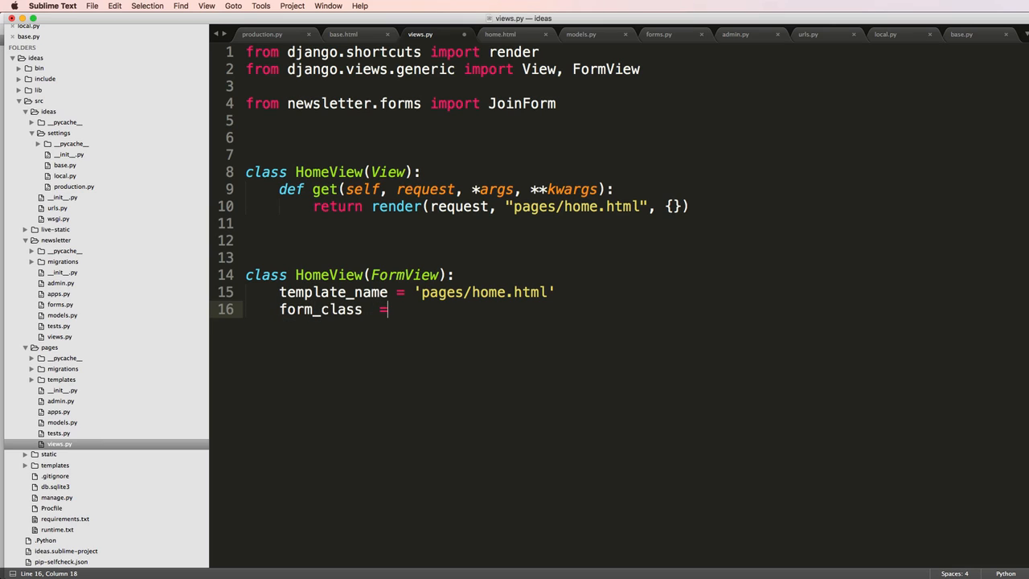
pyautogui.write('JoinForm')
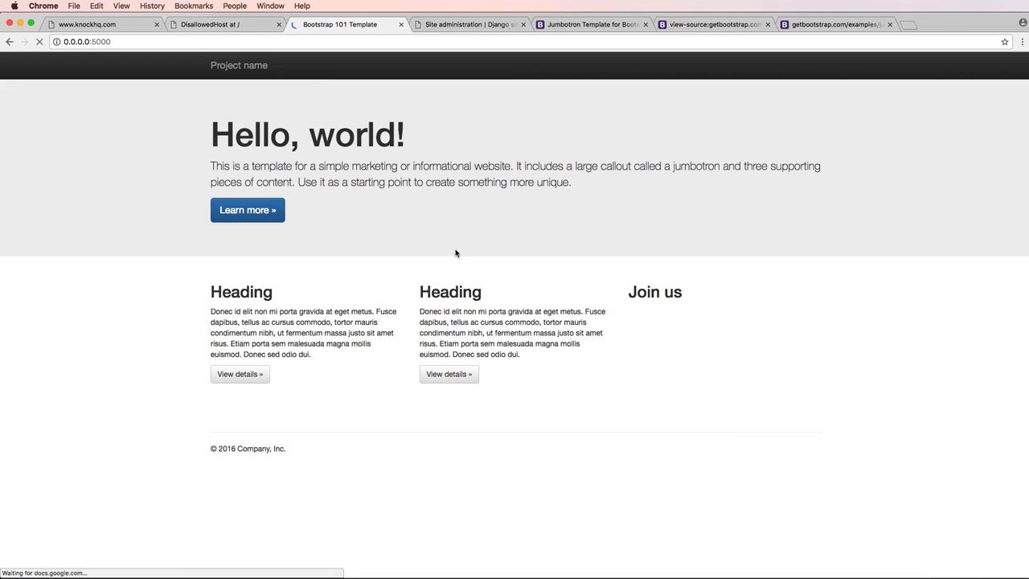
pyautogui.press('cmd+tab')
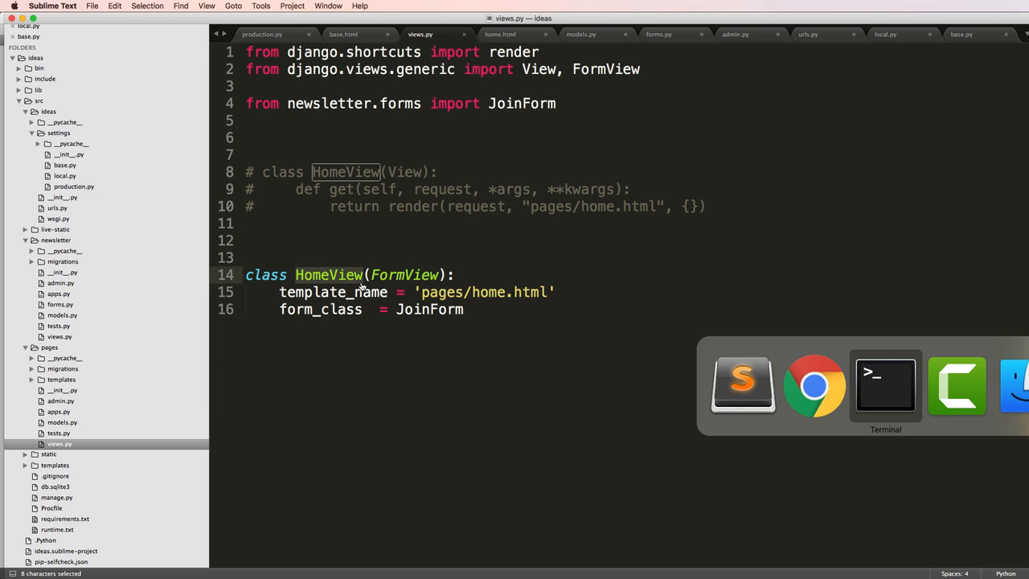
pyautogui.click(885, 385)
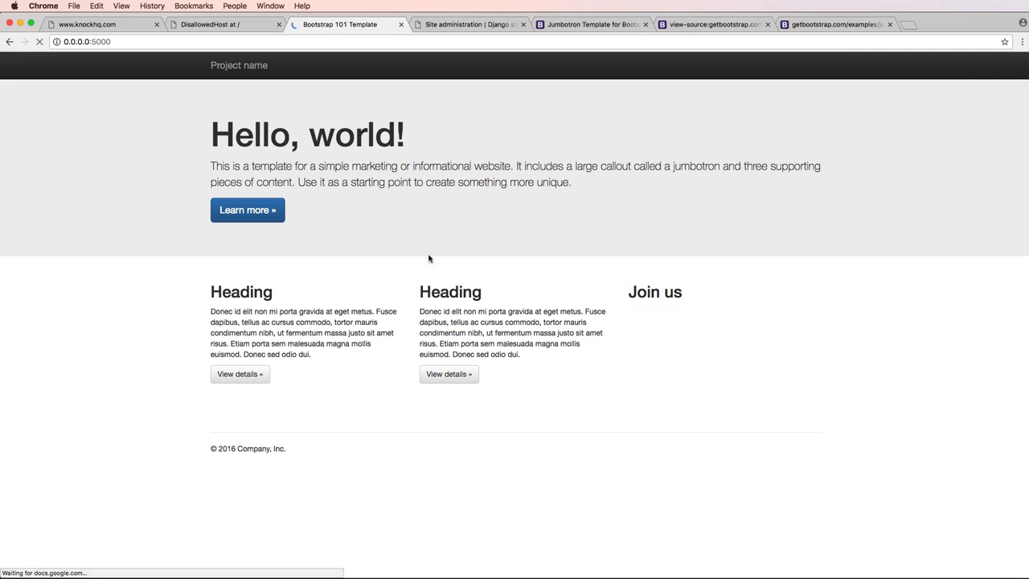
pyautogui.press('cmd+tab')
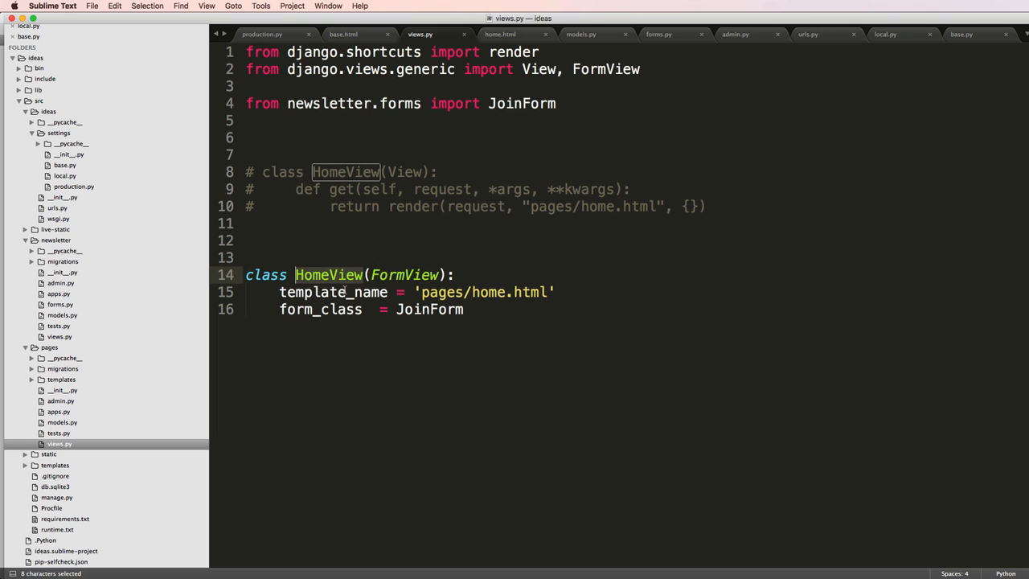
pyautogui.doubleClick(598, 206)
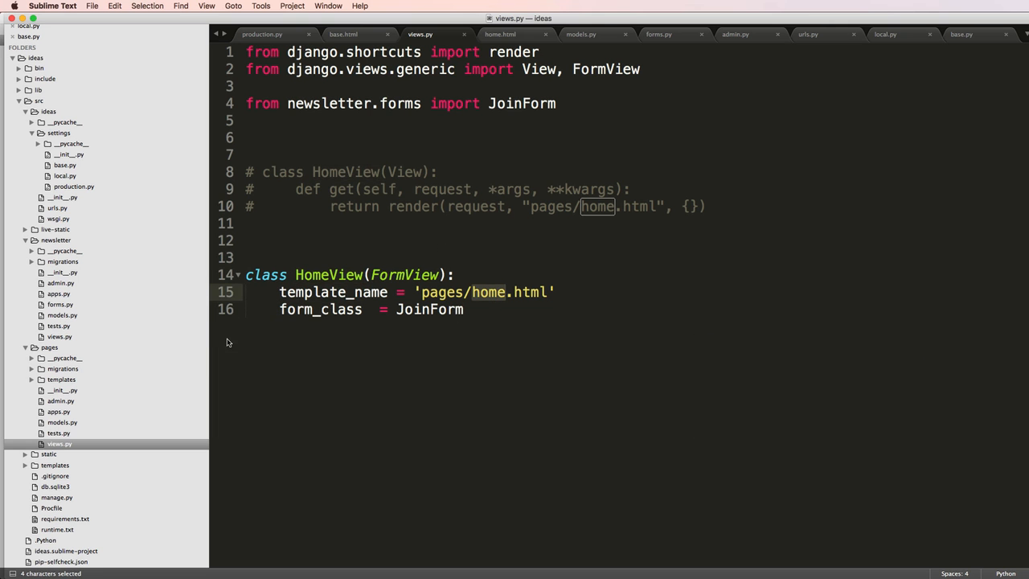
pyautogui.click(509, 34)
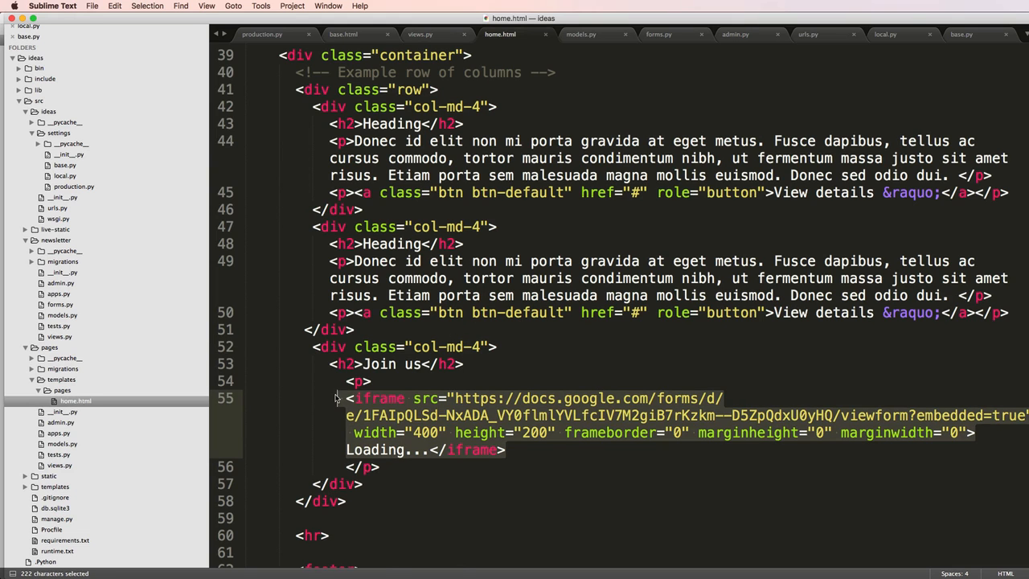
# Replace the iframe with {{ form.as_p }} inside a POST form carrying {% csrf_token %}
pyautogui.write('{{ form.}}')
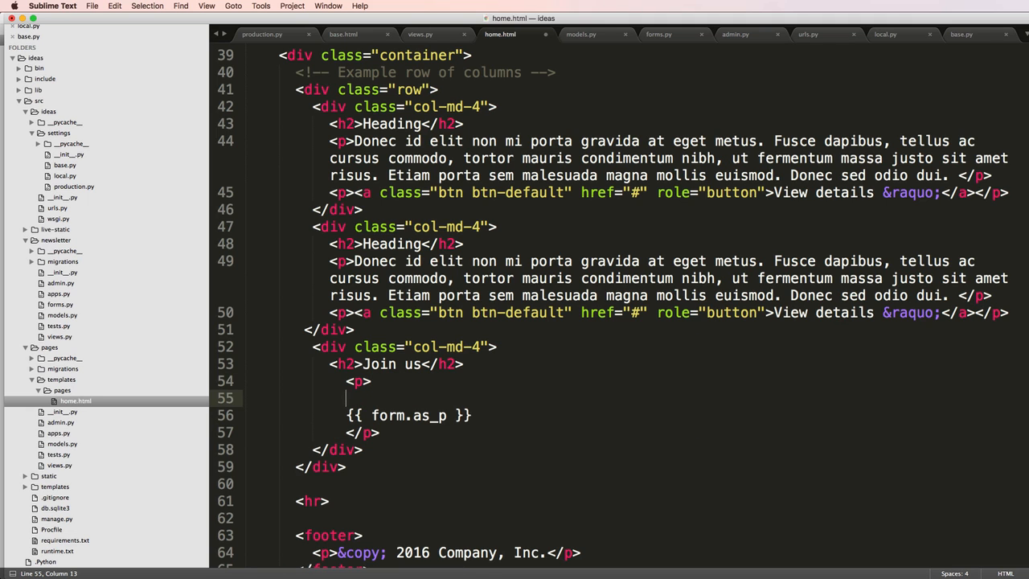
pyautogui.write('<form method=')
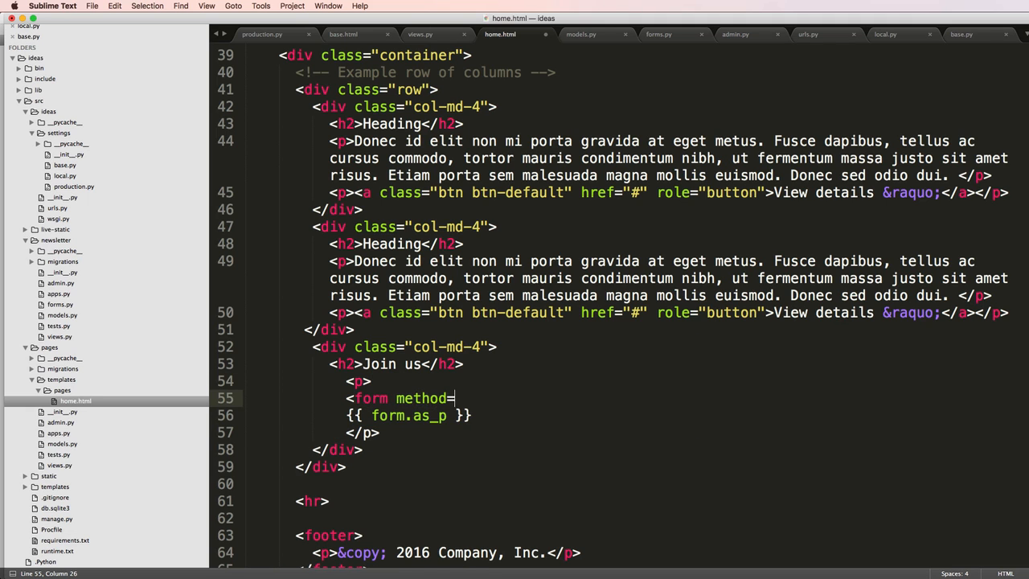
pyautogui.write("'POST'")
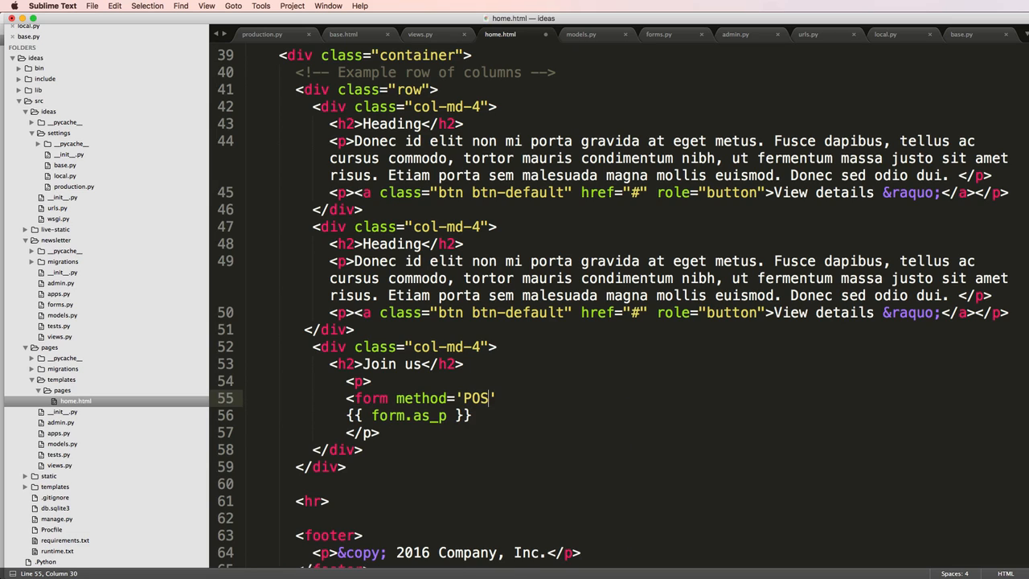
pyautogui.write("T' action=''")
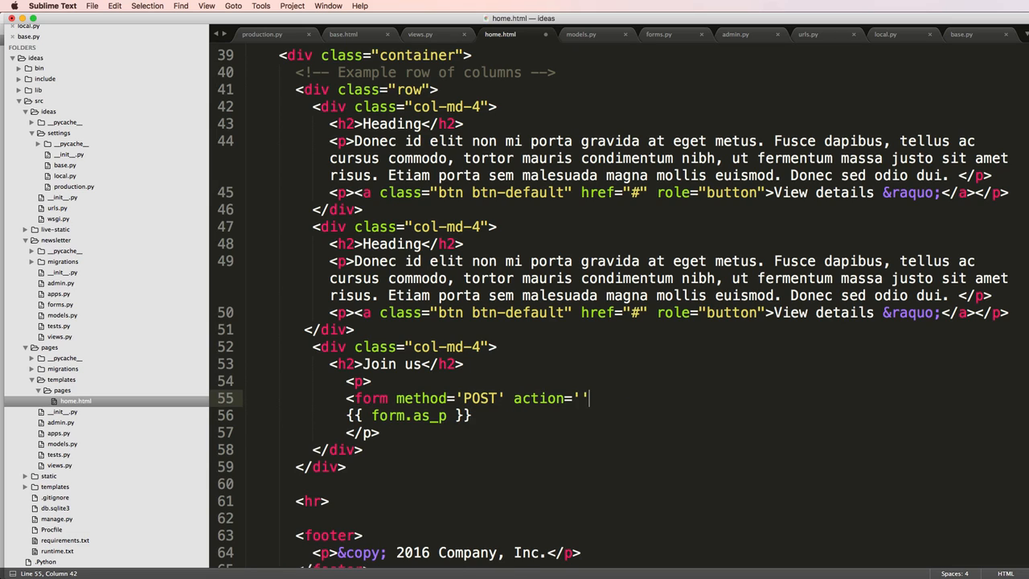
pyautogui.write('{% cr')
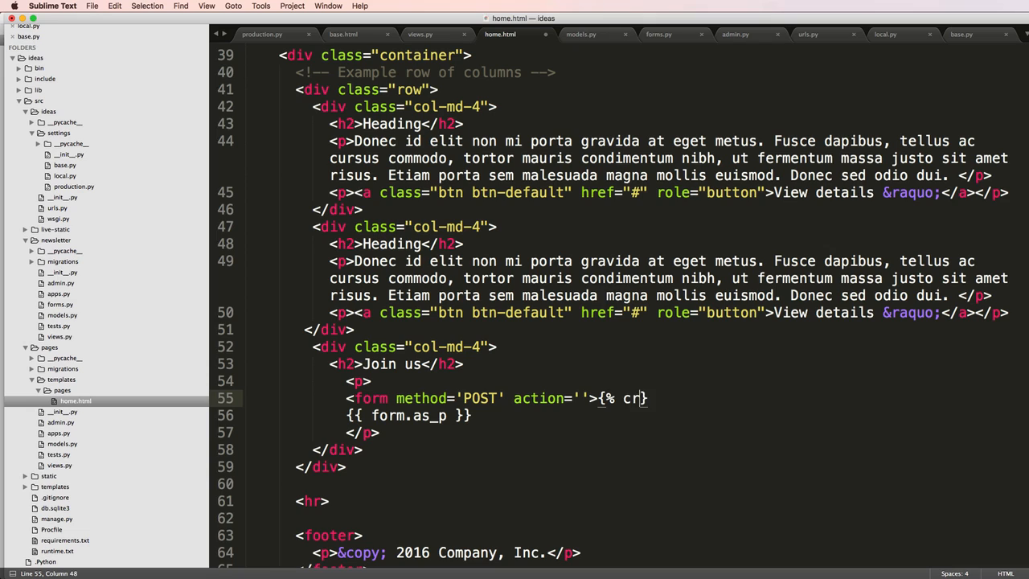
pyautogui.write('s')
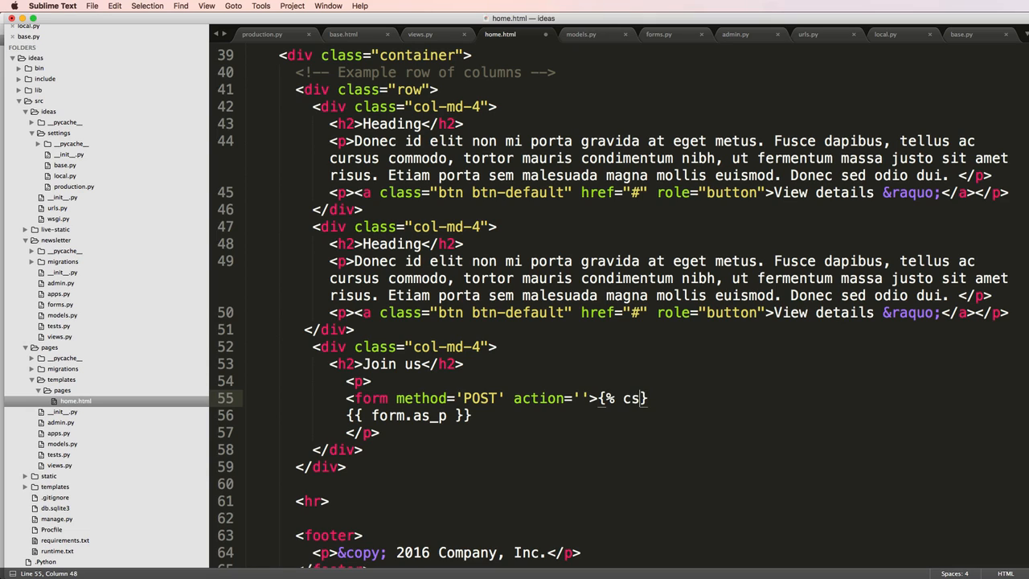
pyautogui.write('rf_token %')
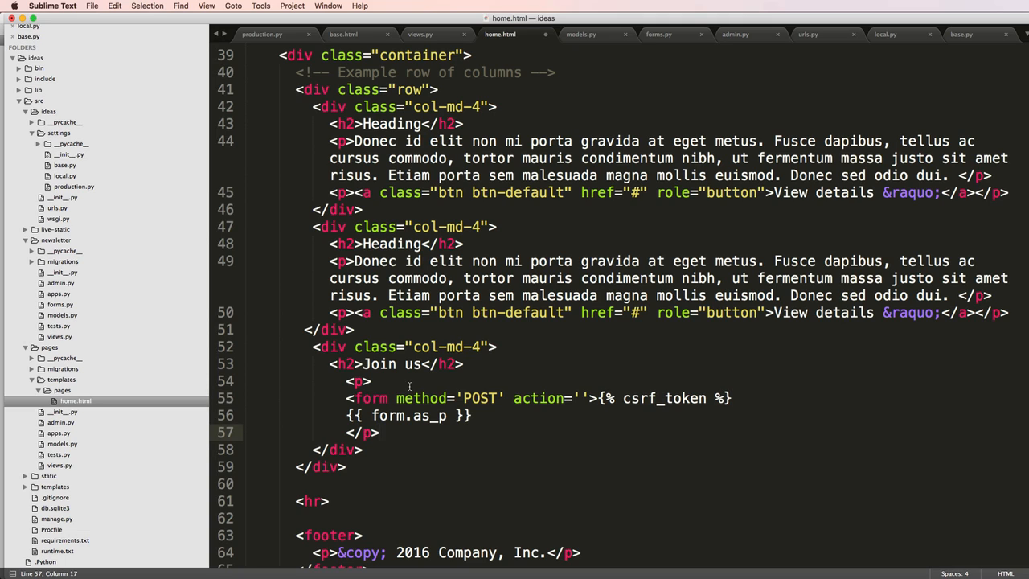
# Add a 'Join' submit input styled with btn classes to the form
pyautogui.write('<input')
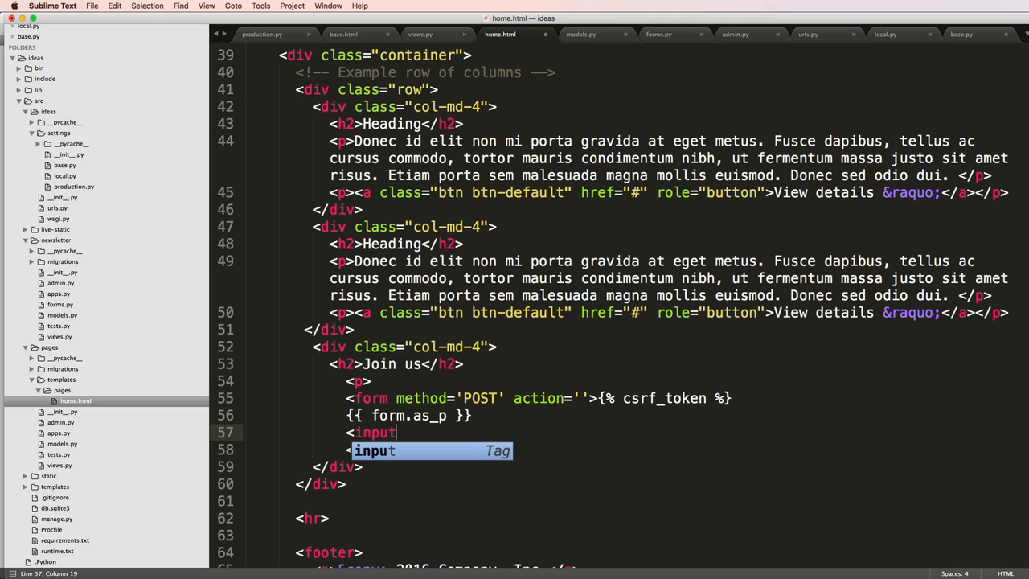
pyautogui.write("type='sub'")
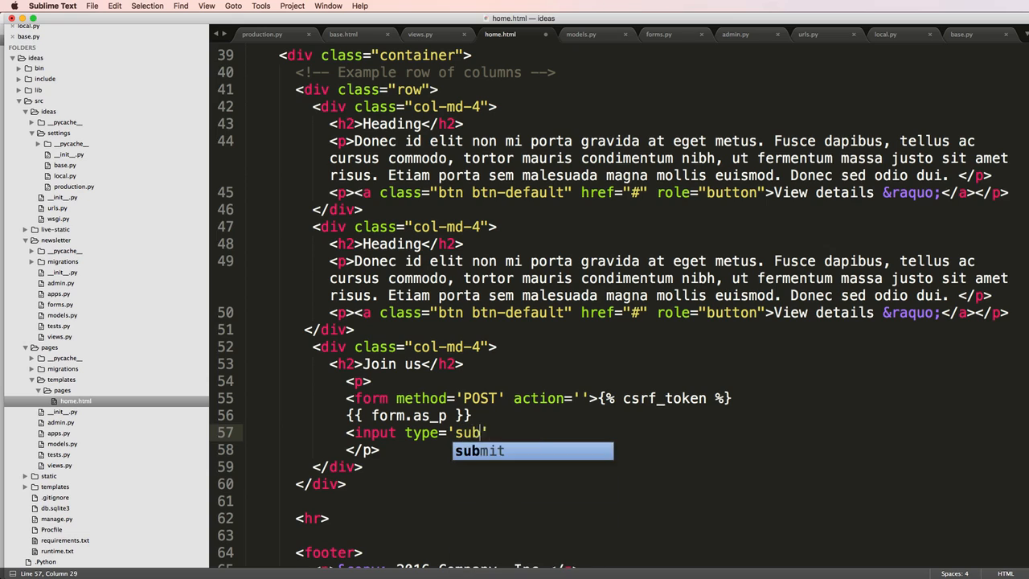
pyautogui.press('tab')
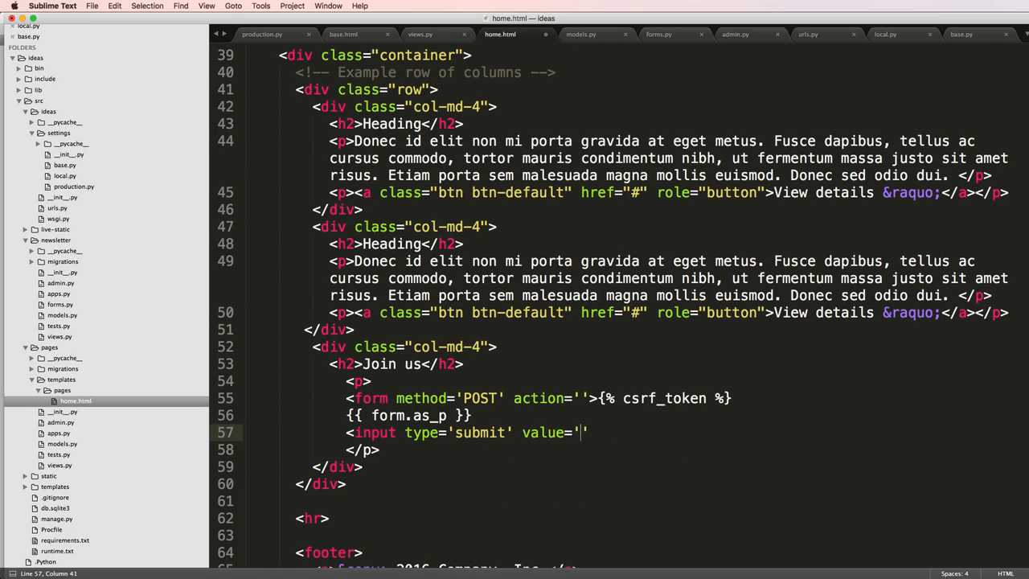
pyautogui.write('Join')
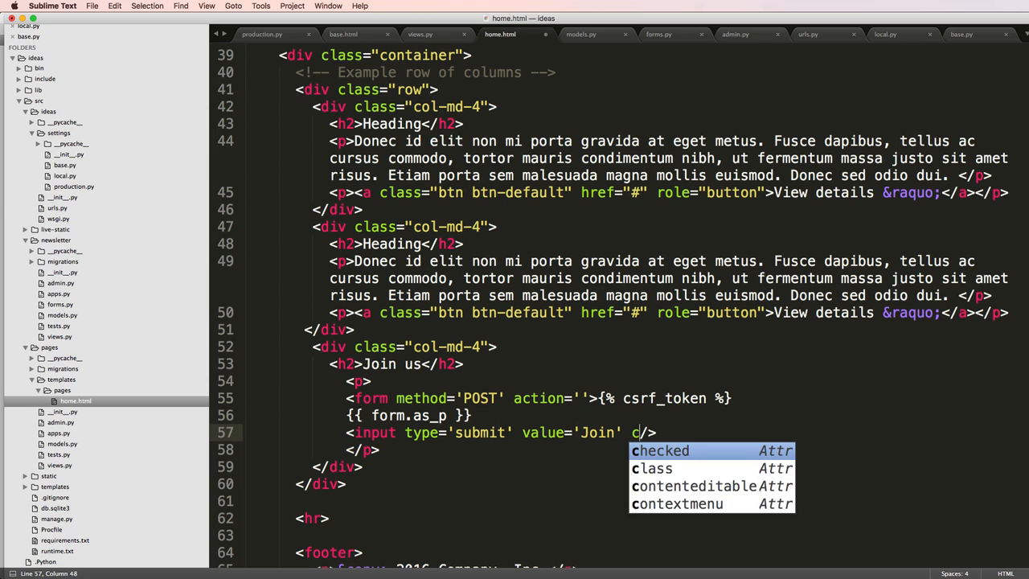
pyautogui.write("class='btn btn-default")
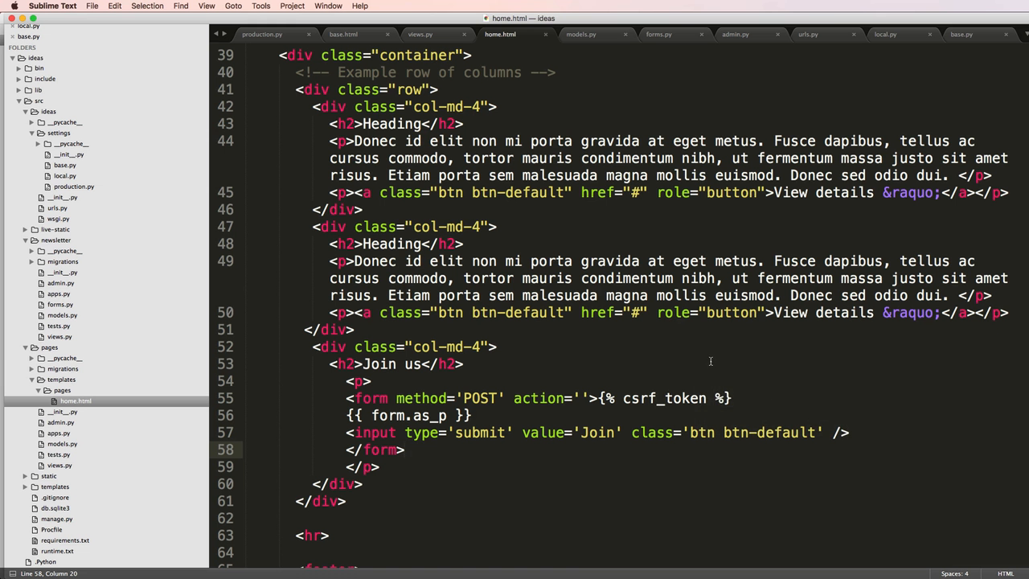
pyautogui.click(660, 34)
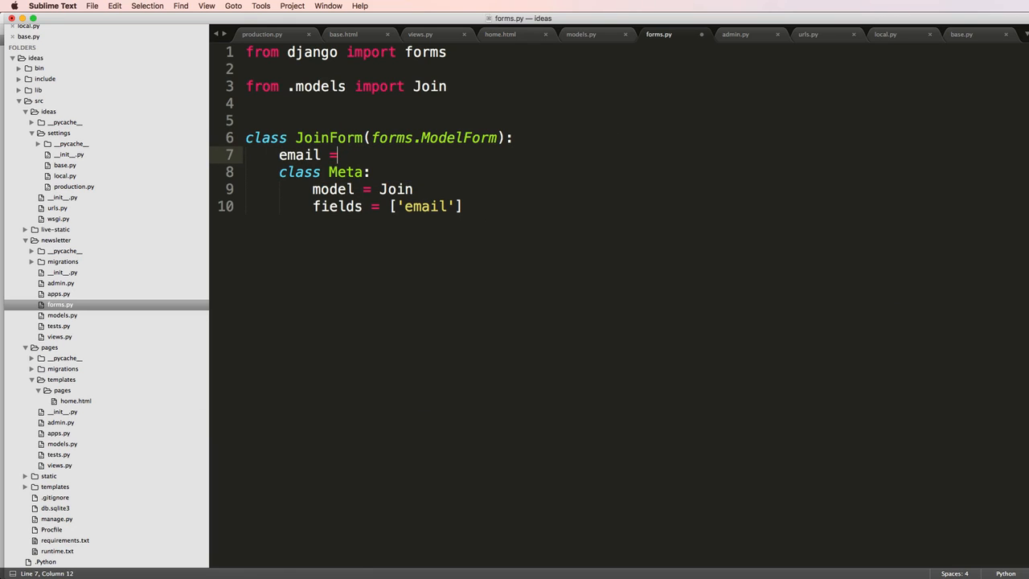
# Declare JoinForm's email as forms.EmailField with label=''
pyautogui.write('forms.Emai')
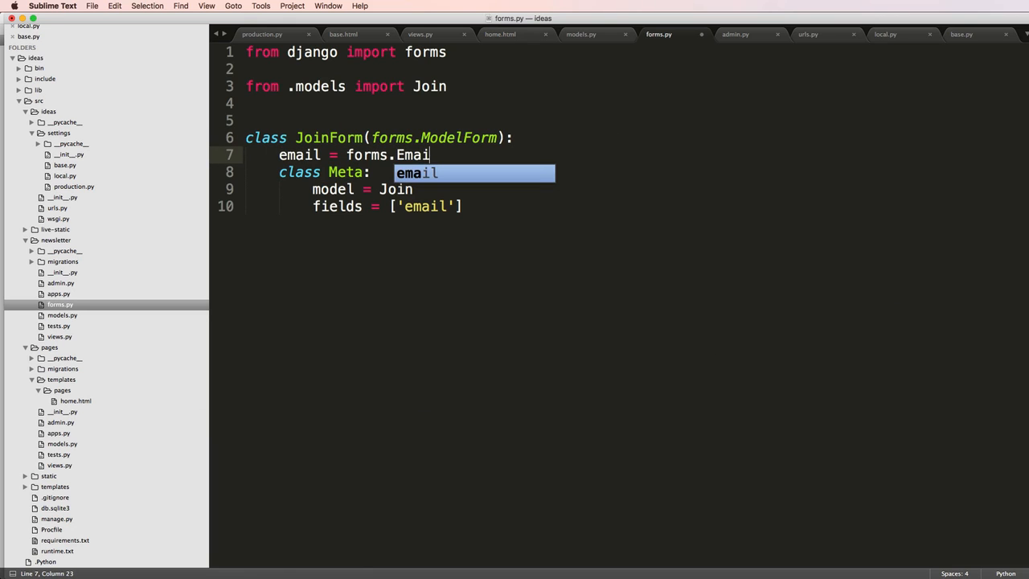
pyautogui.write('Field()')
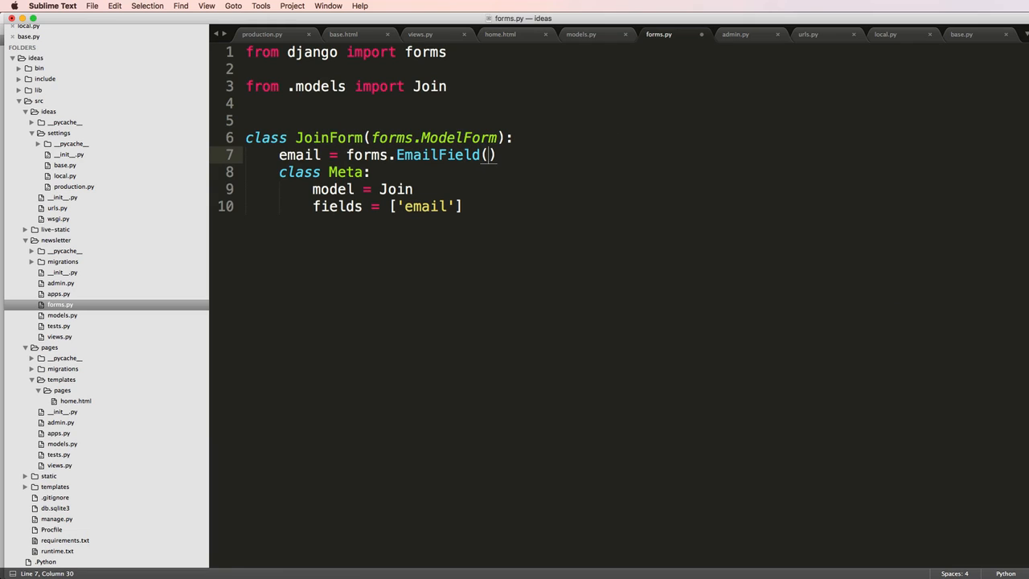
pyautogui.write('label=')
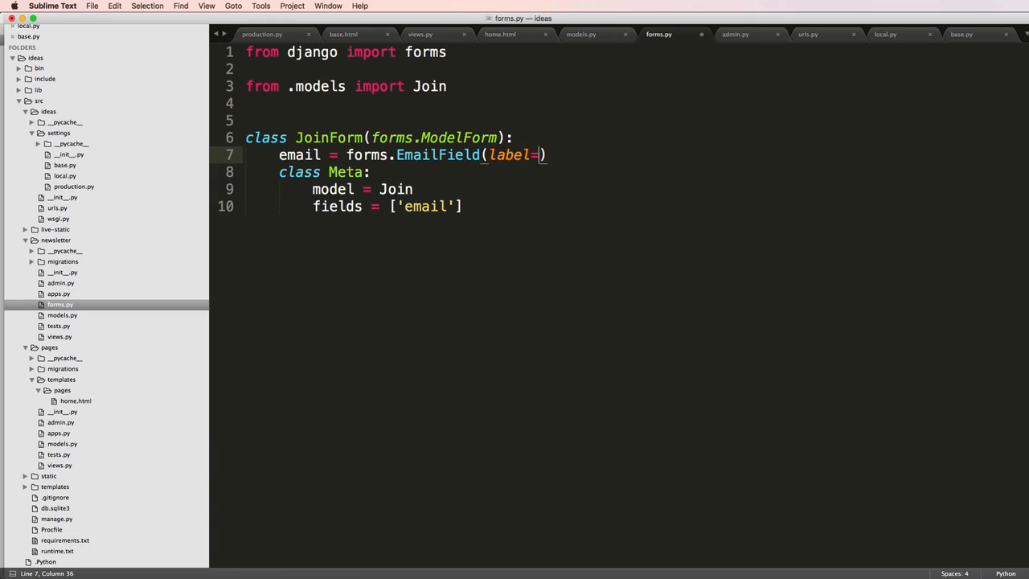
pyautogui.write("'',")
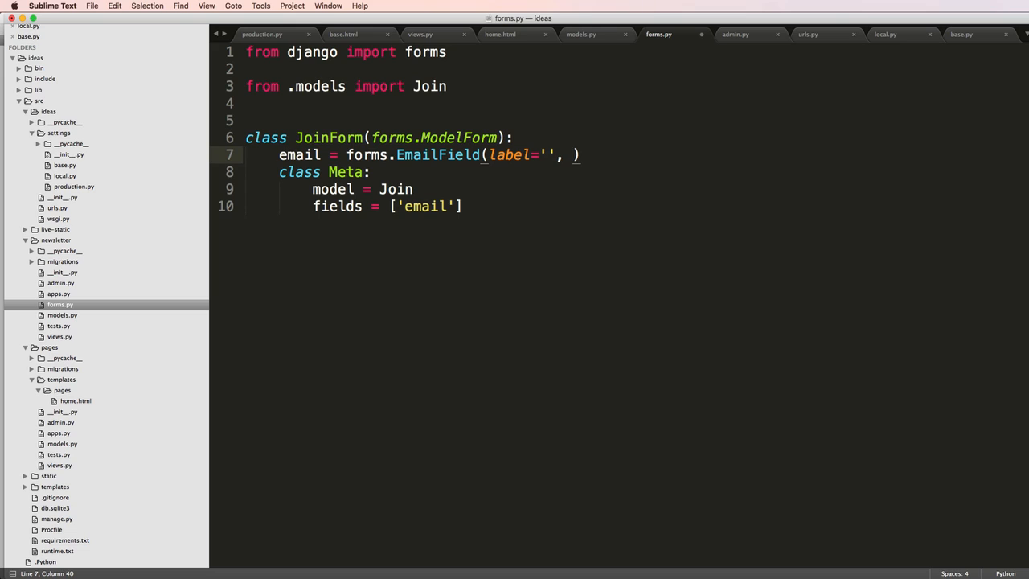
pyautogui.write('attr={}')
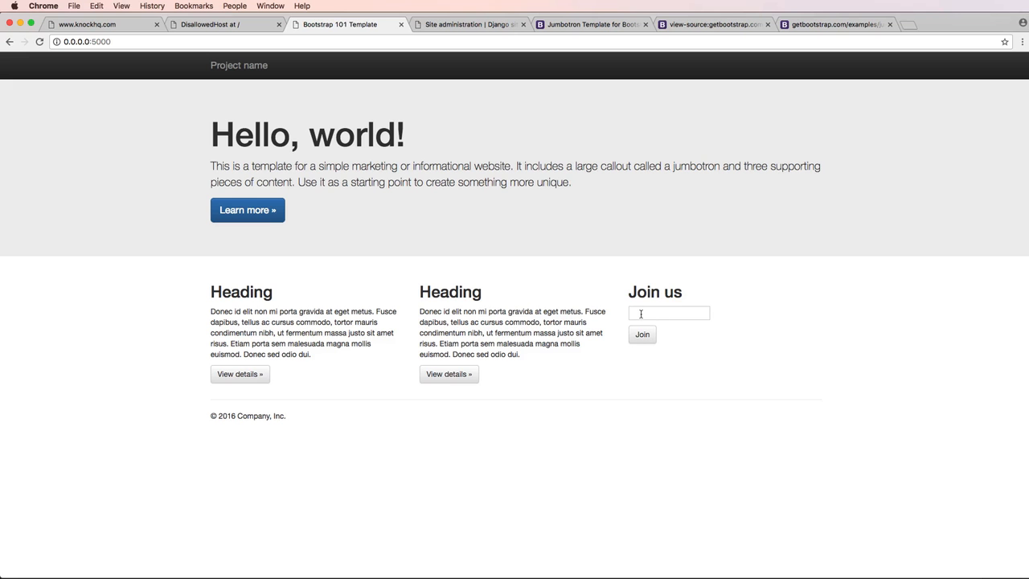
pyautogui.moveTo(665, 326)
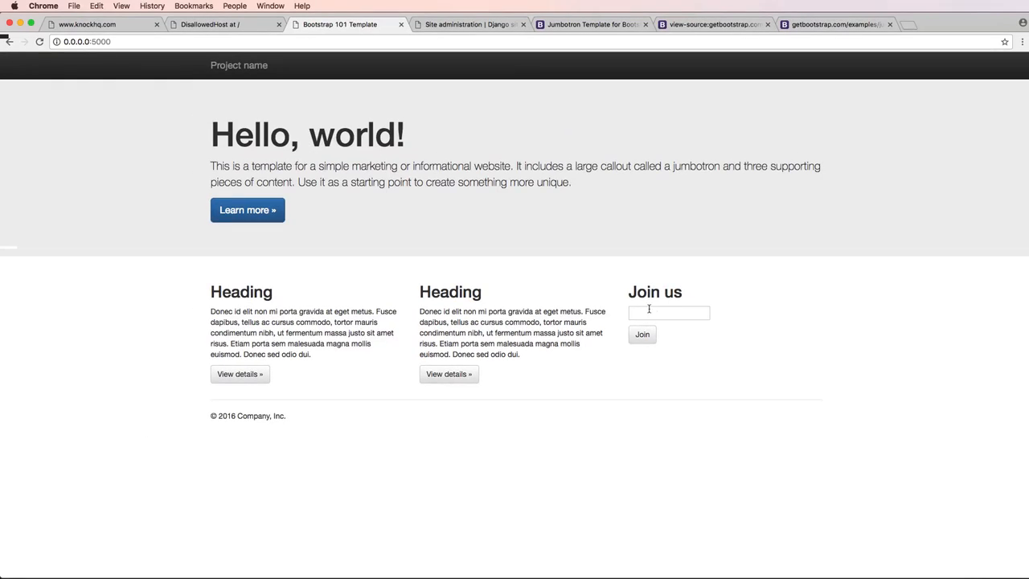
# Submit Join with an empty email to confirm the required-field warning appears
pyautogui.click(642, 335)
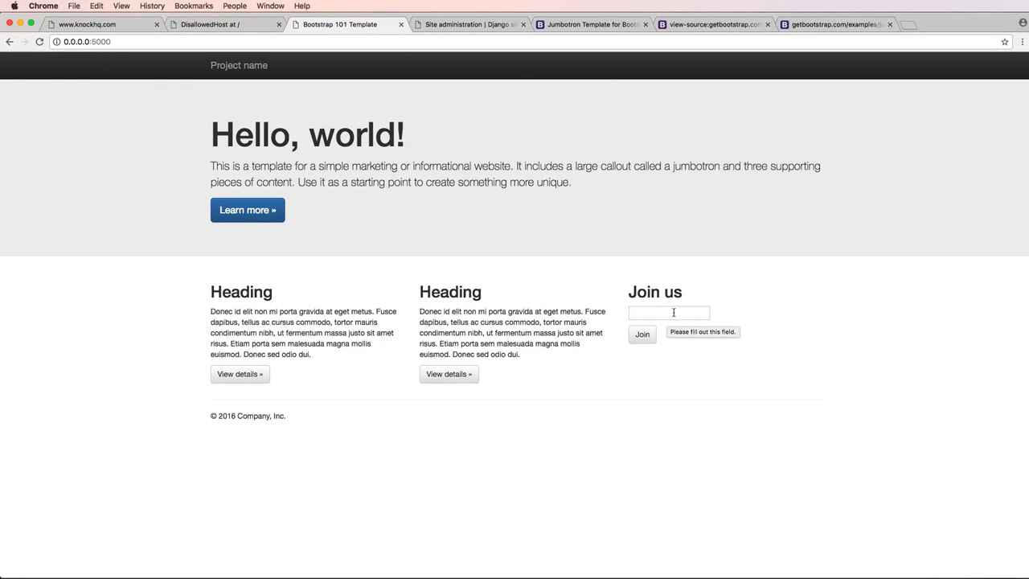
pyautogui.press('cmd+tab')
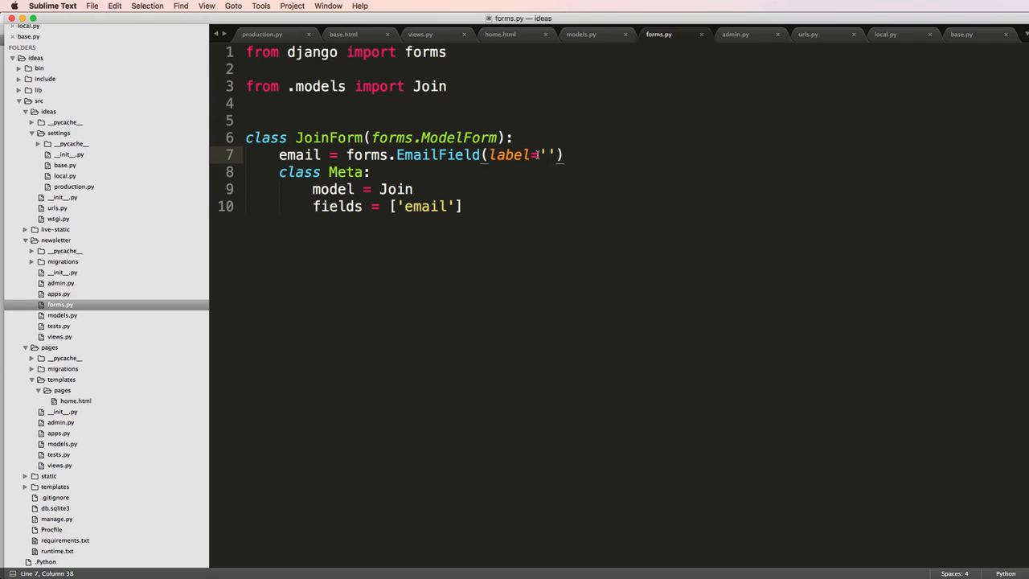
# Give JoinForm's email an EmailInput widget with 'Your email' placeholder and form-control class, and save
pyautogui.write(', w')
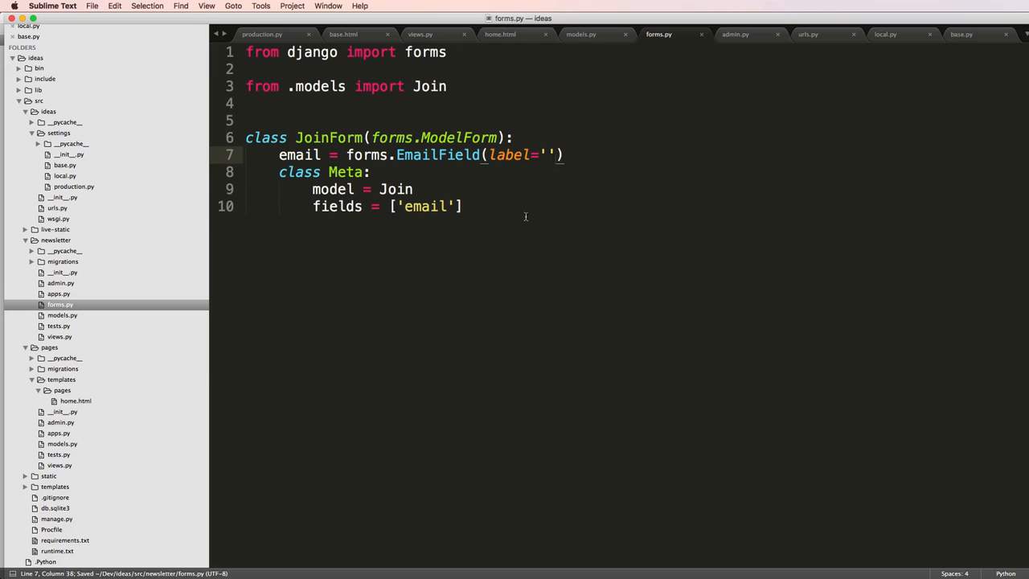
pyautogui.click(465, 207)
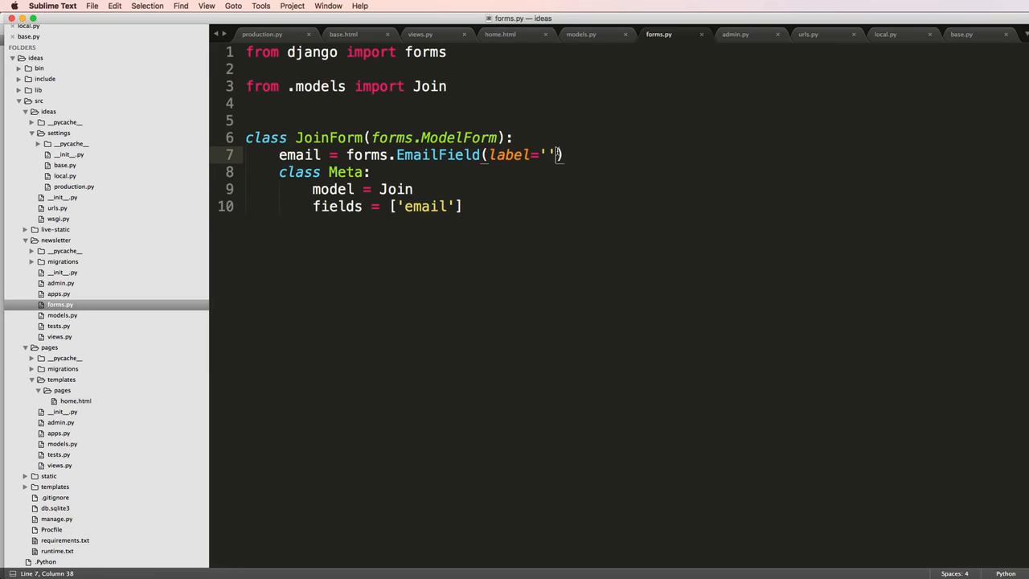
pyautogui.write(', widget=')
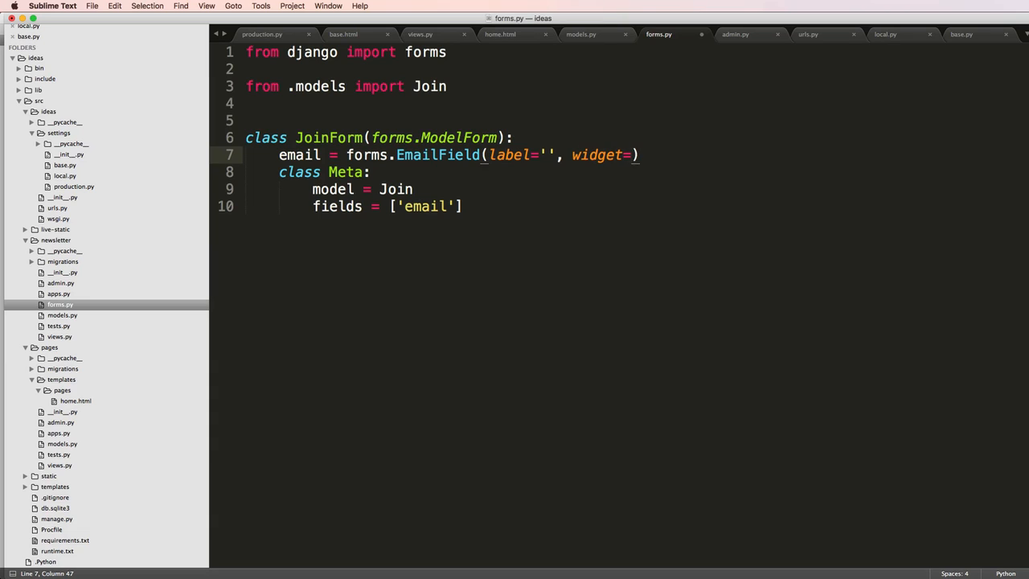
pyautogui.write('forms.EmailIn')
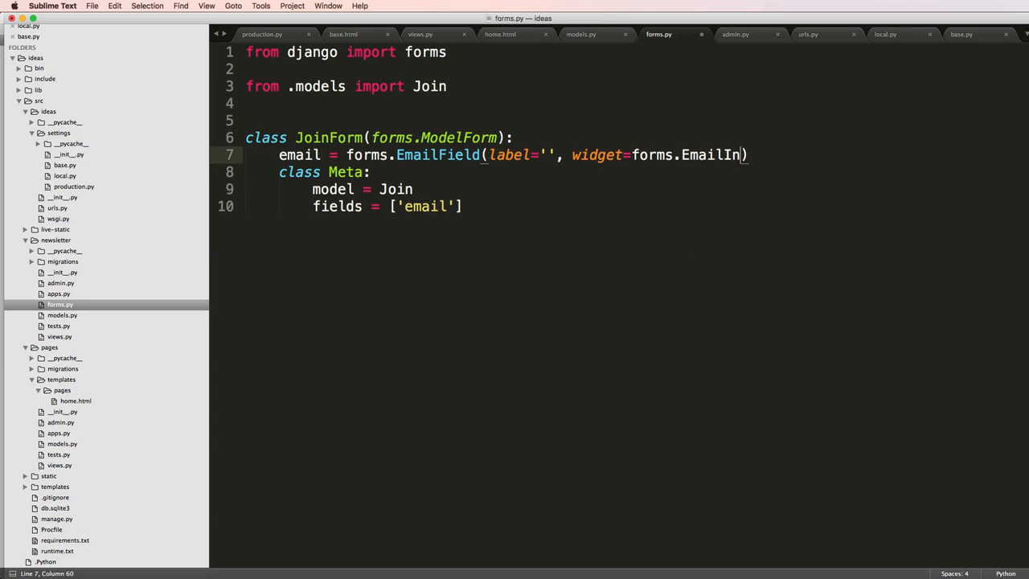
pyautogui.write('put()')
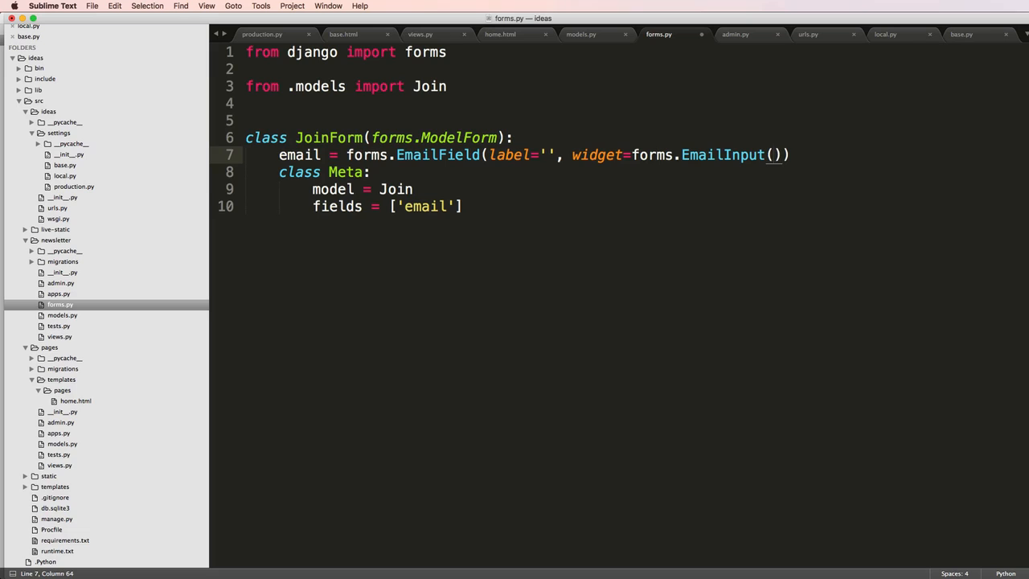
pyautogui.write("attrs={'placeholder':")
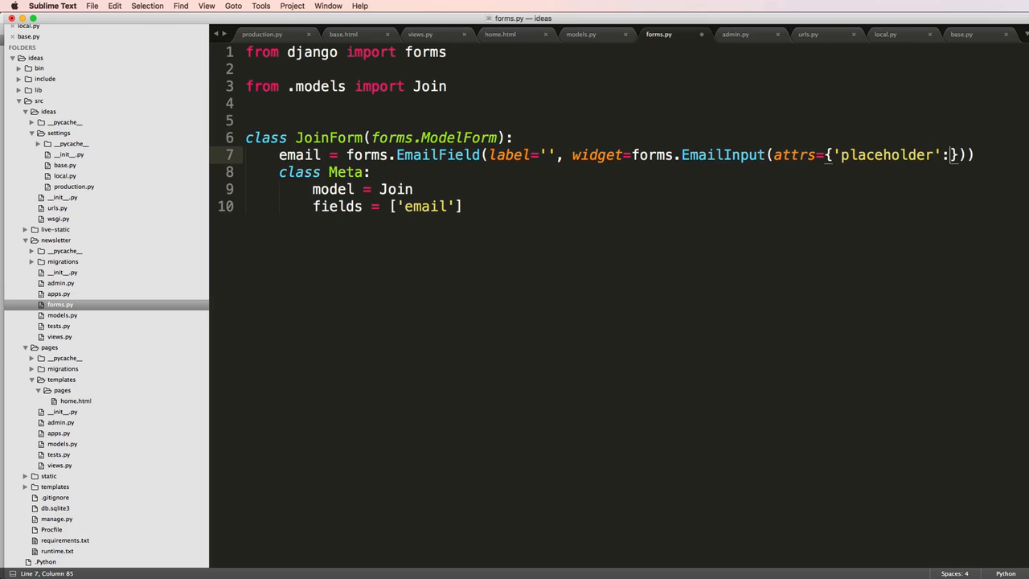
pyautogui.write("Your email', 'class':")
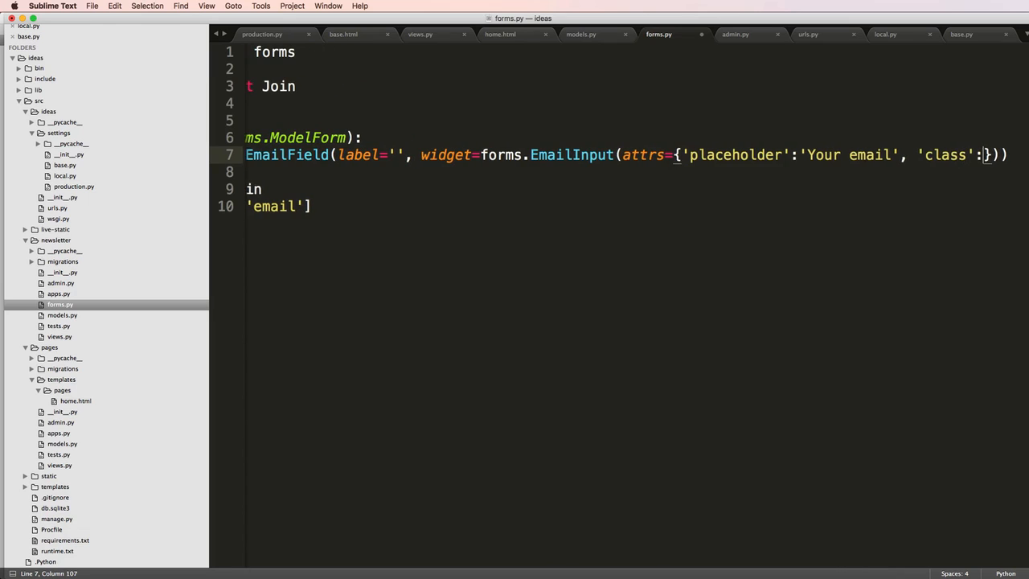
pyautogui.write("form-control'")
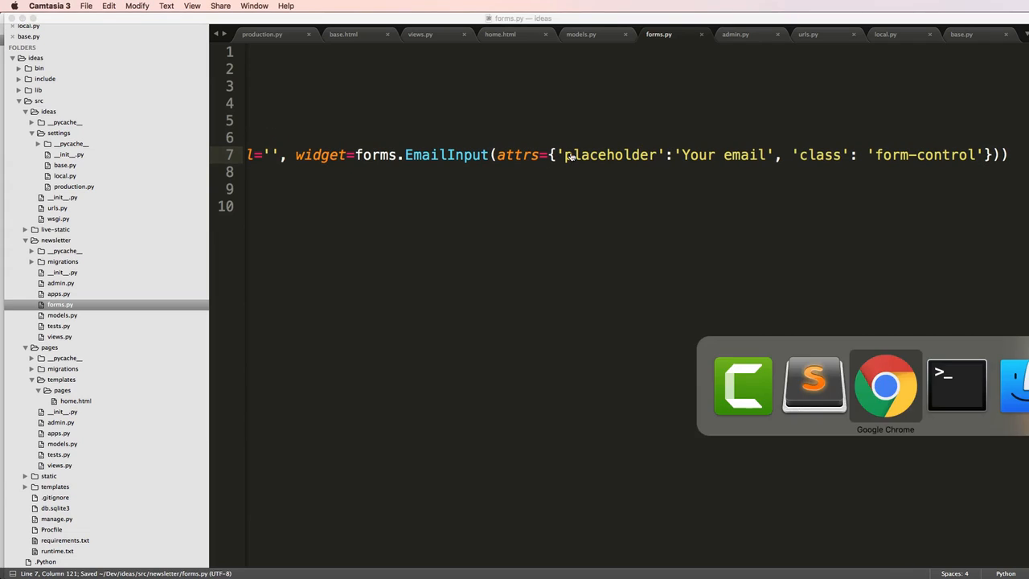
# Reload the 0.0.0.0:5000 homepage in Chrome to check the full-width 'Your email' field
pyautogui.click(885, 386)
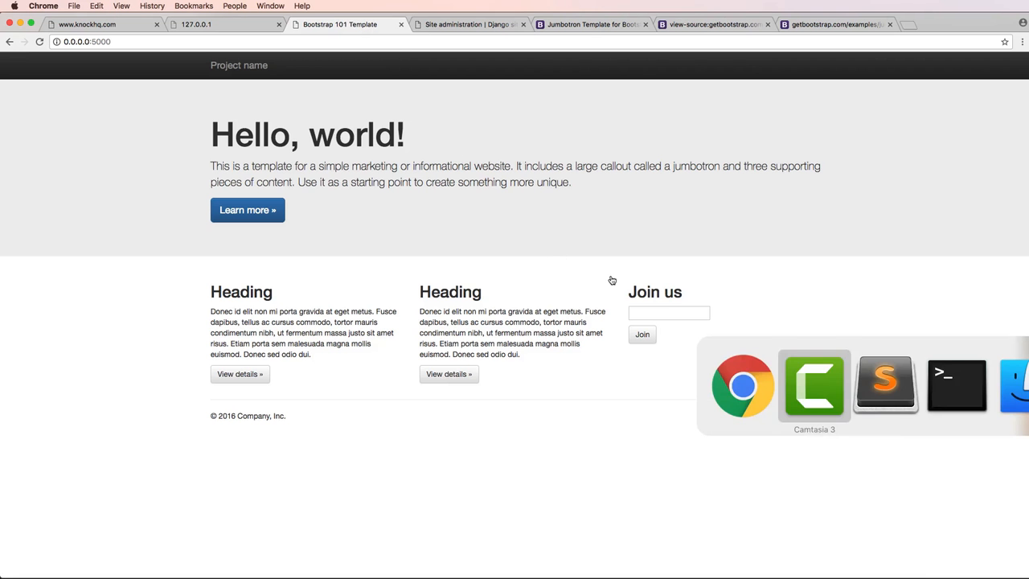
pyautogui.click(956, 384)
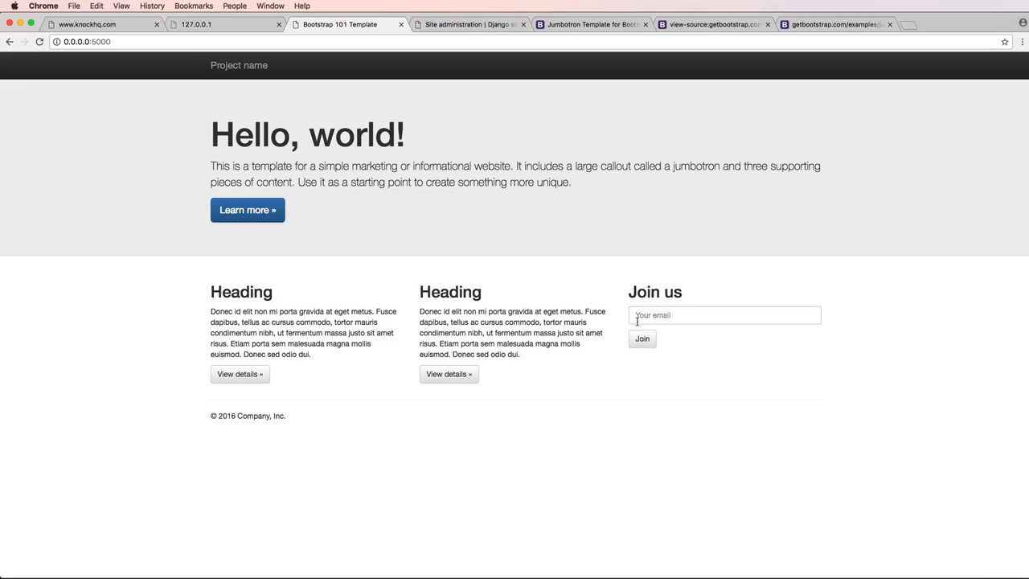
pyautogui.moveTo(651, 321)
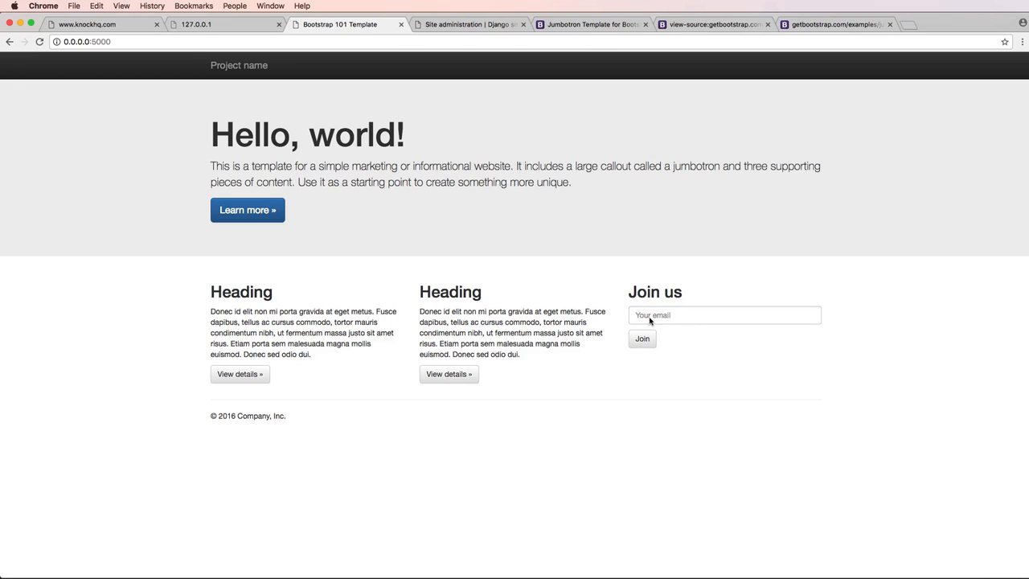
pyautogui.press('cmd+tab')
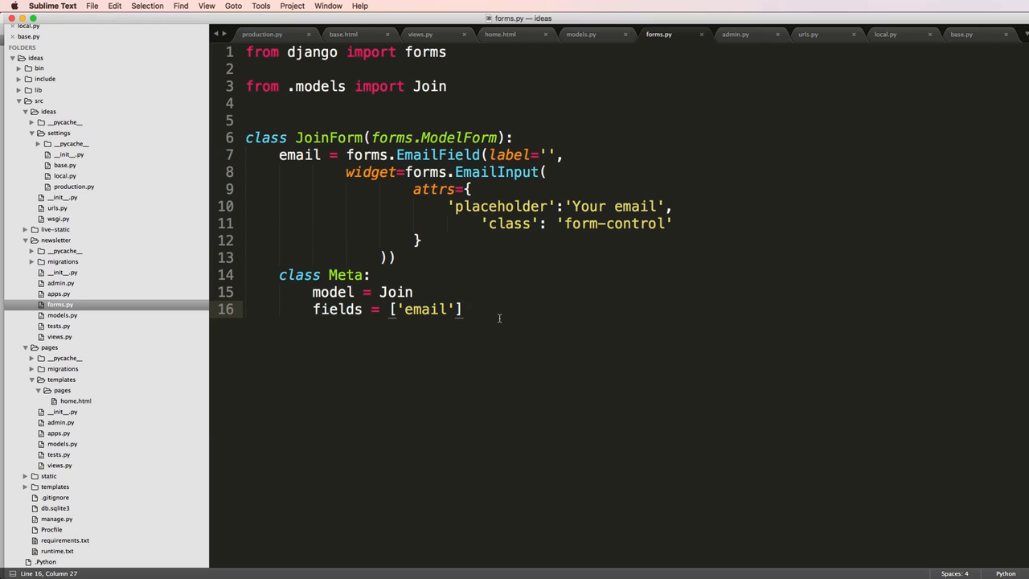
# Define clean_email(self, *args, ...) reading the email from cleaned_data
pyautogui.write('def')
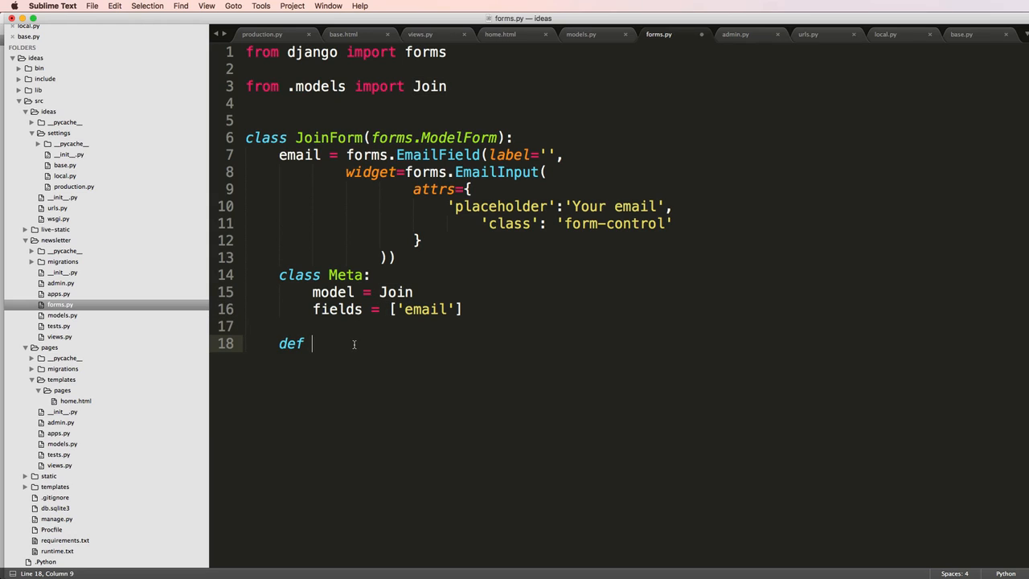
pyautogui.write('clean')
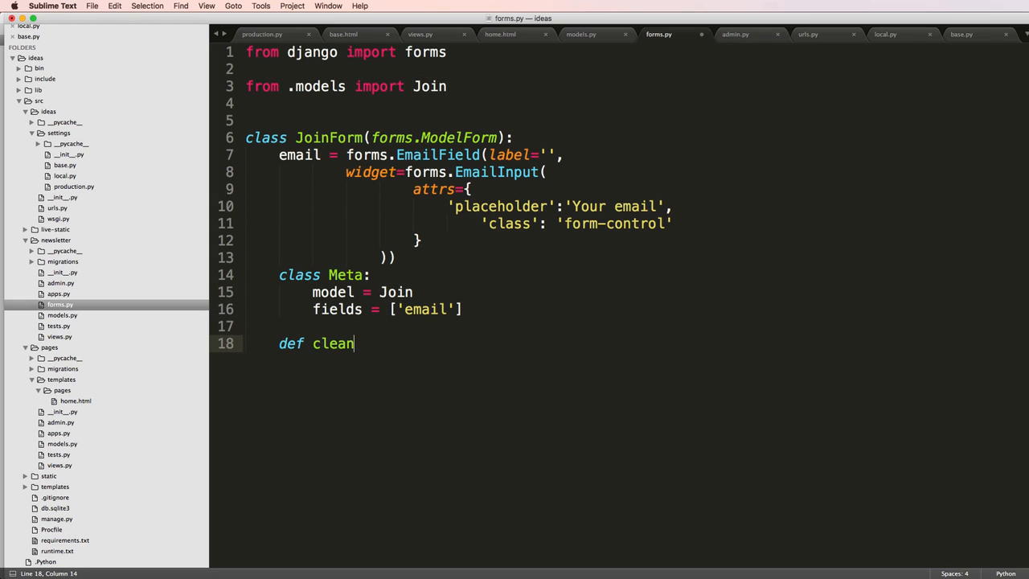
pyautogui.write('_emai')
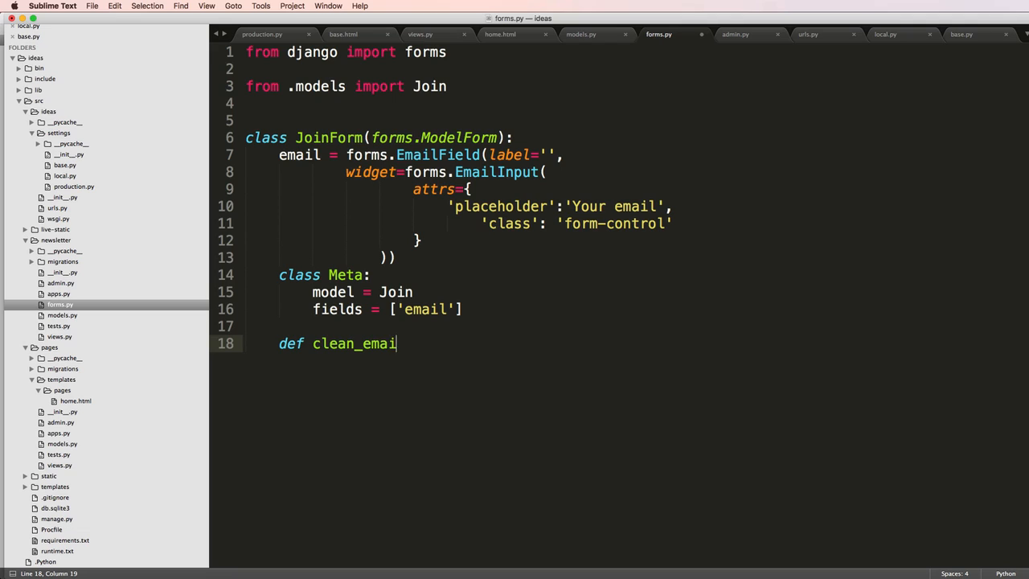
pyautogui.write('(self, )')
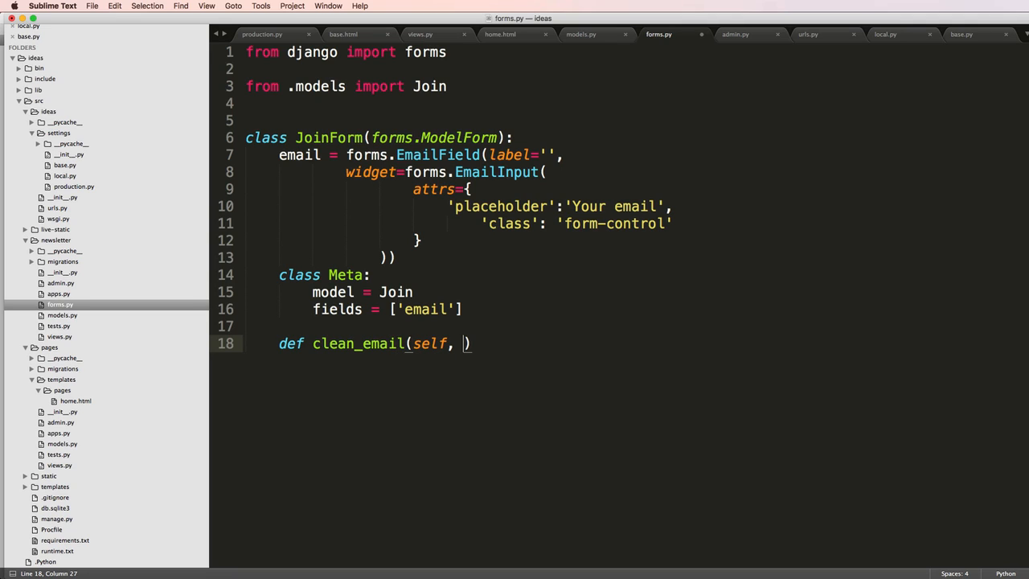
pyautogui.write('*args, **kwargs')
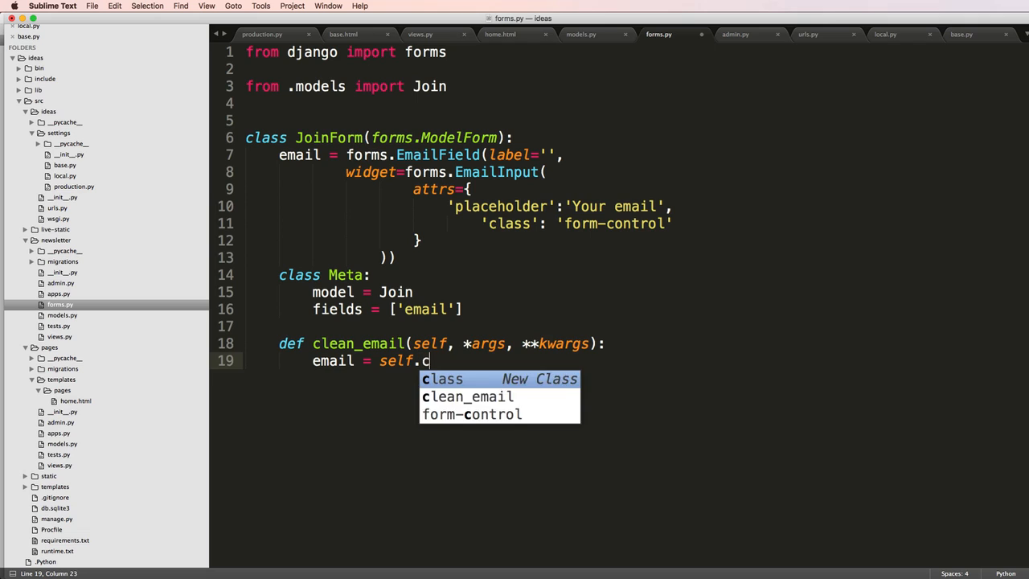
pyautogui.write('leaned_data.get("e')
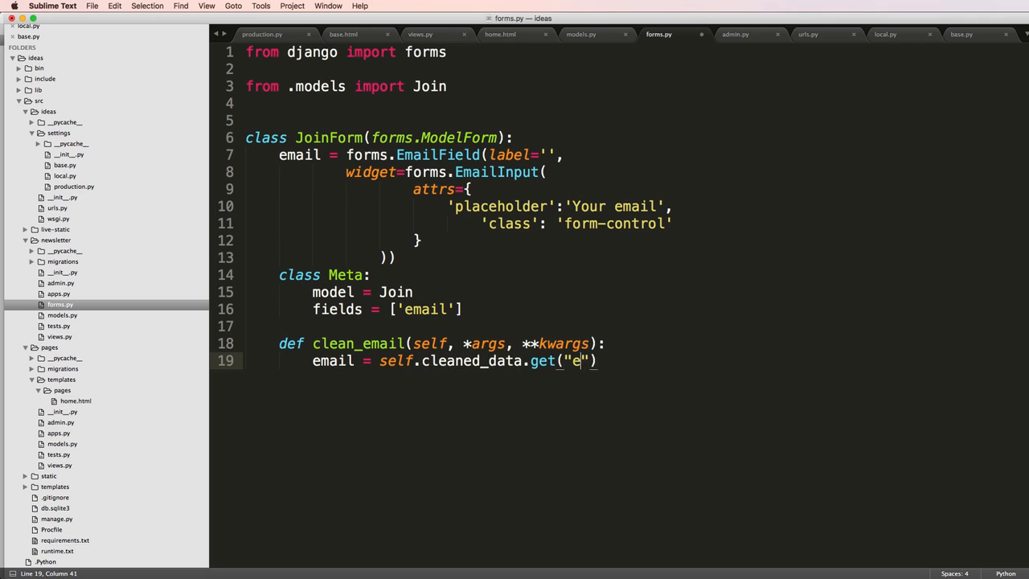
pyautogui.write('mail"')
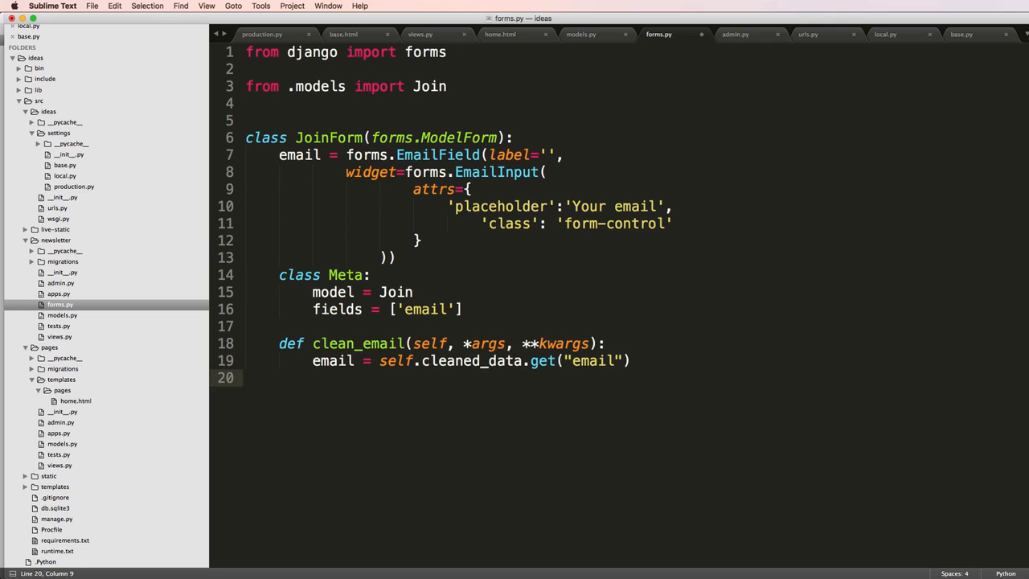
# Filter Join objects by email__iexact, raise 'This email already exists' if found, else return email
pyautogui.write('qs')
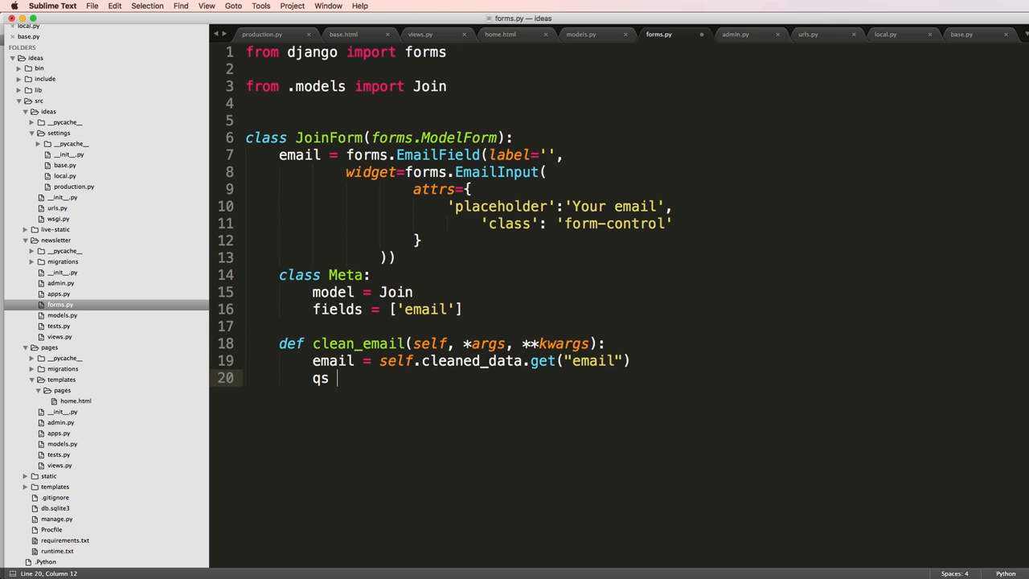
pyautogui.write('= Joi')
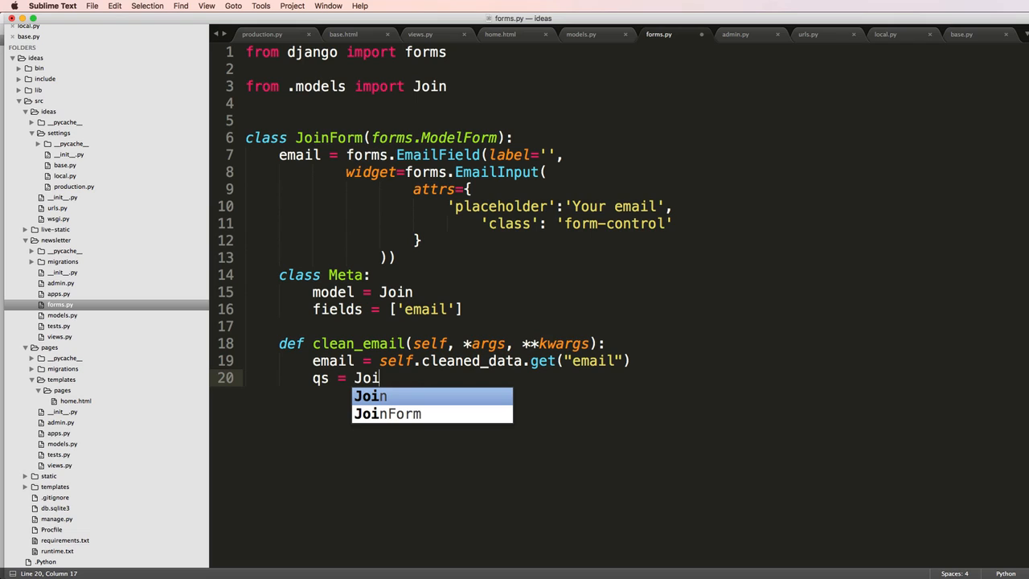
pyautogui.write('n.objects')
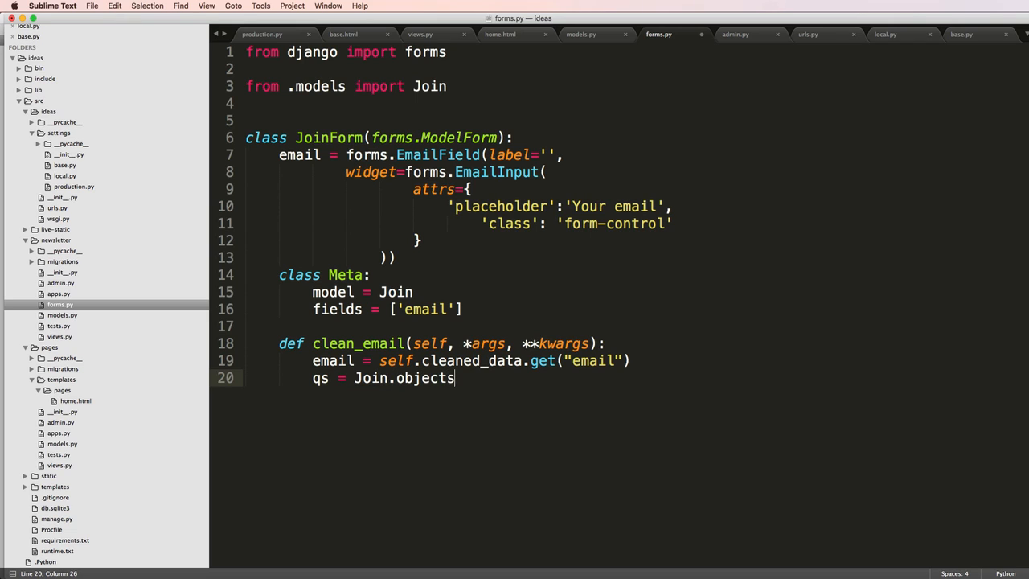
pyautogui.write('.filter(email')
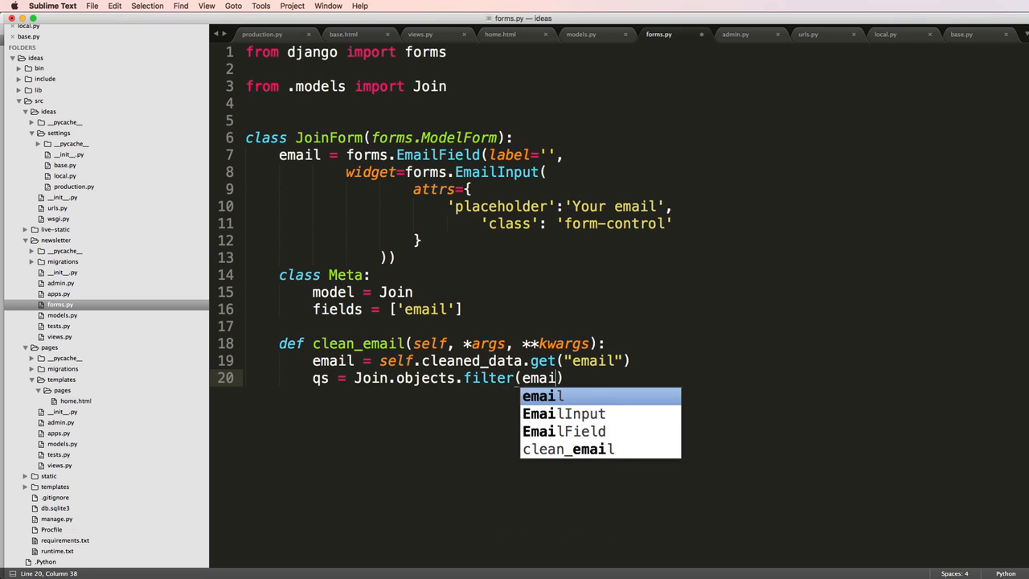
pyautogui.write('__iexac')
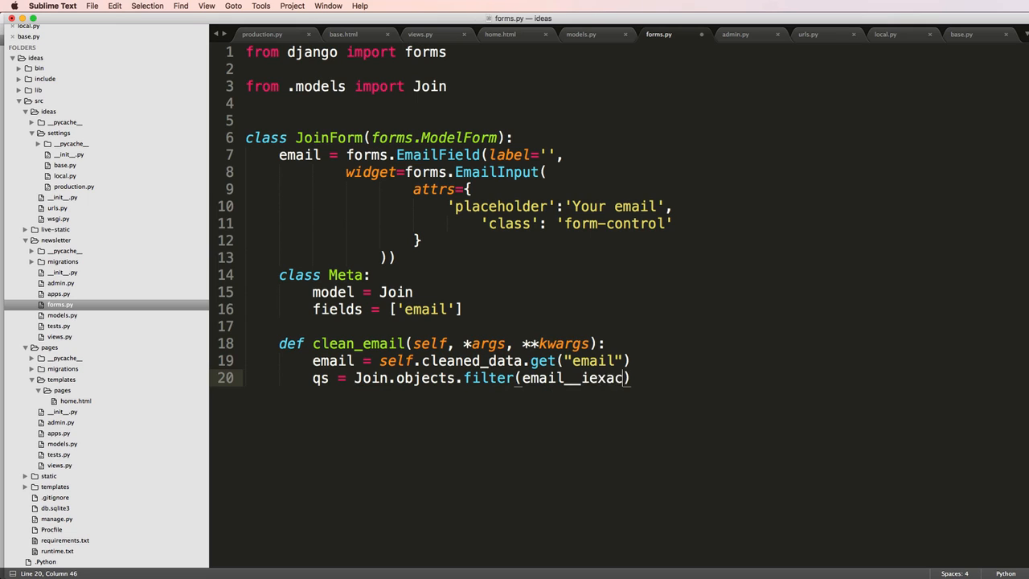
pyautogui.write('=email)')
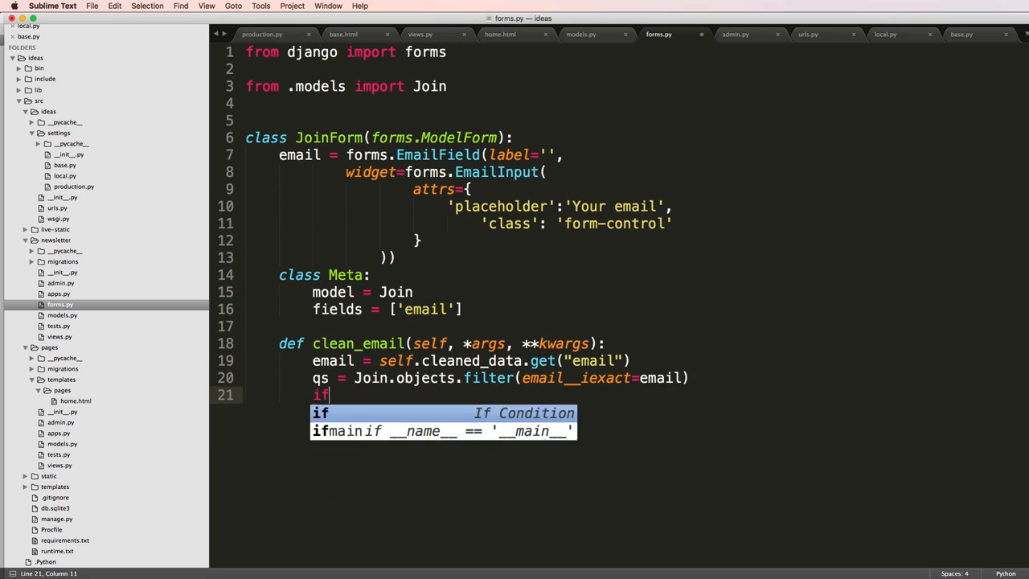
pyautogui.write('qs.exists():')
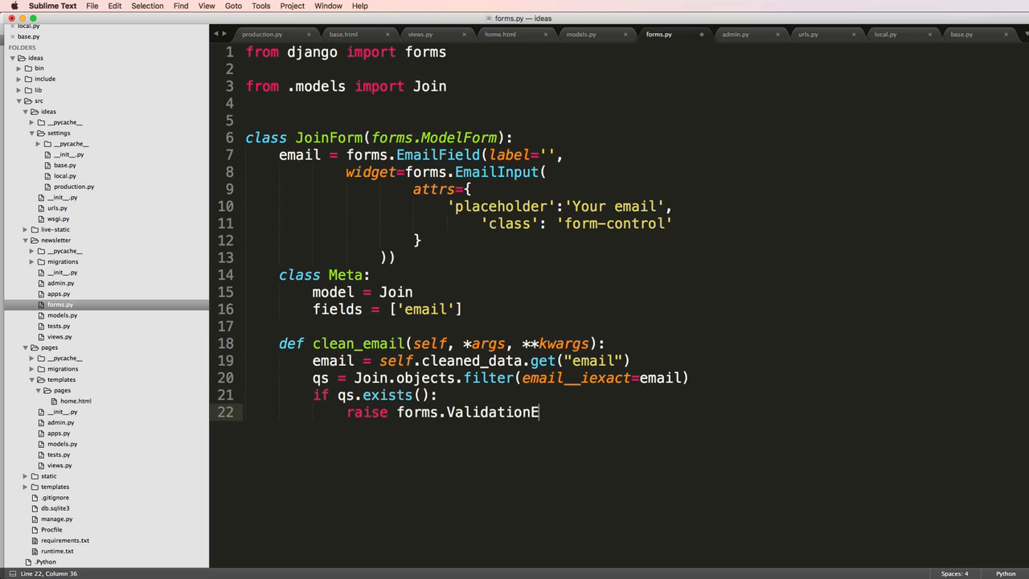
pyautogui.write('rror("th")')
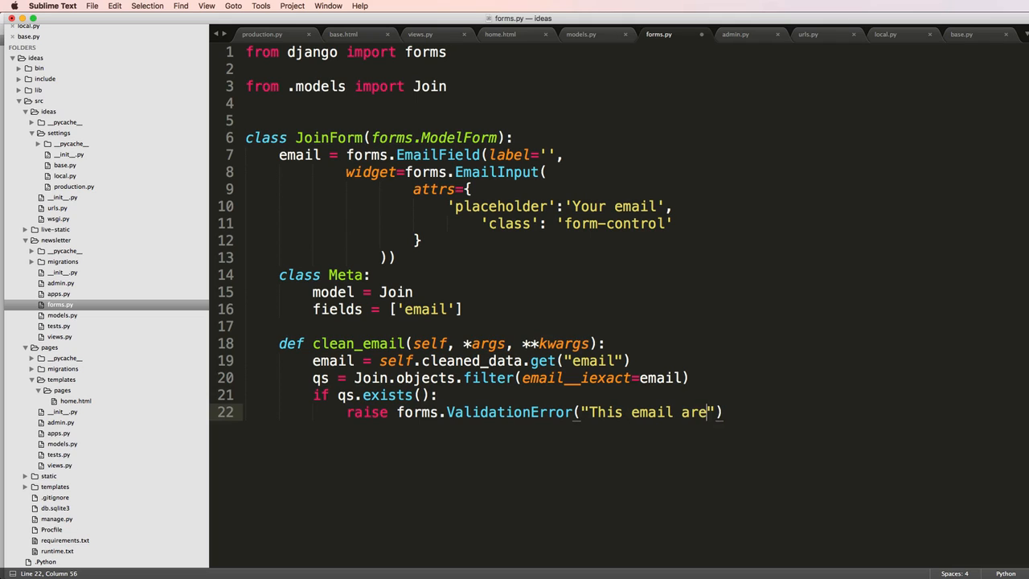
pyautogui.write('lready ei')
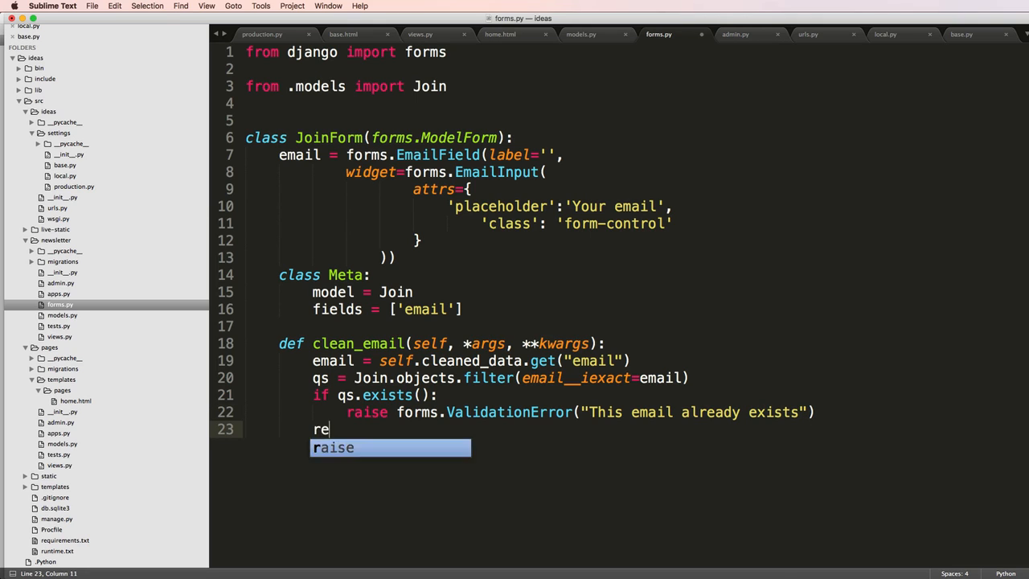
pyautogui.write('turn emai')
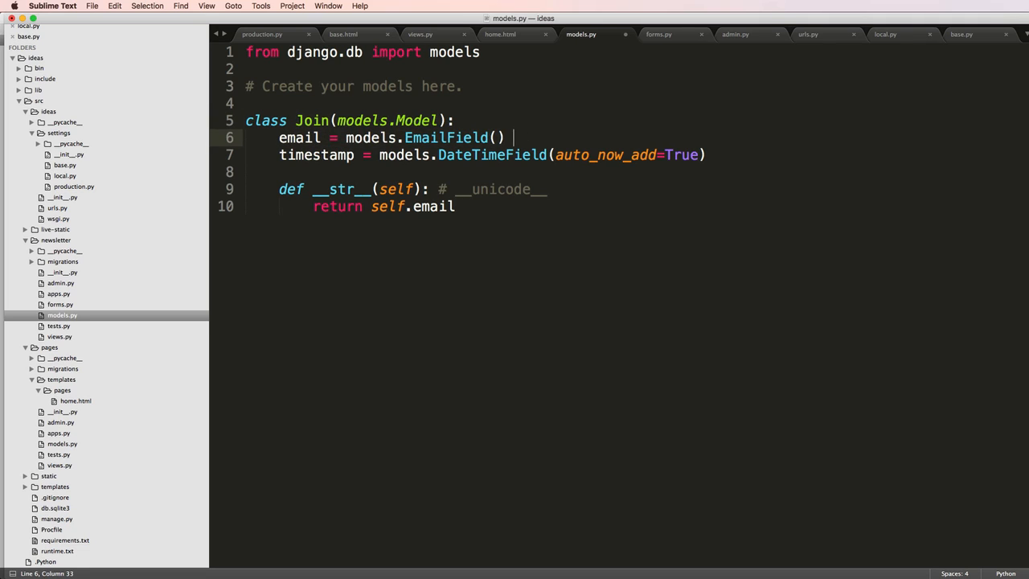
# Append the comment '# unique=True' after the Join model's EmailField
pyautogui.write('# unqiue=True')
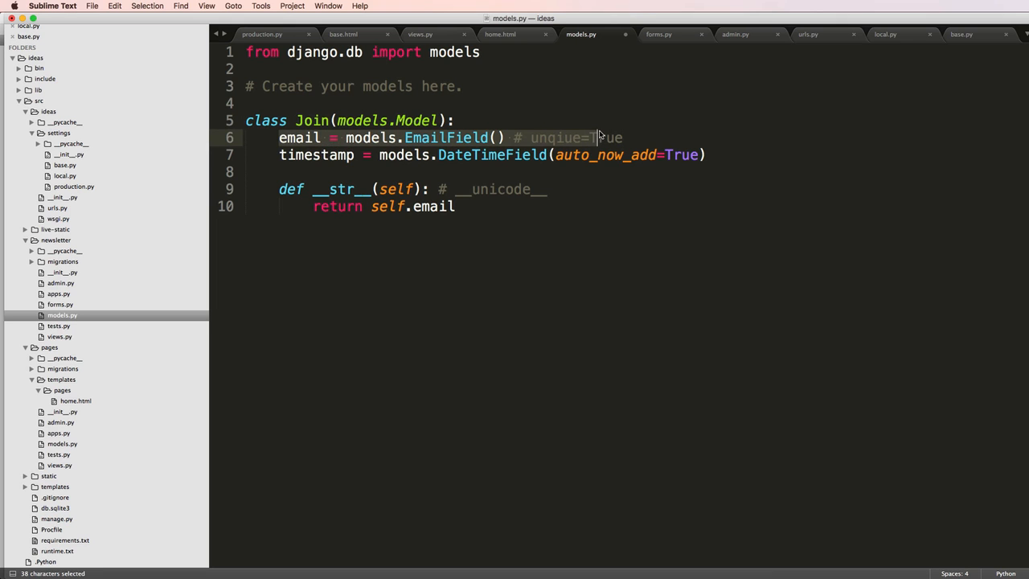
pyautogui.click(508, 34)
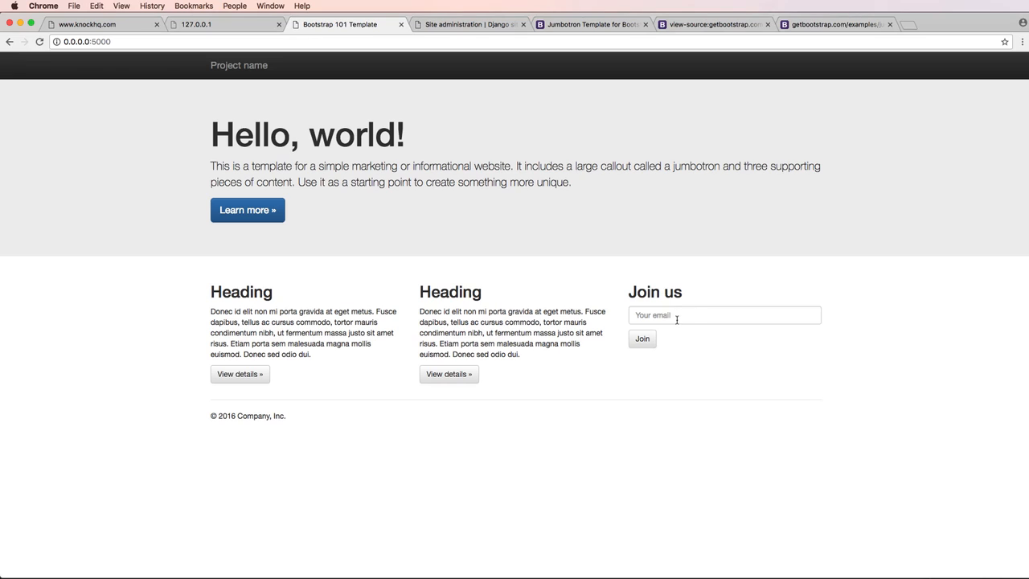
# Enter a test email starting 'abc@' in the Join us form using the autofill suggestion
pyautogui.write('abc@')
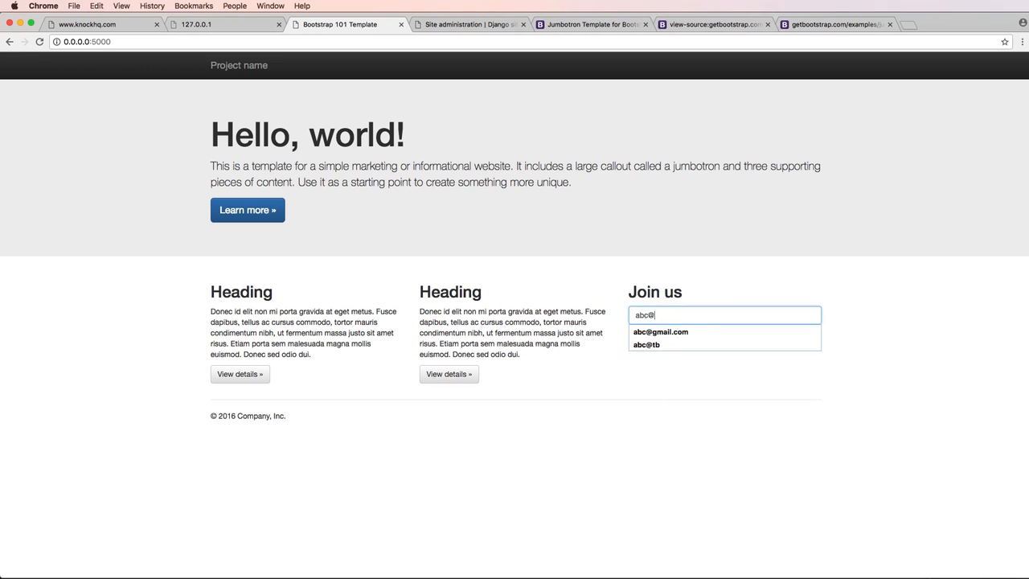
pyautogui.click(662, 332)
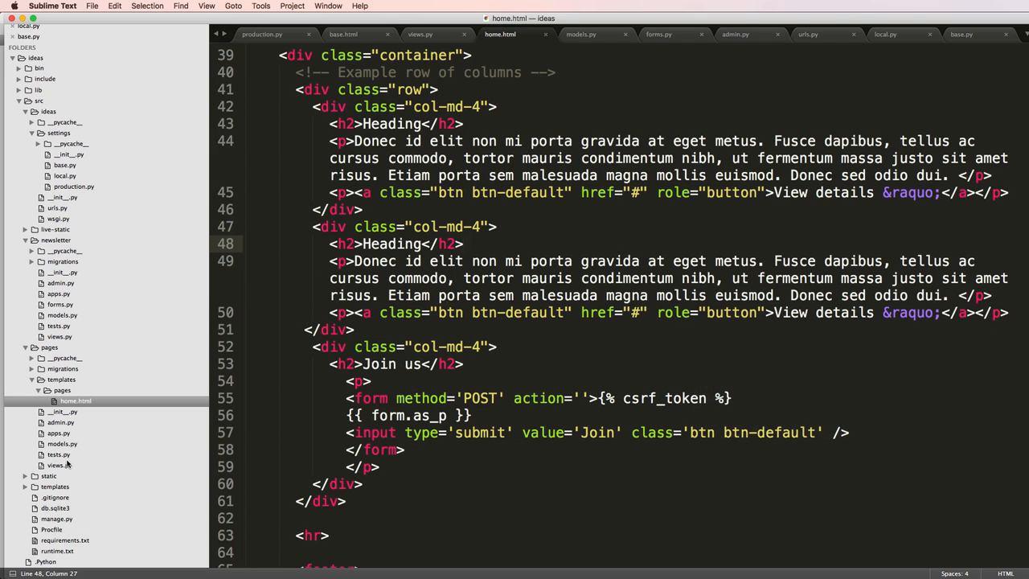
# Add success_url = '/' to HomeView in views.py and restart the local web server
pyautogui.click(415, 34)
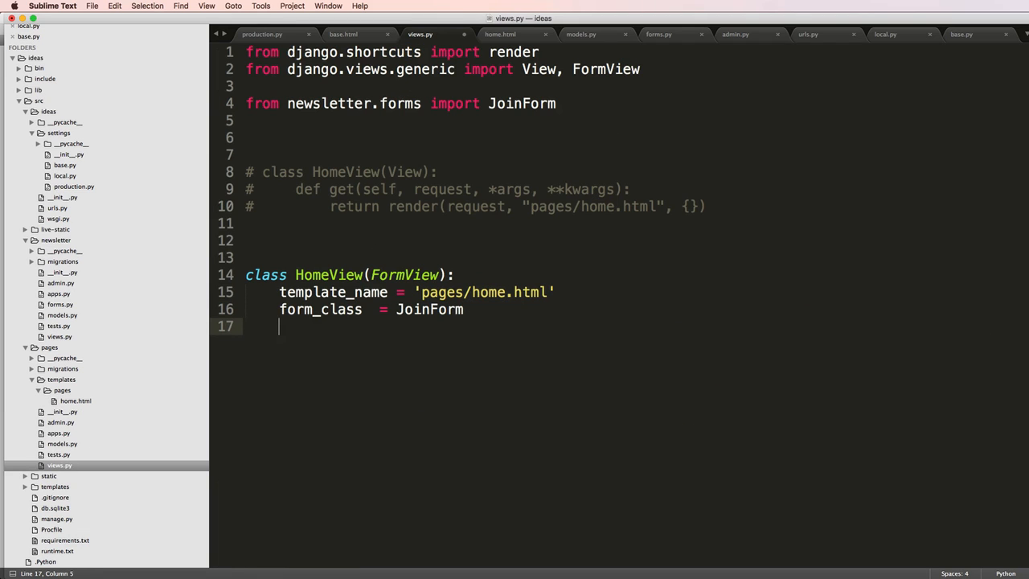
pyautogui.write("success_url = '/'")
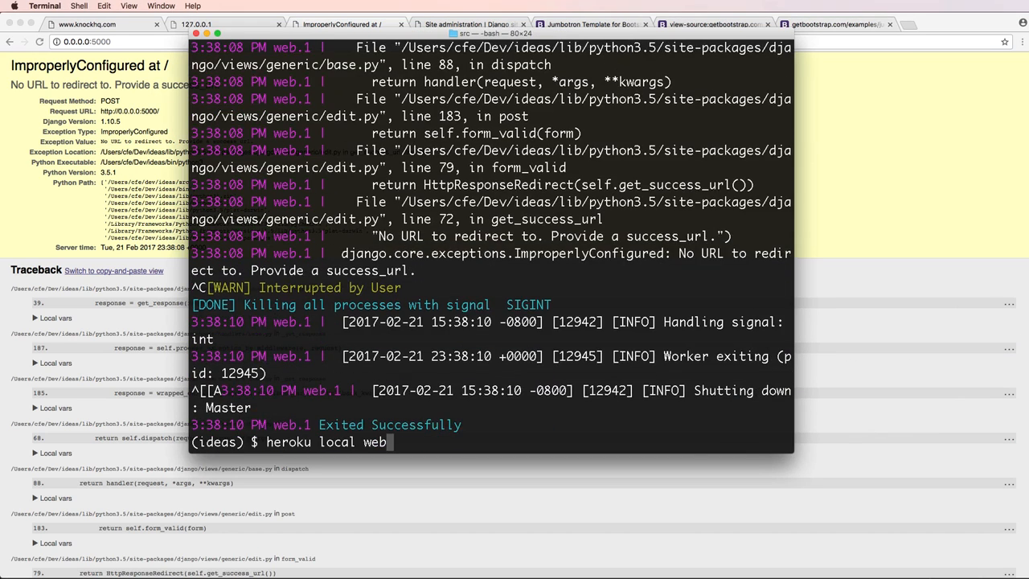
pyautogui.press('enter')
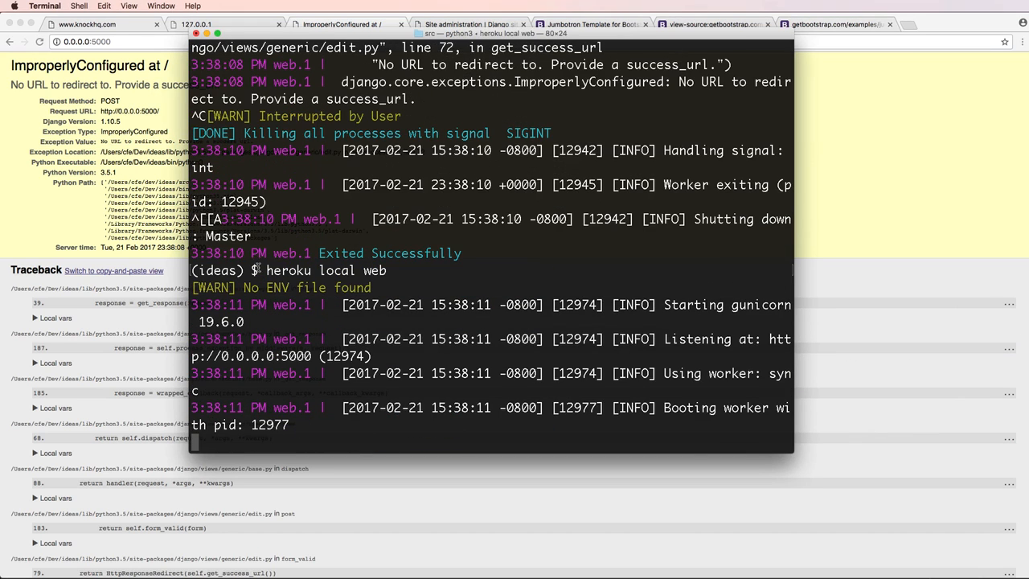
pyautogui.click(356, 28)
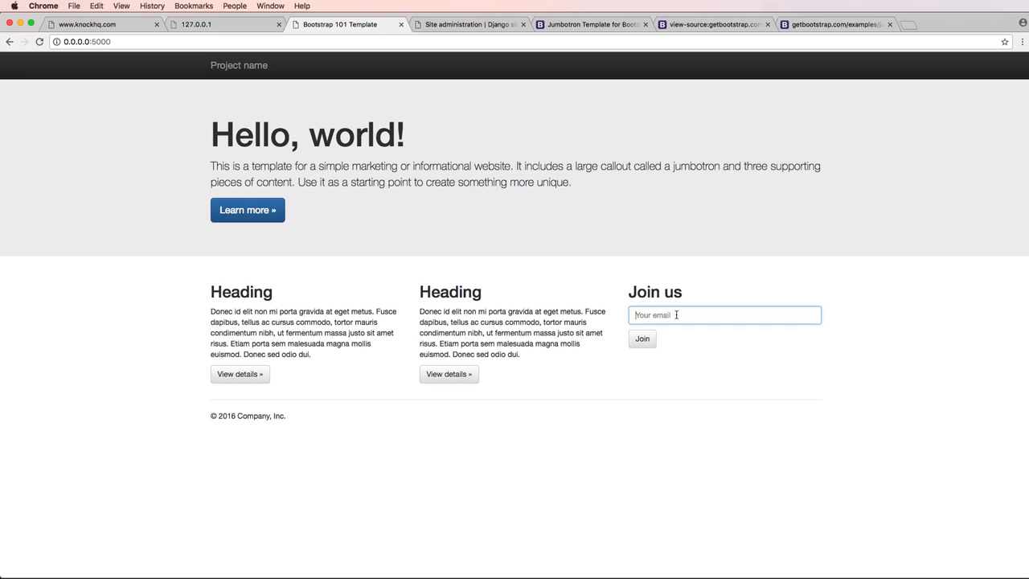
pyautogui.write('abc@gm')
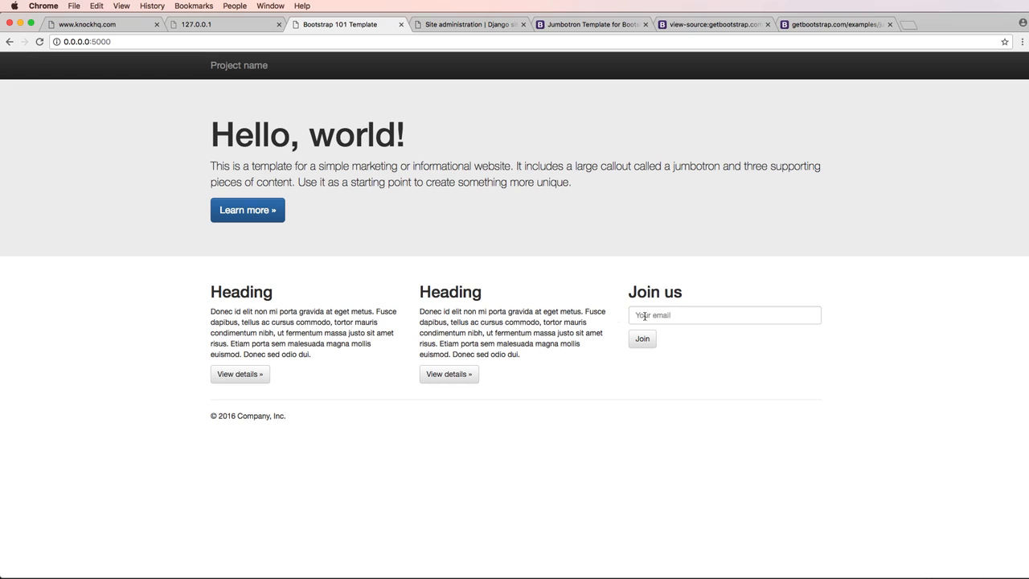
pyautogui.click(725, 315)
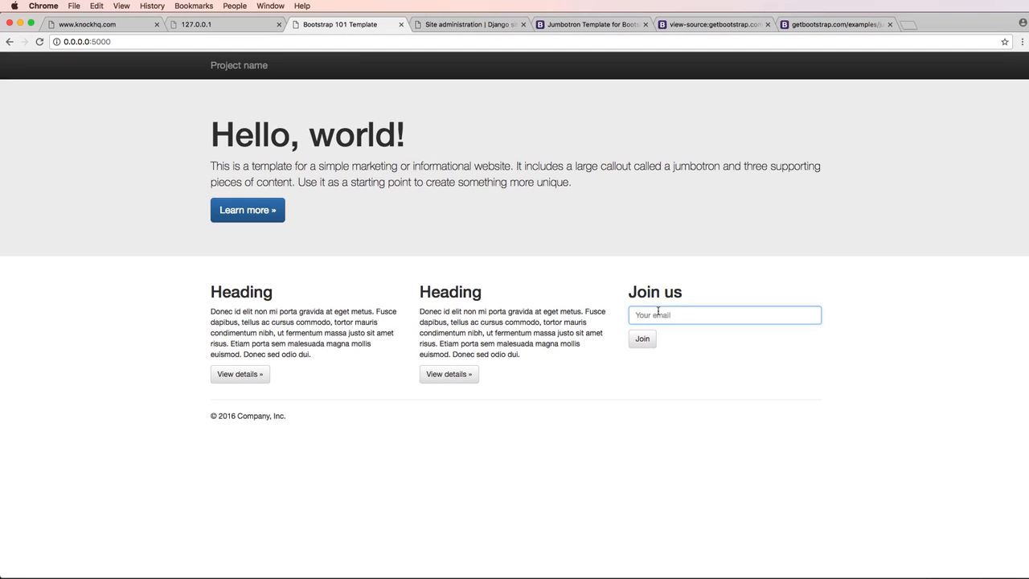
pyautogui.click(742, 385)
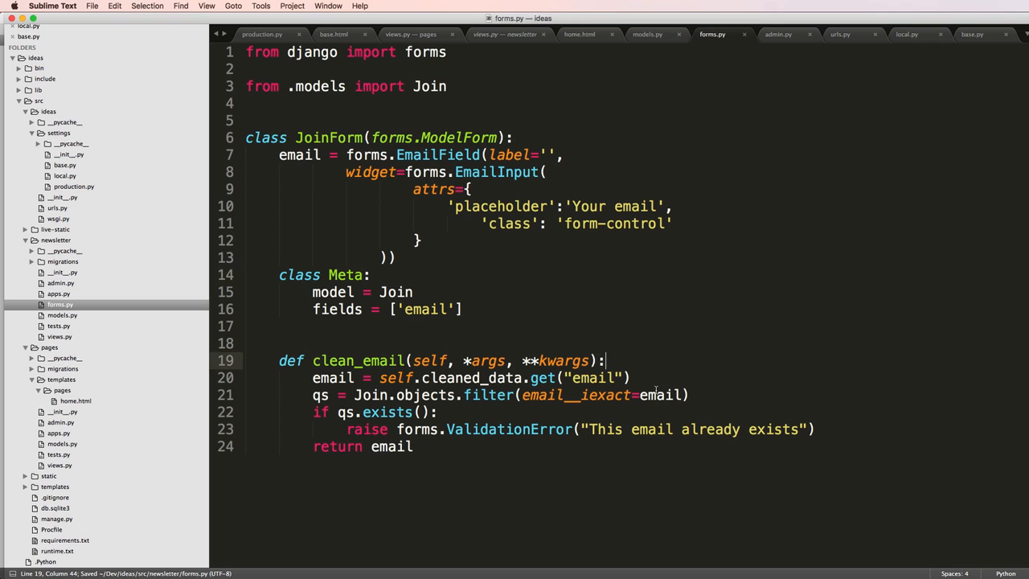
# Add a print(email) call in clean_email before the duplicate check
pyautogui.write('print')
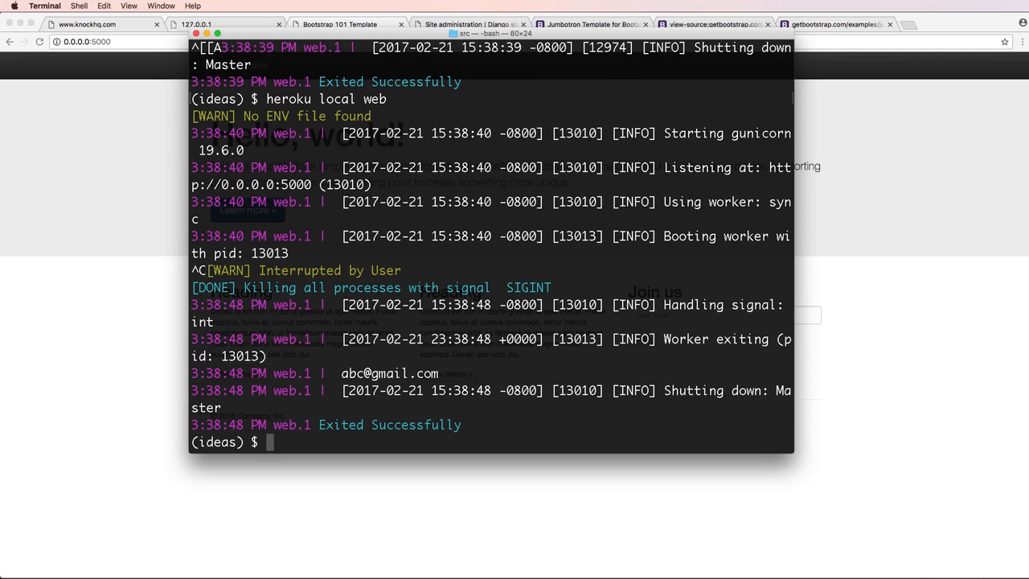
# Run python manage.py runserver and load the homepage at 127.0.0.1:8000 in Chrome
pyautogui.write('python manage.py run')
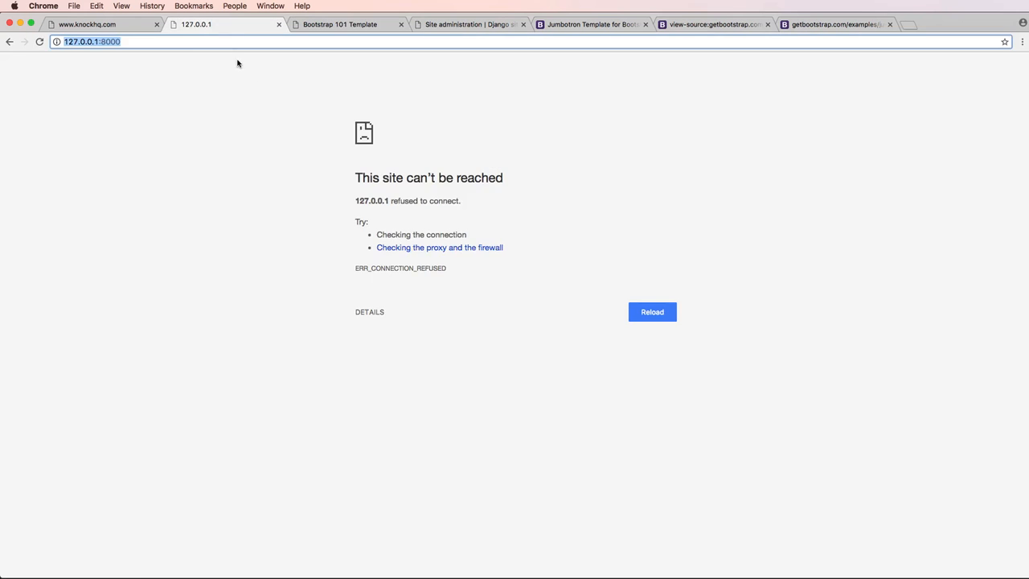
pyautogui.click(652, 312)
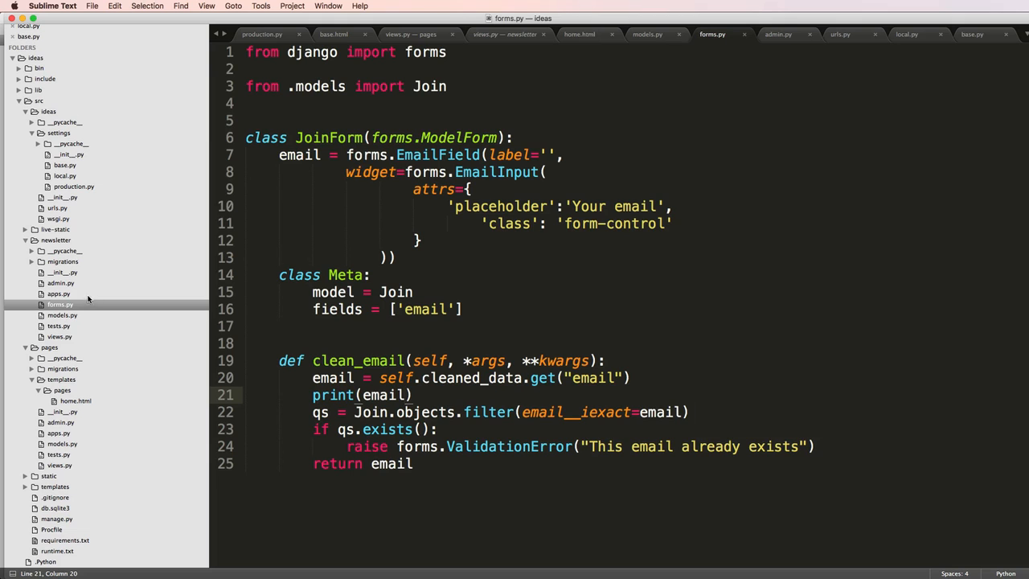
pyautogui.click(912, 35)
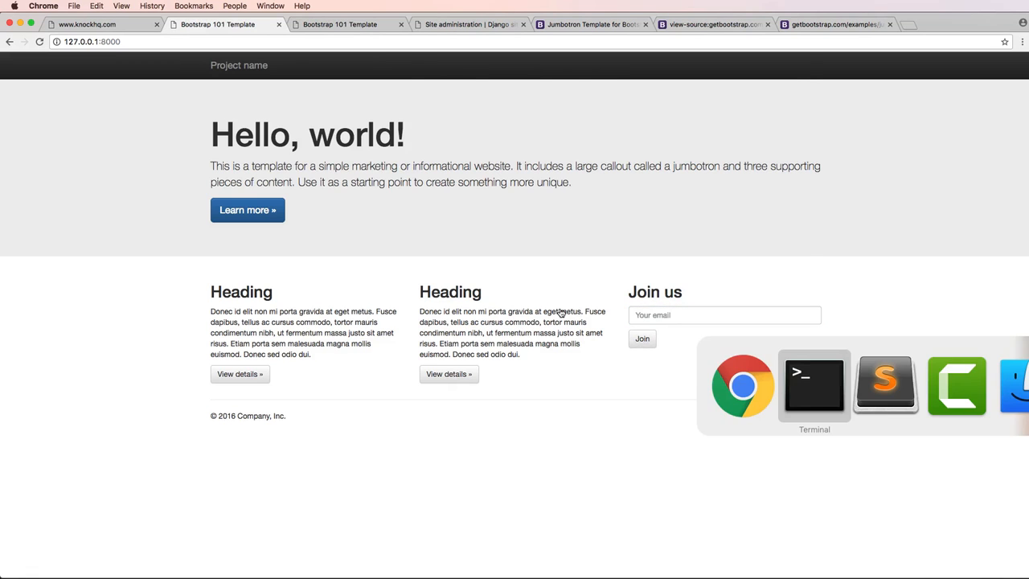
pyautogui.click(813, 386)
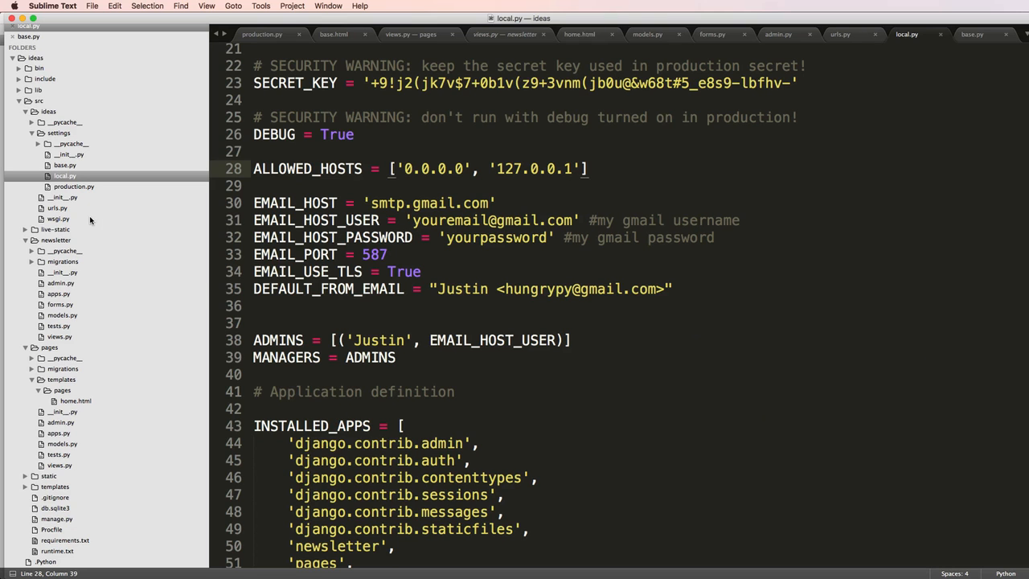
# Insert print('exists') inside the qs.exists() block of clean_email in forms.py
pyautogui.click(710, 34)
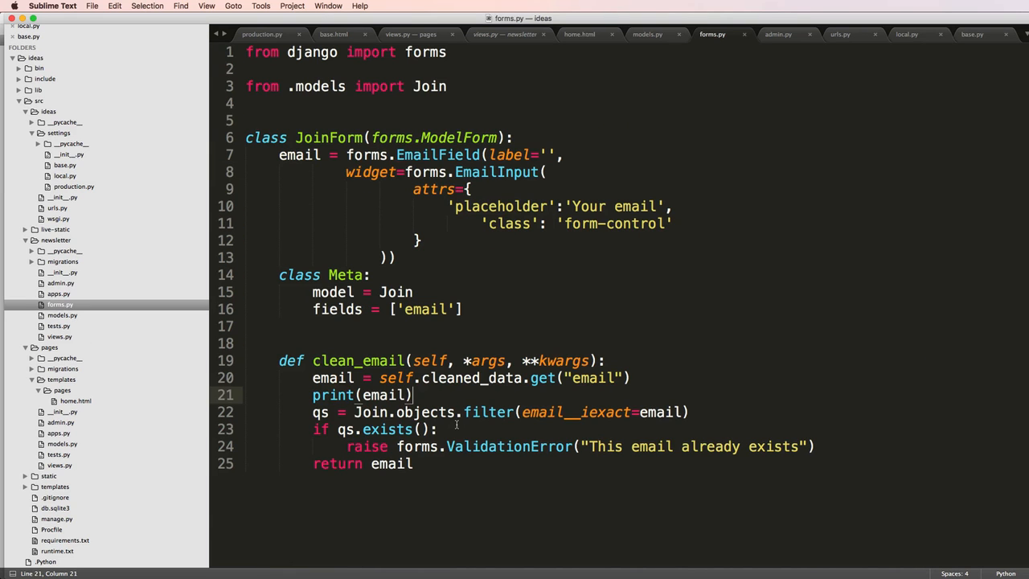
pyautogui.write('or')
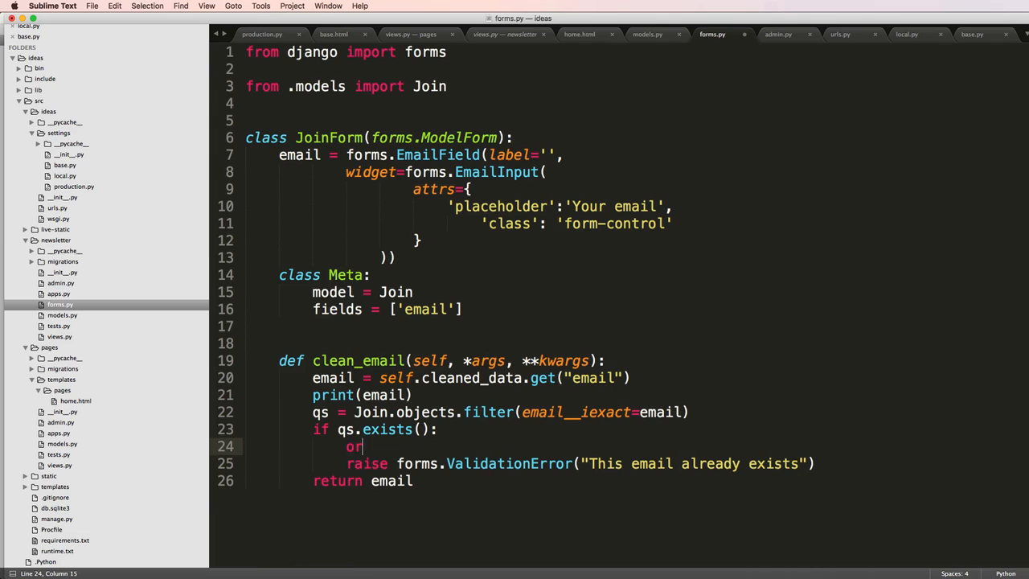
pyautogui.write('print(')
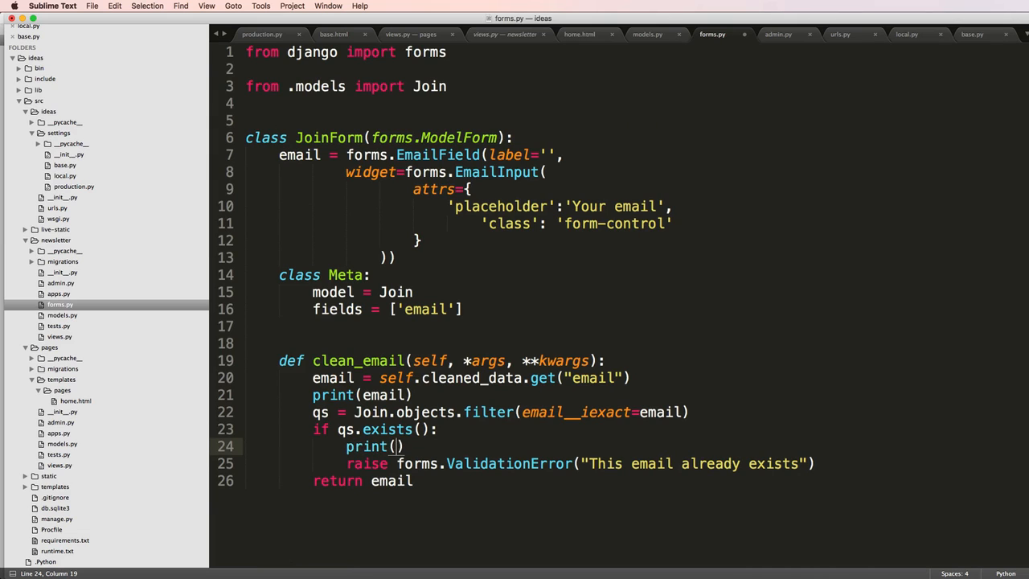
pyautogui.write("'exists'")
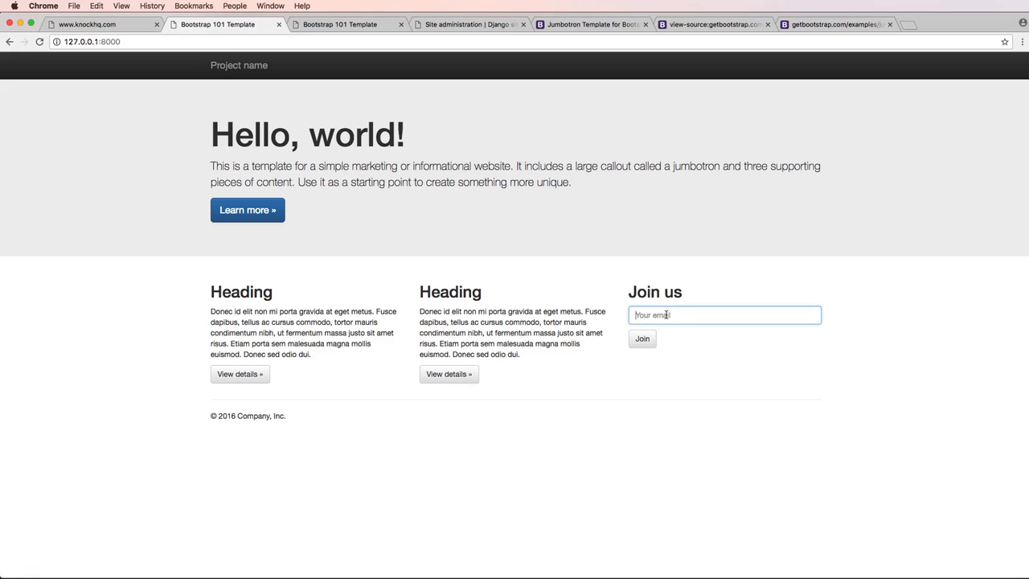
pyautogui.write('abc@gmail.com')
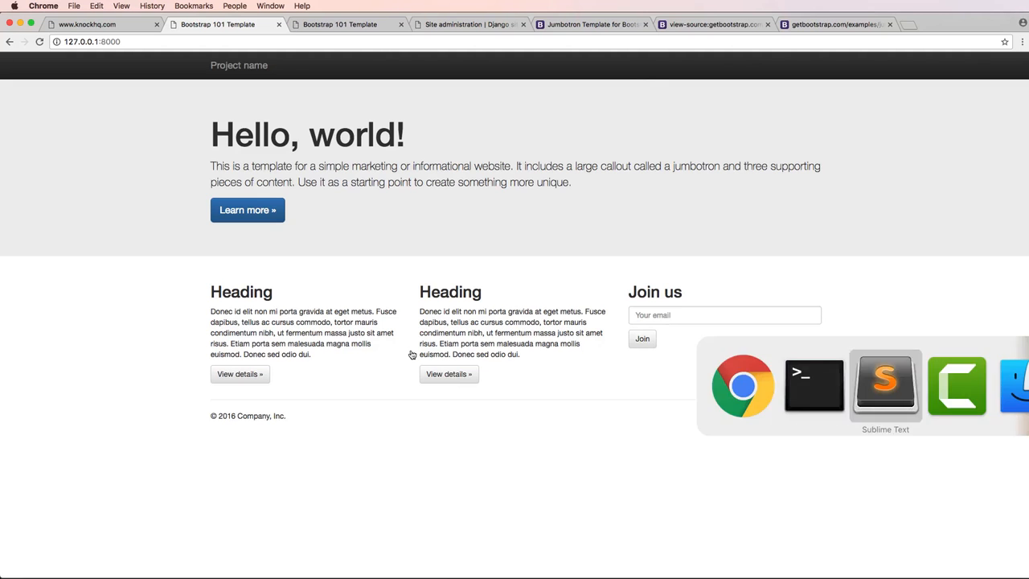
# Make HomeView in pages/views.py extend CreateView, import CreateView, and comment out a form_valid stub
pyautogui.click(886, 387)
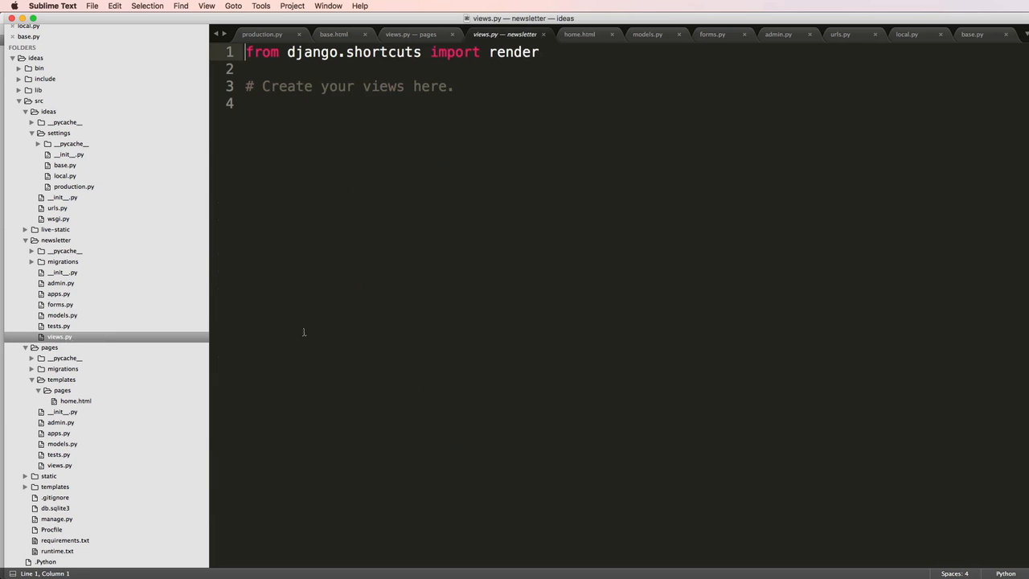
pyautogui.click(410, 34)
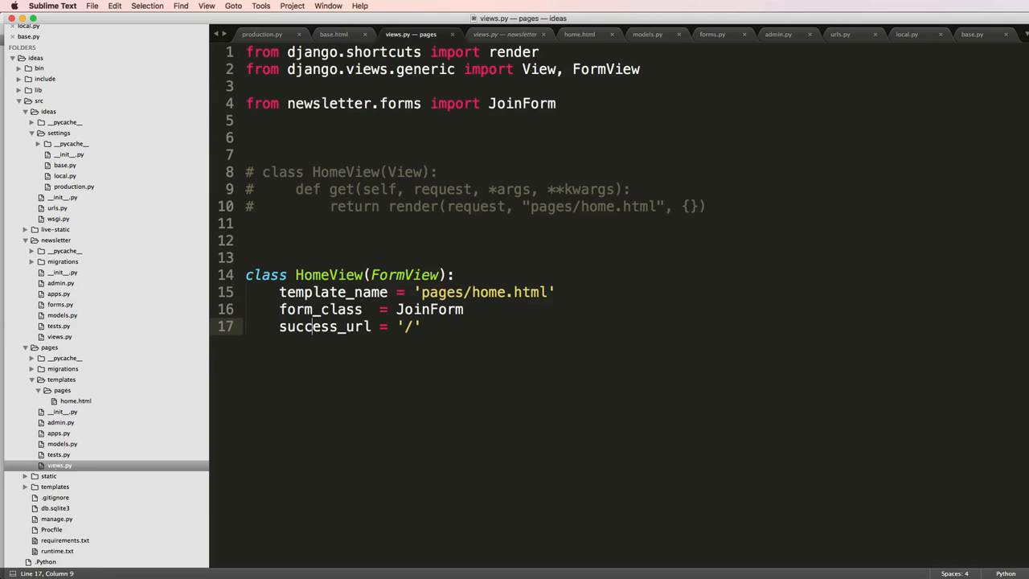
pyautogui.click(422, 327)
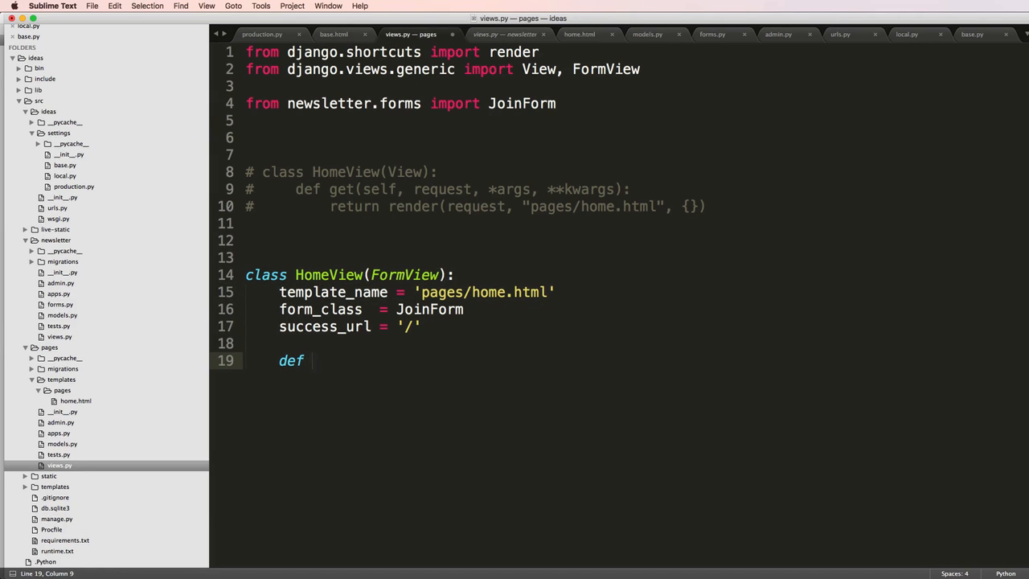
pyautogui.write('form_valid()')
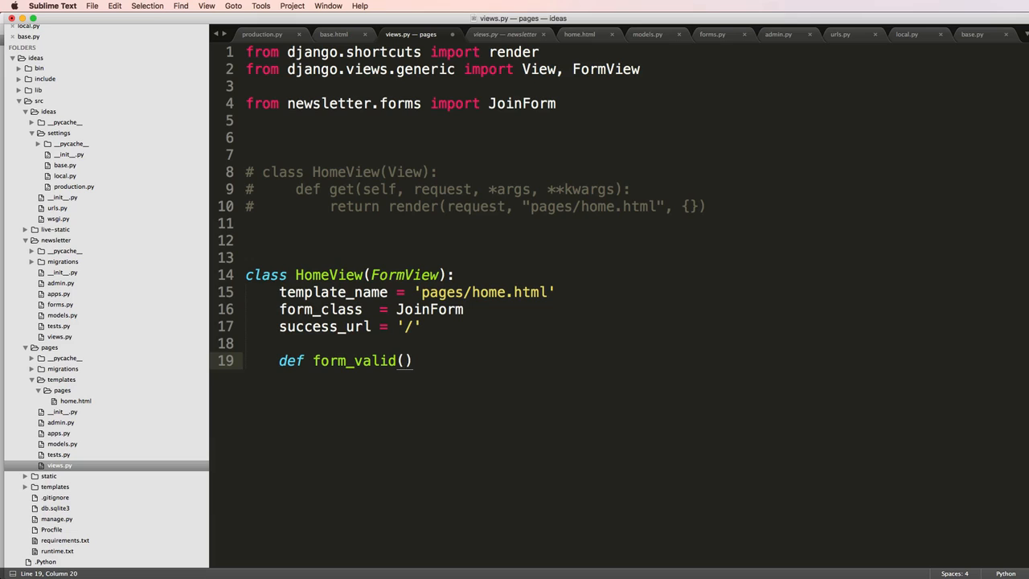
pyautogui.write('self, form')
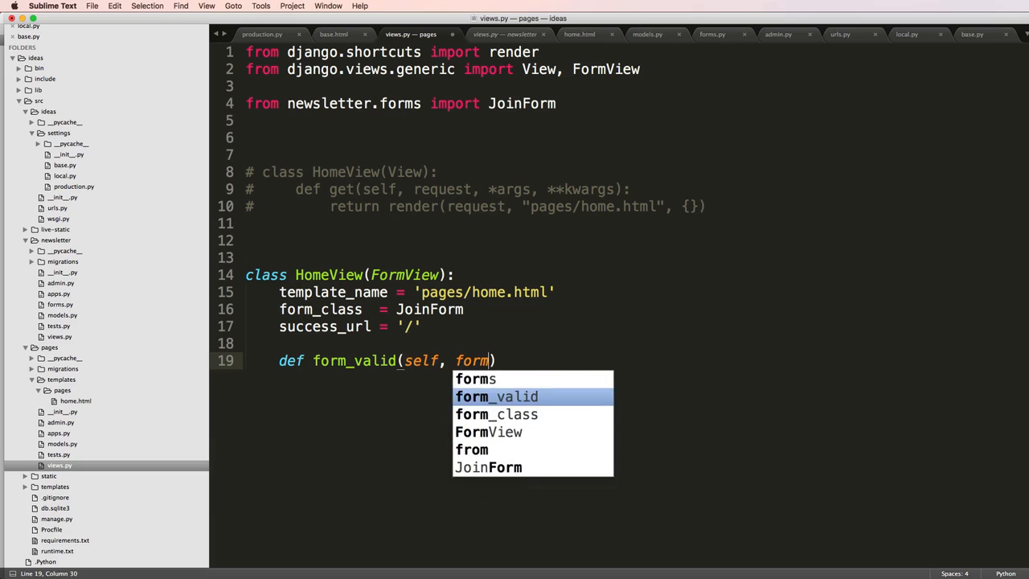
pyautogui.press('Enter')
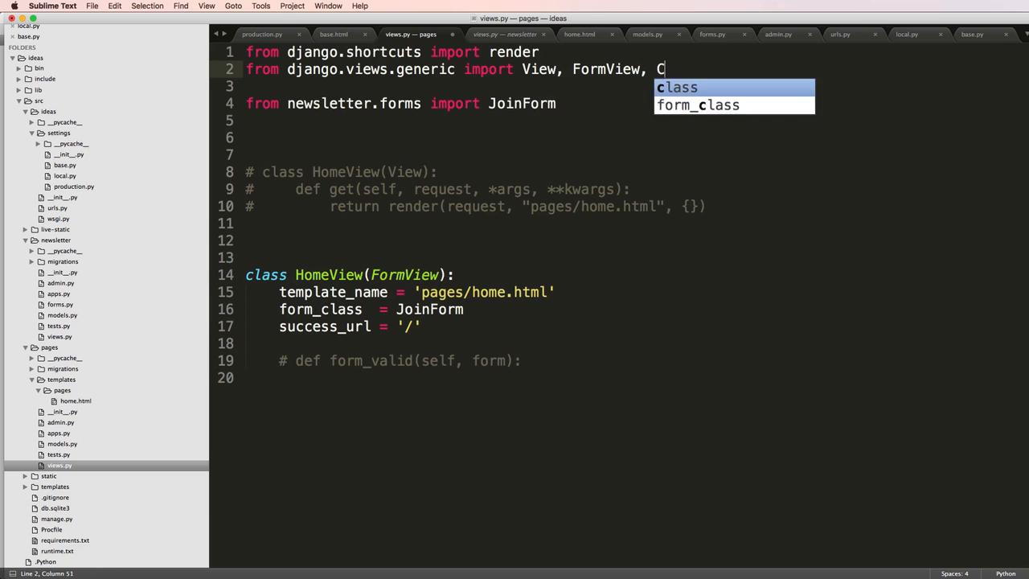
pyautogui.write('reateView')
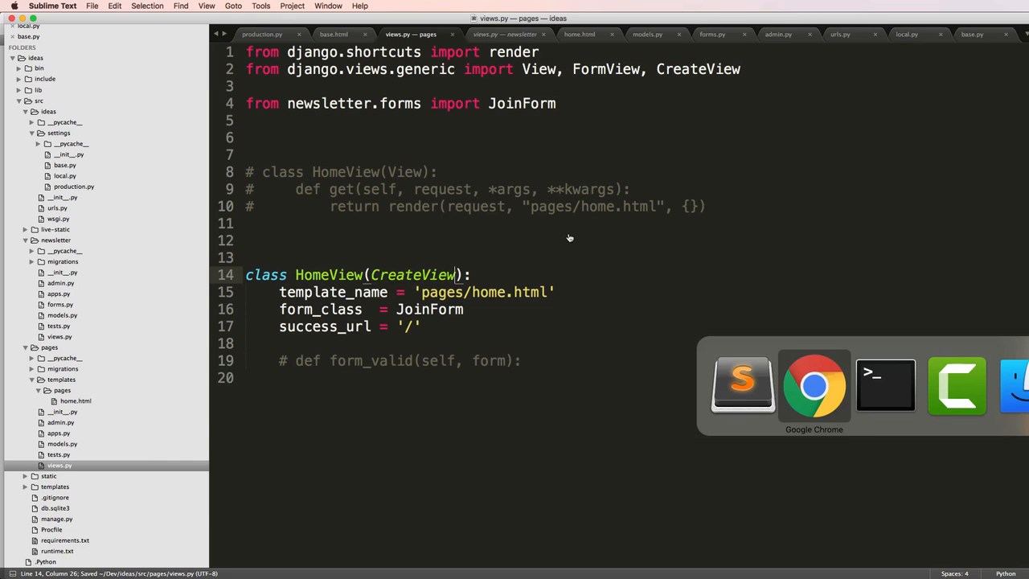
pyautogui.click(885, 385)
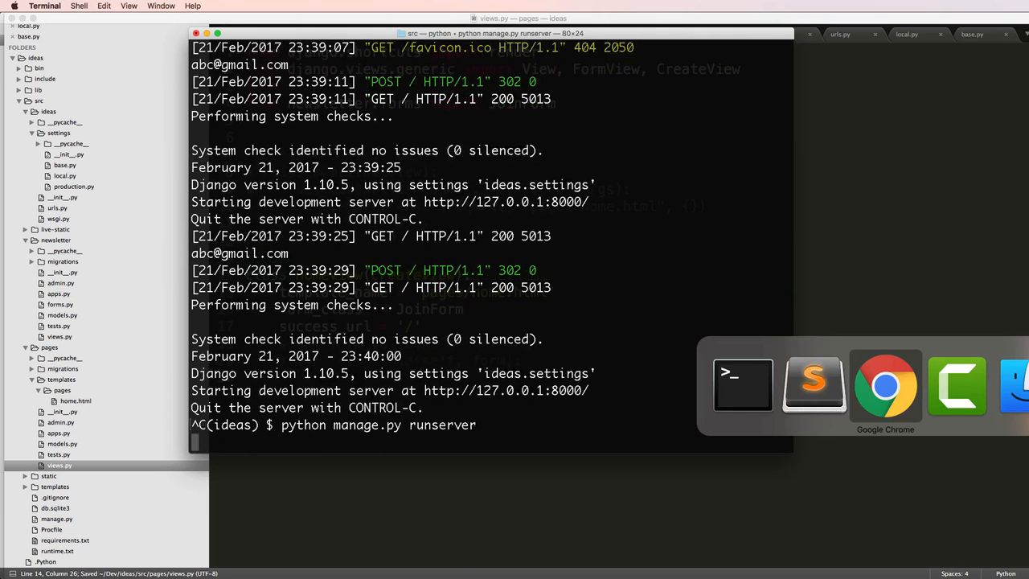
pyautogui.click(885, 386)
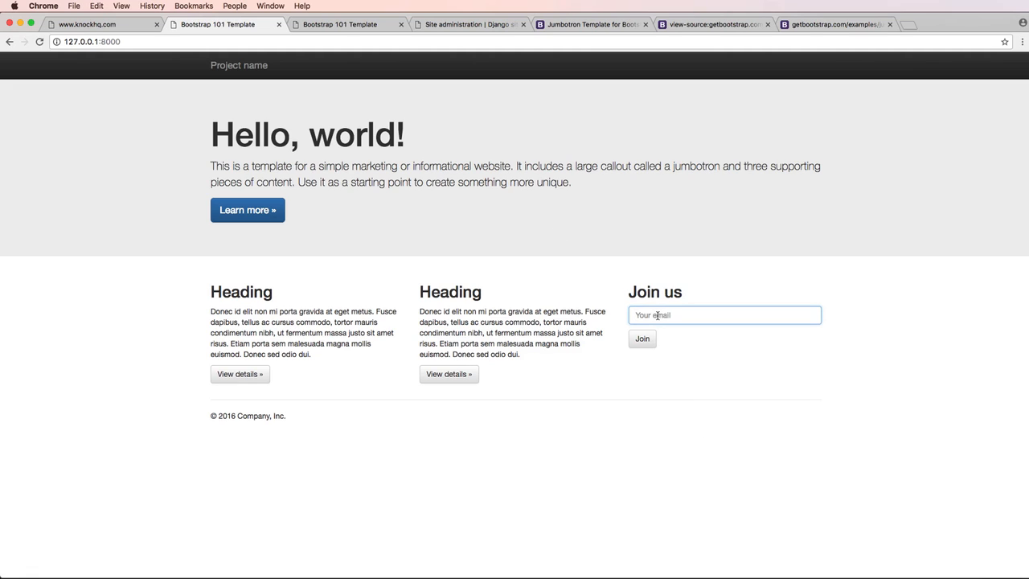
pyautogui.write('abc@gmail.com')
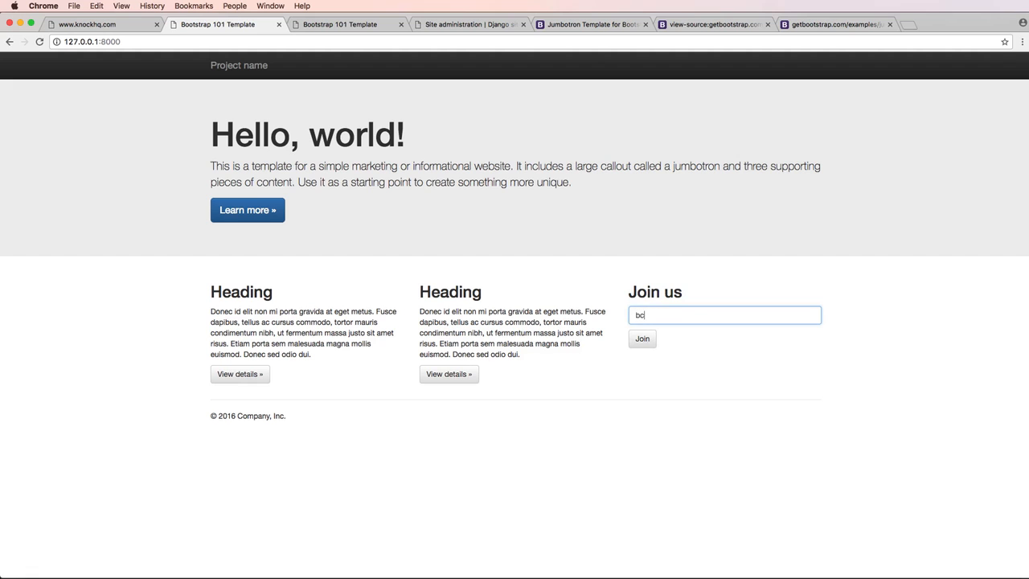
pyautogui.write('abc@gmai')
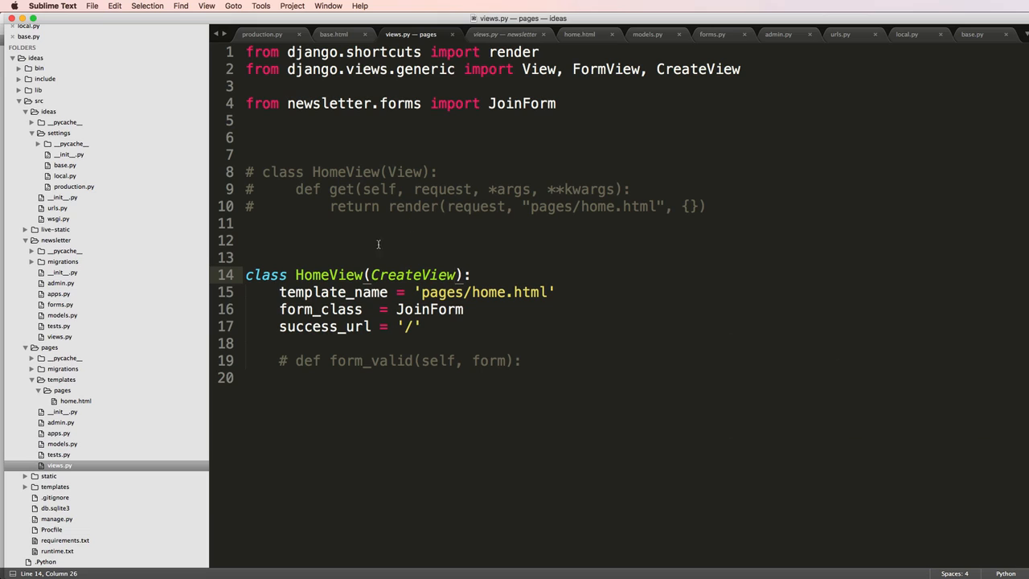
# Write form_valid reading form.cleaned_data email, noting '# other things with email', returning super(HomeView, self).form_valid(form)
pyautogui.doubleClick(606, 70)
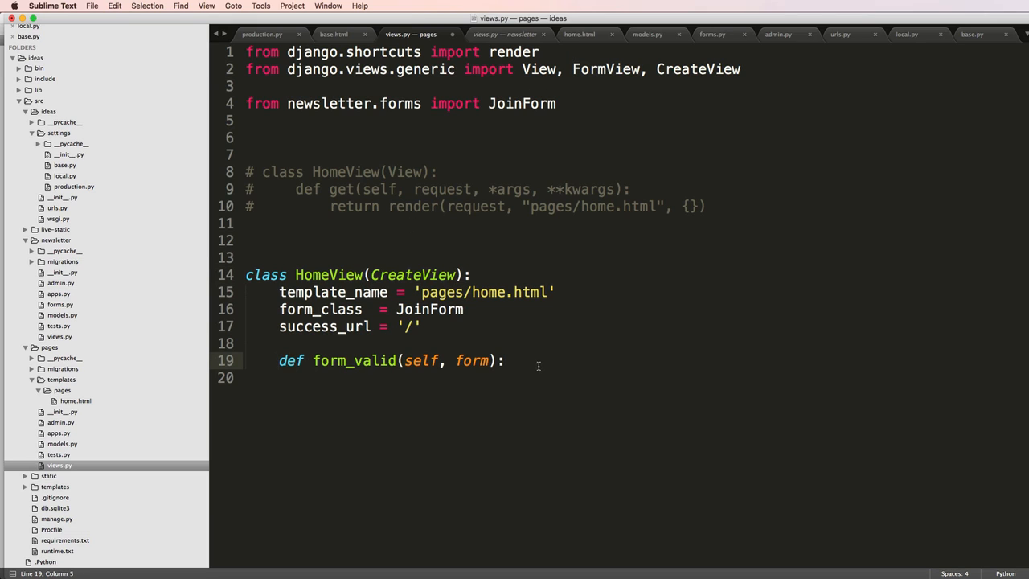
pyautogui.write('return super(')
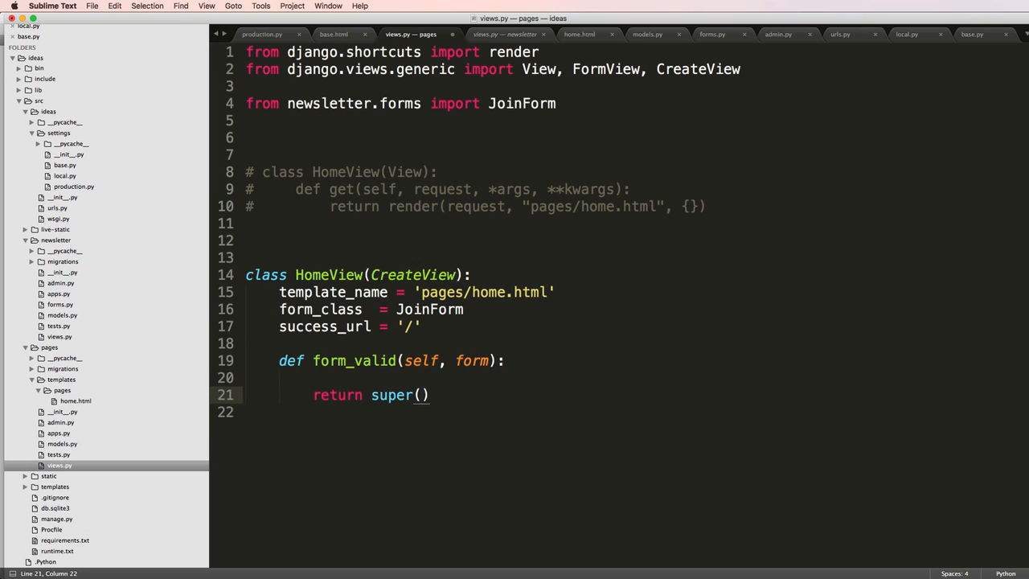
pyautogui.write('HomeView')
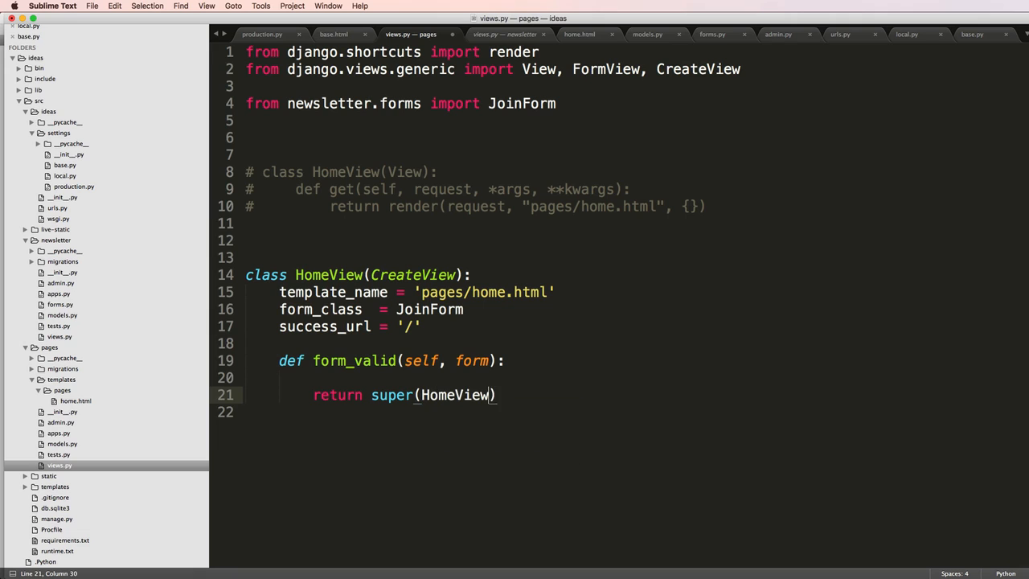
pyautogui.write(', self).f')
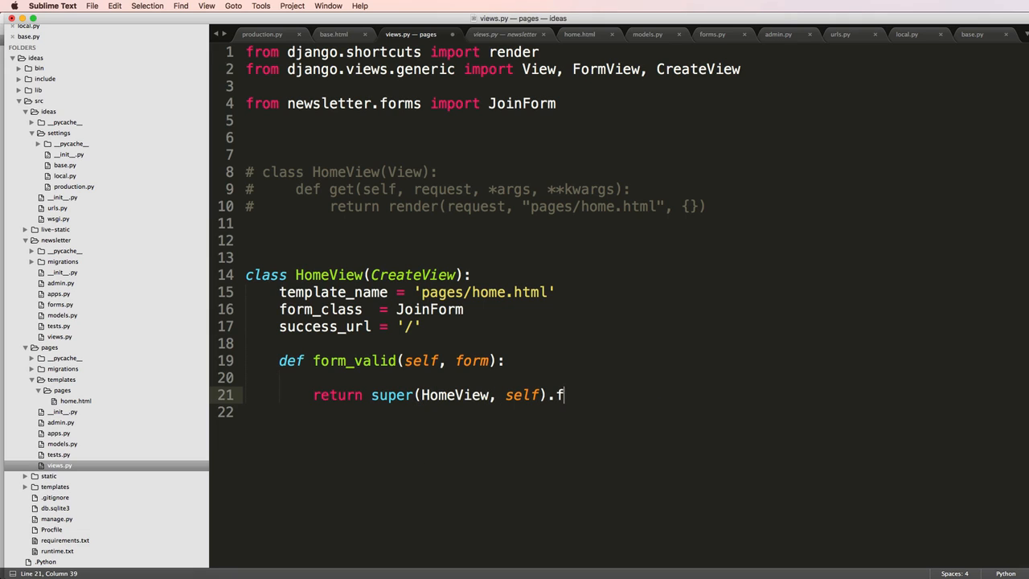
pyautogui.write('orm_valid(form)')
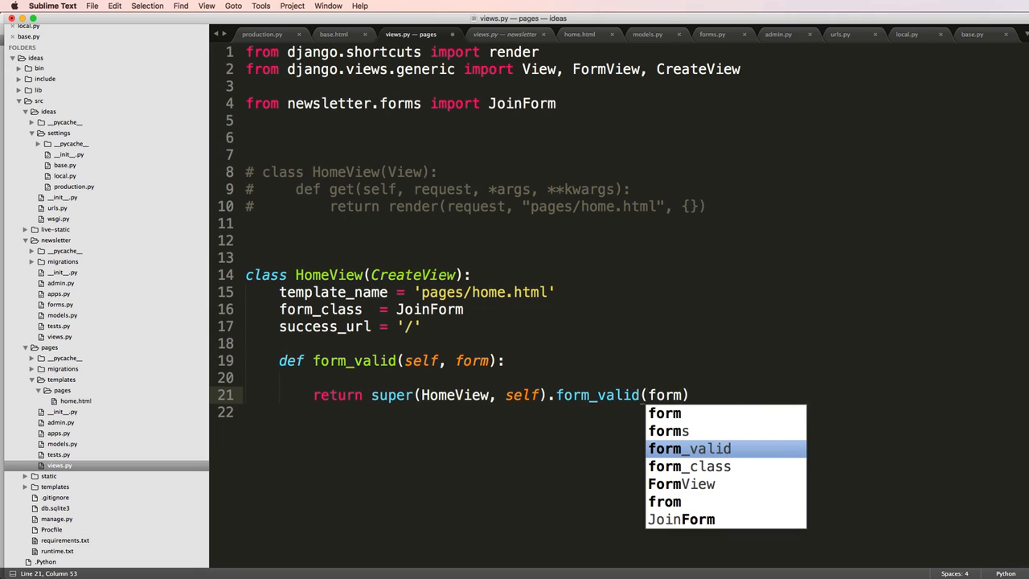
pyautogui.write('emai')
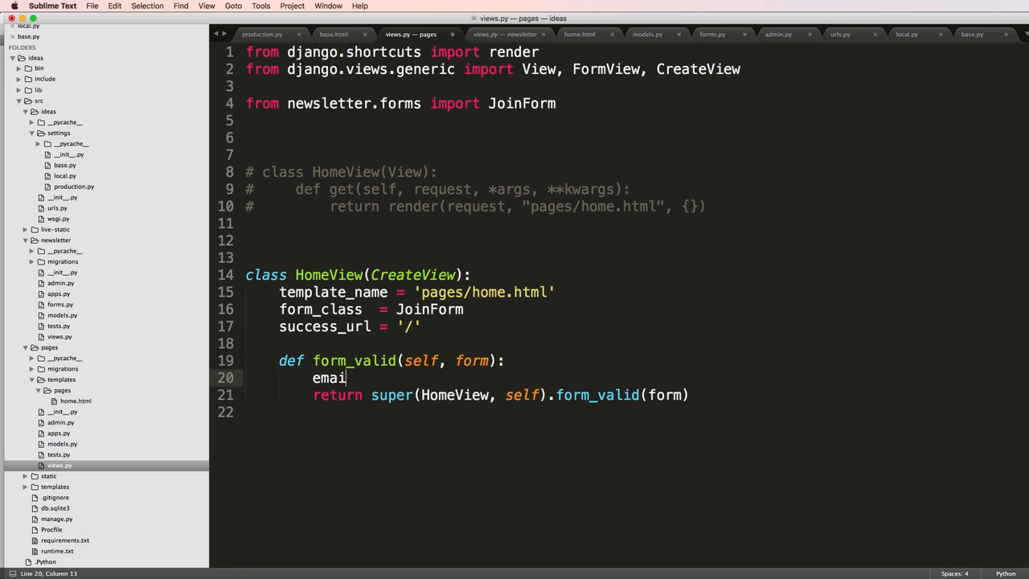
pyautogui.write('l = form.cleaned_data.get("email")')
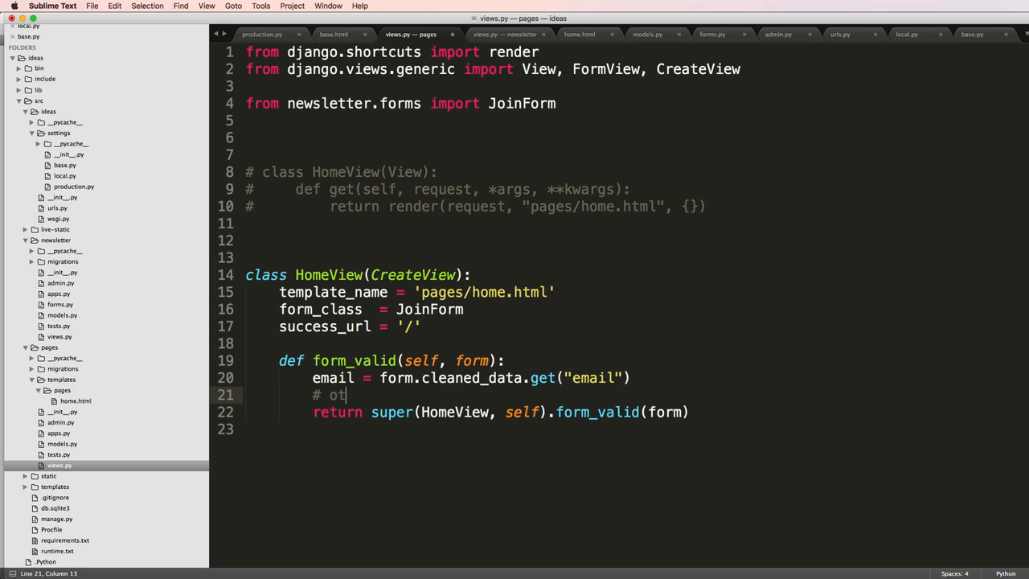
pyautogui.write('her things with')
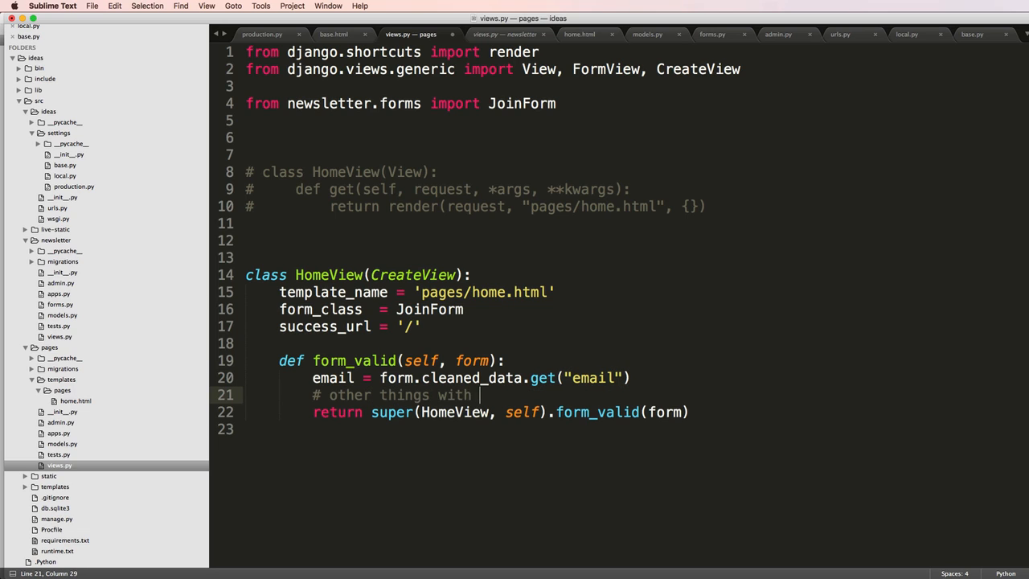
pyautogui.write('email')
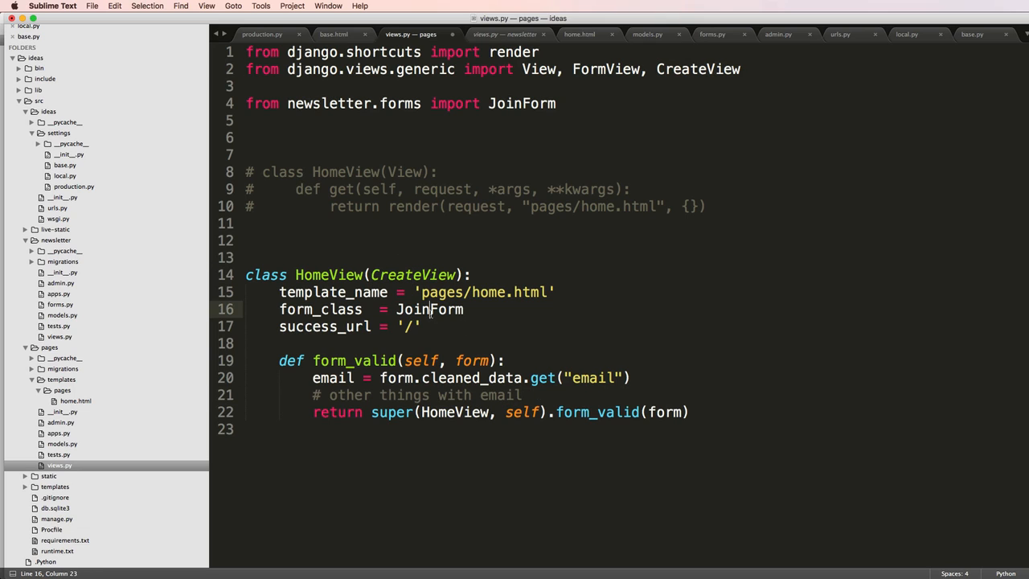
pyautogui.moveTo(279, 360); pyautogui.dragTo(689, 411)
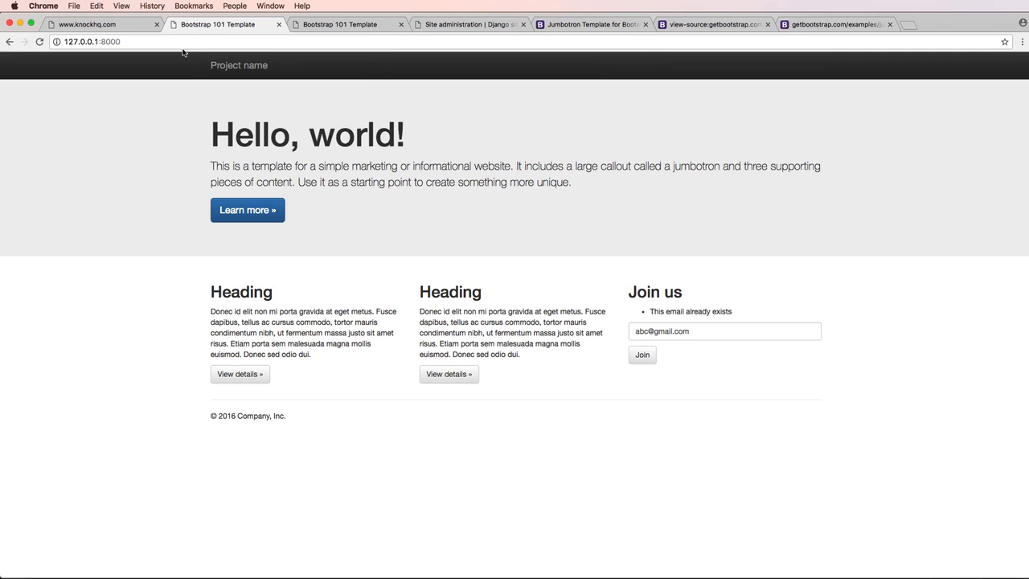
pyautogui.write('/admin/login/?next=/admin/')
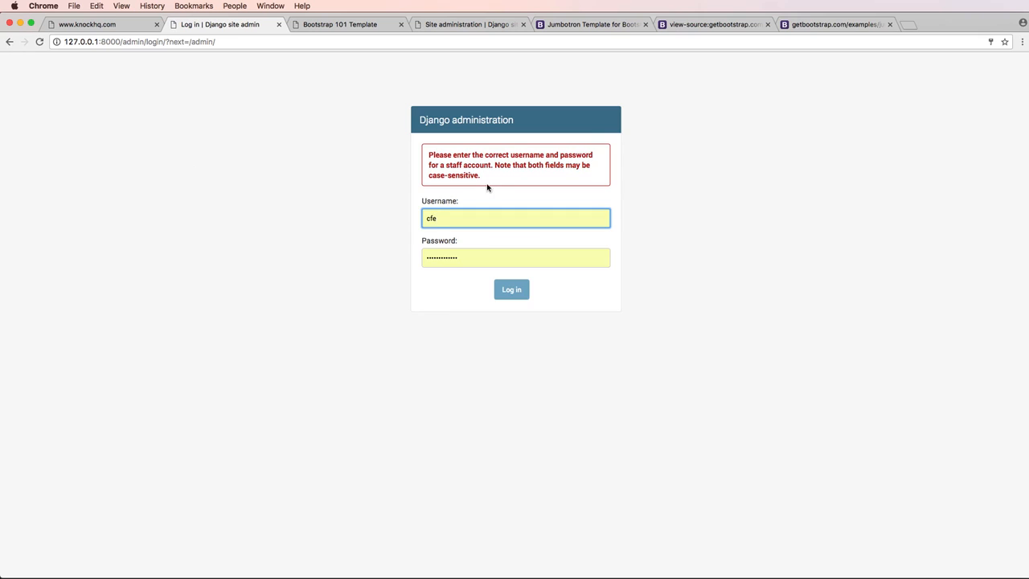
pyautogui.click(815, 386)
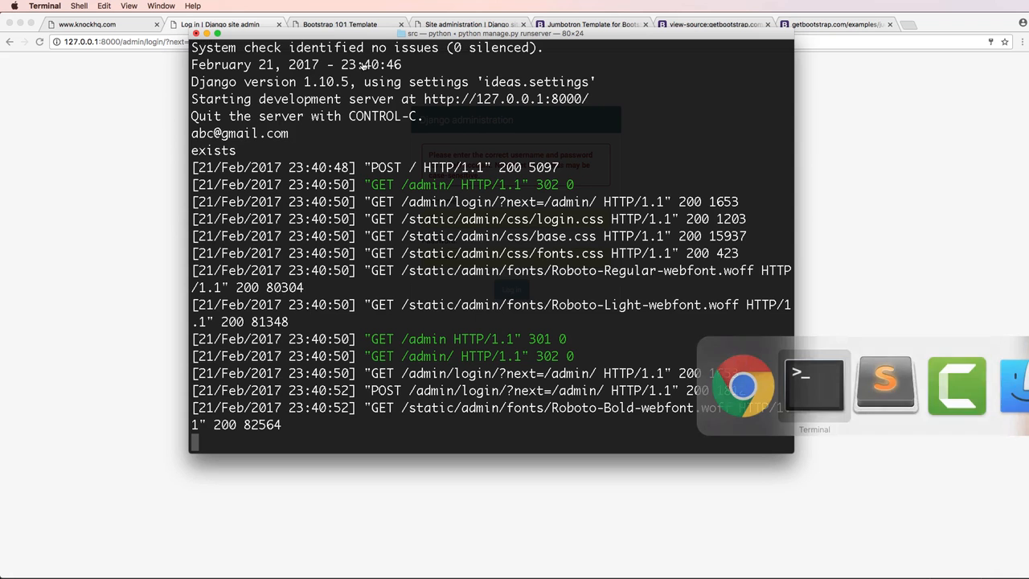
pyautogui.click(742, 386)
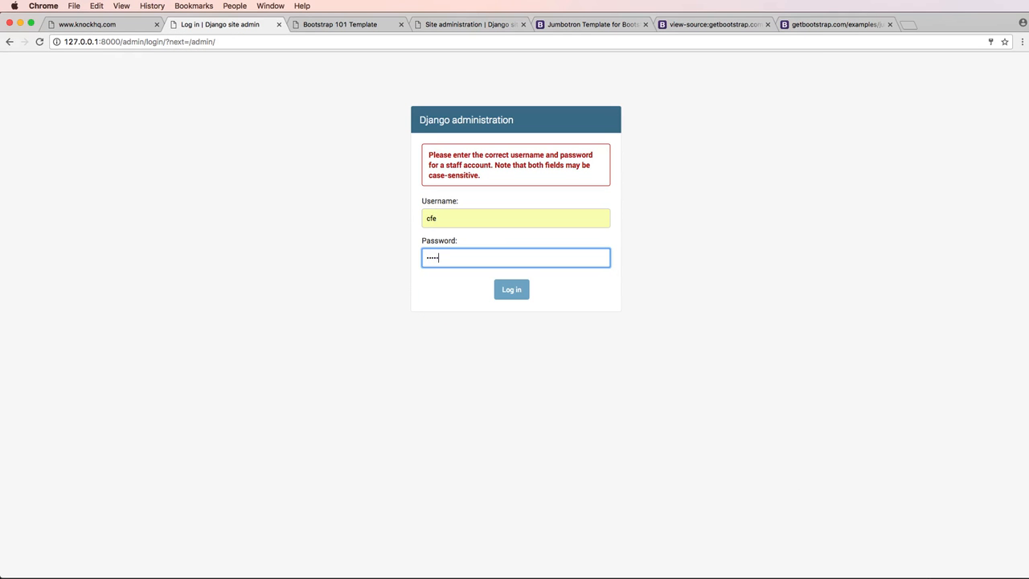
pyautogui.click(511, 289)
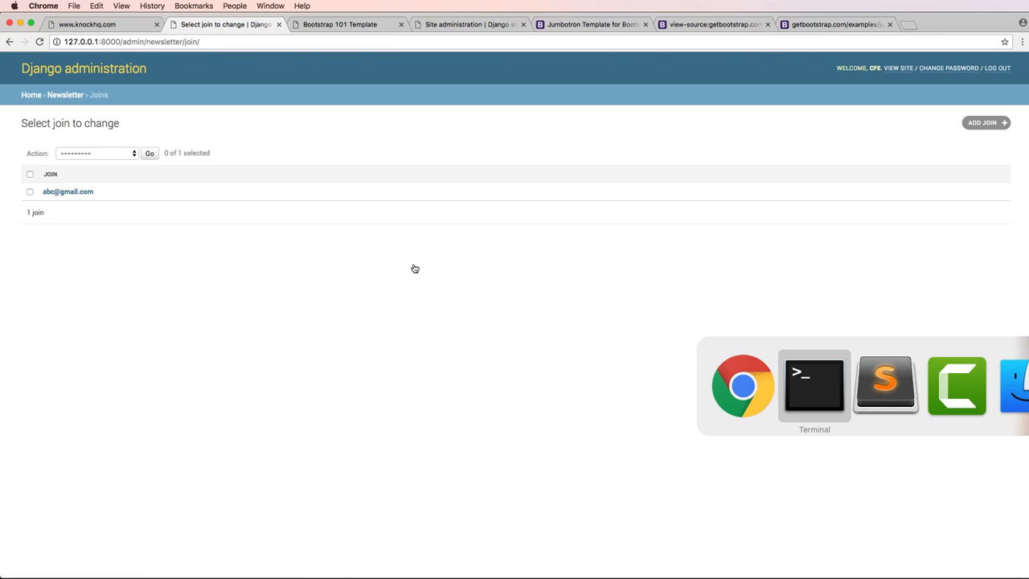
pyautogui.click(815, 385)
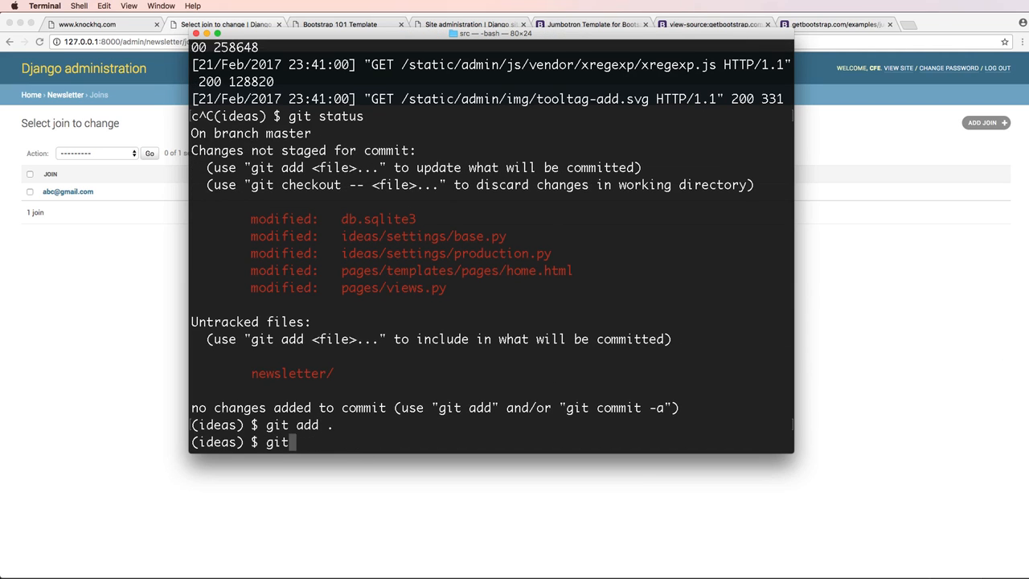
# Commit all changes with the message 'Added newseltter app to collect emails'
pyautogui.write('commit -m "')
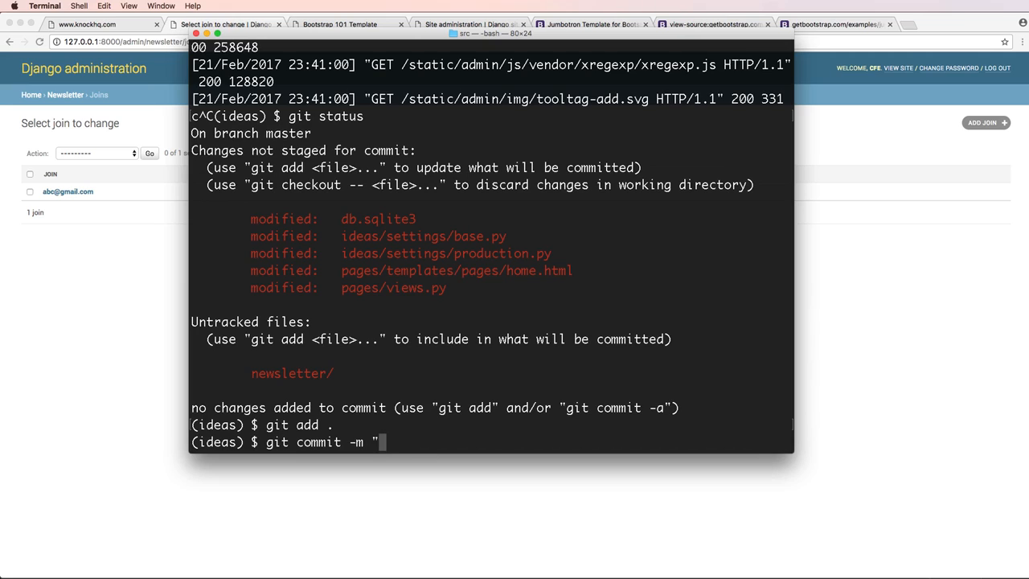
pyautogui.write('Added newseltter app to colle')
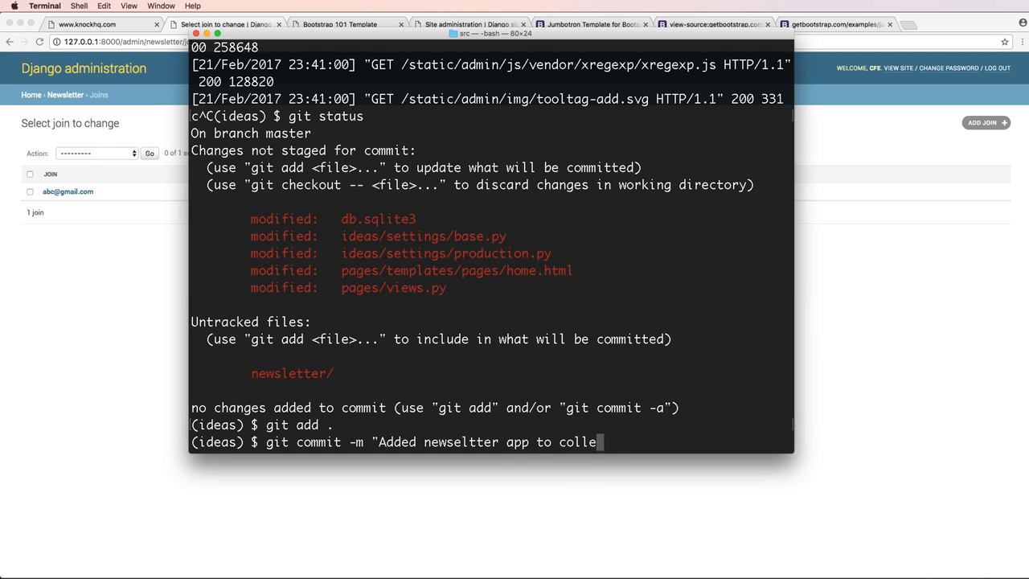
pyautogui.press('Return')
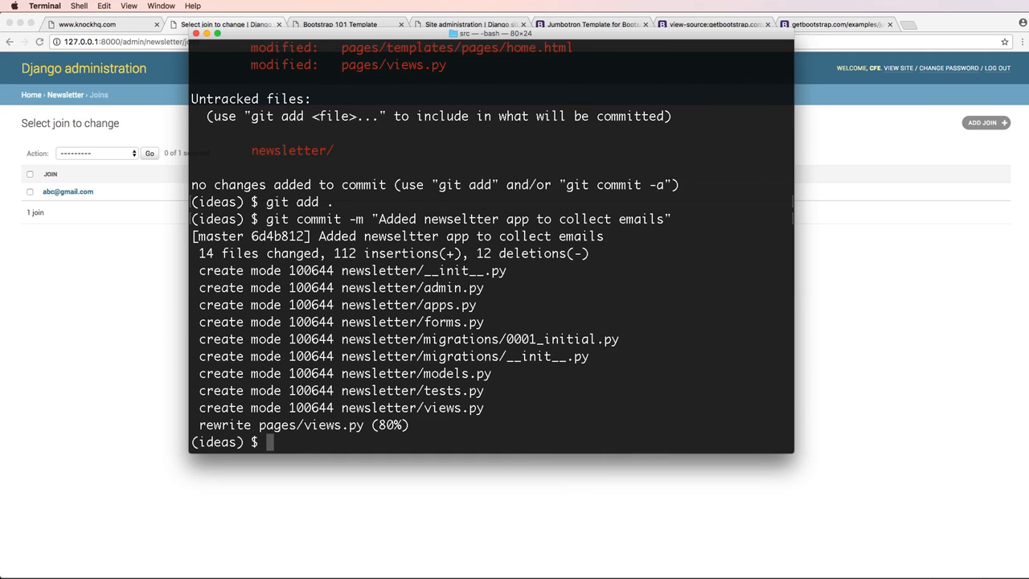
# Push to Heroku master and run manage.py migrate on Heroku
pyautogui.write('git push heroku m')
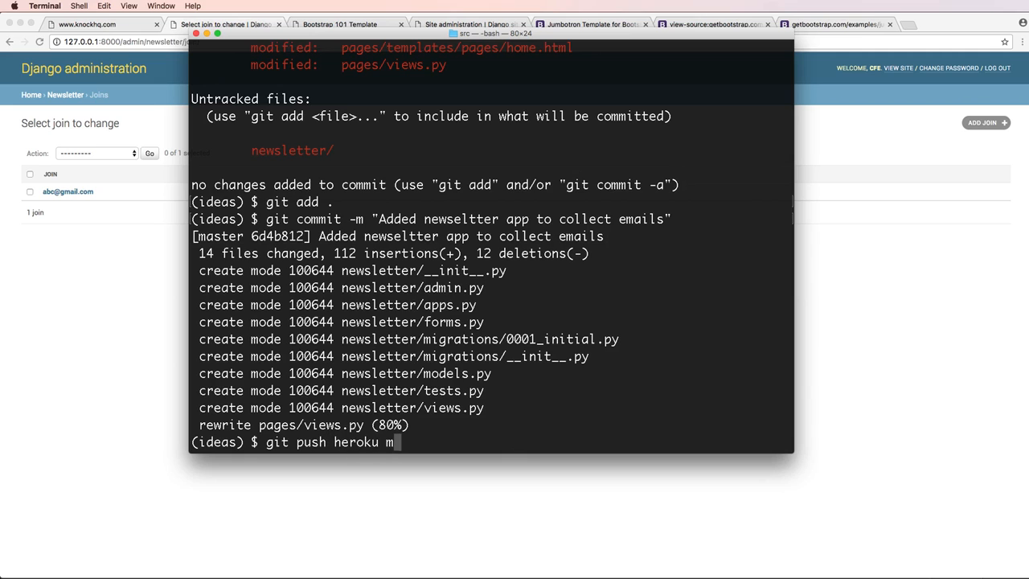
pyautogui.write('aster && heroku run python manage.py mig')
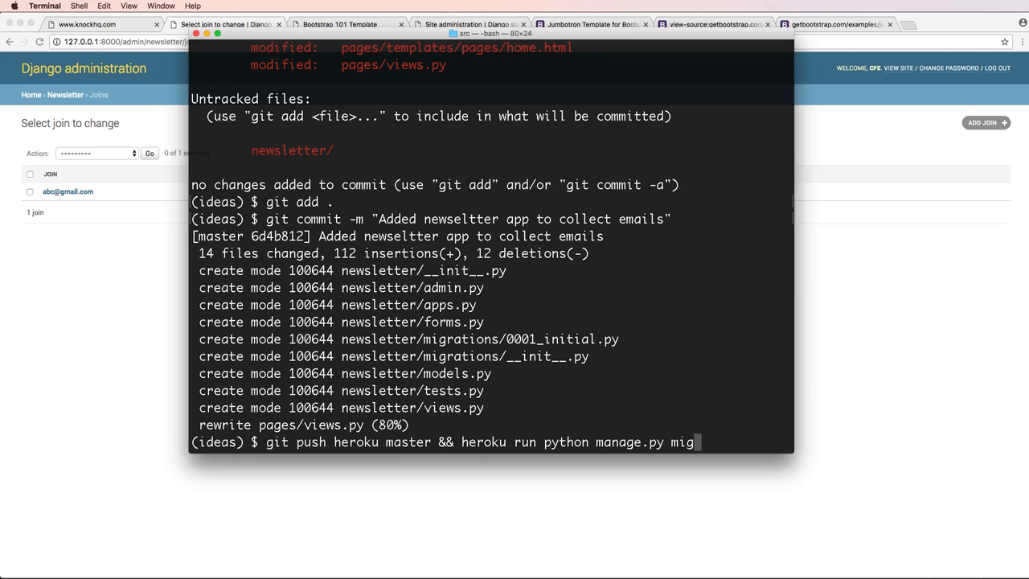
pyautogui.press('Return')
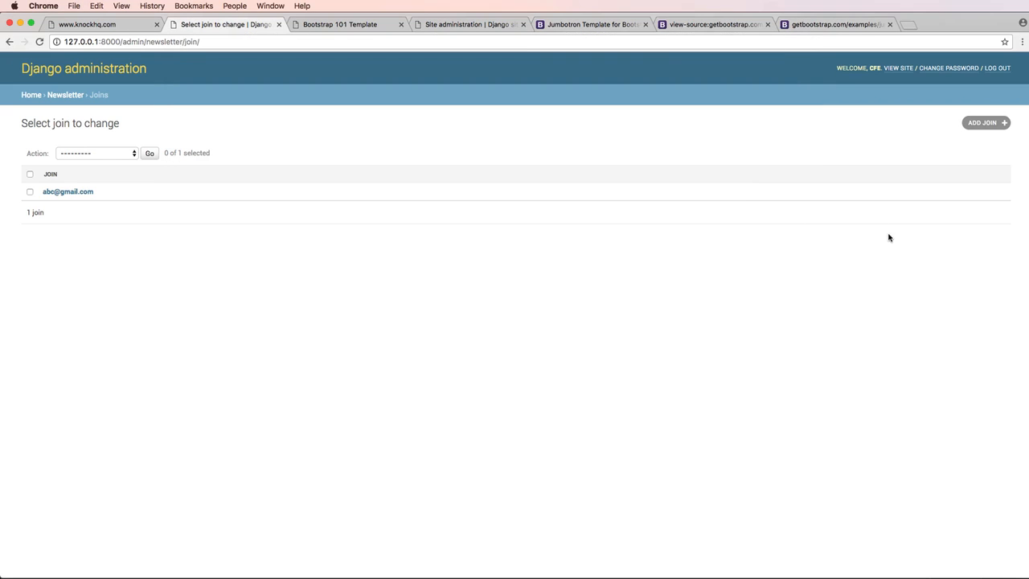
pyautogui.click(466, 26)
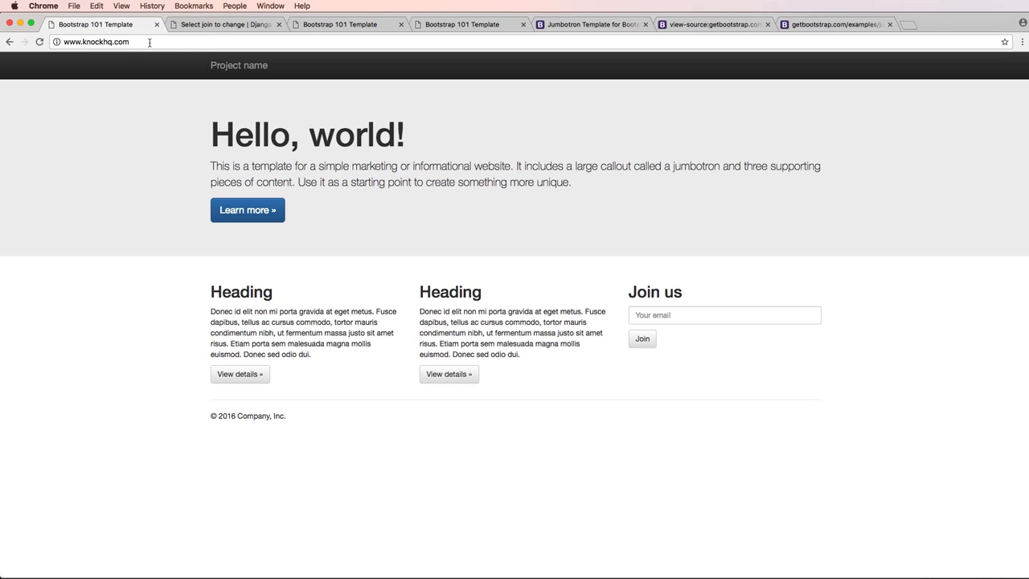
pyautogui.write('abc')
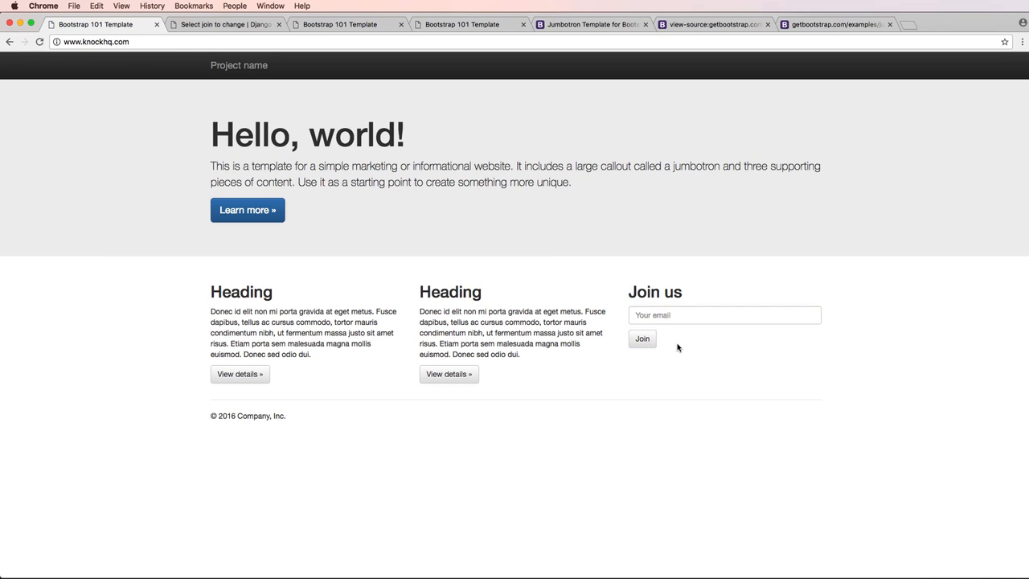
pyautogui.write('ab')
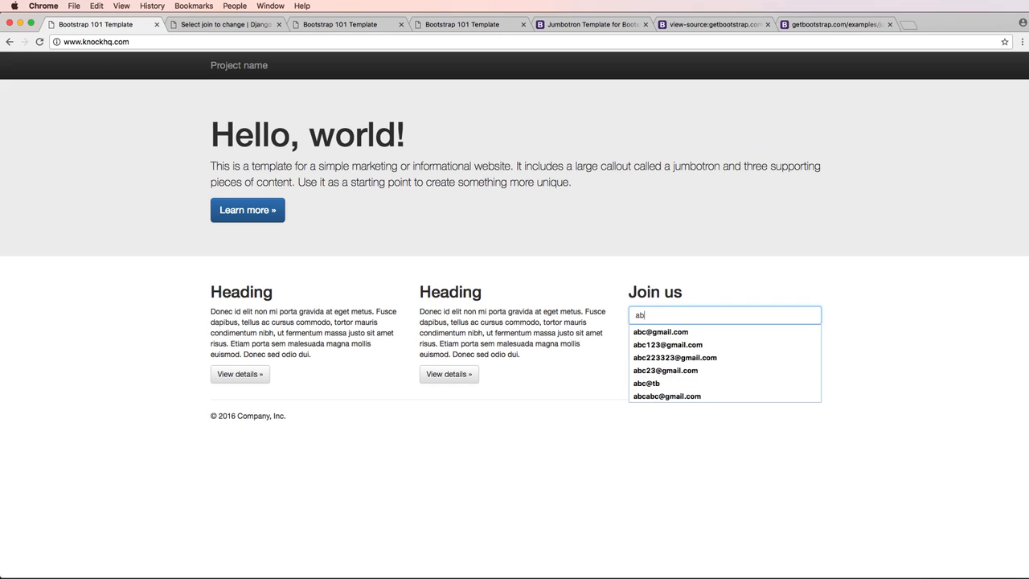
pyautogui.click(666, 331)
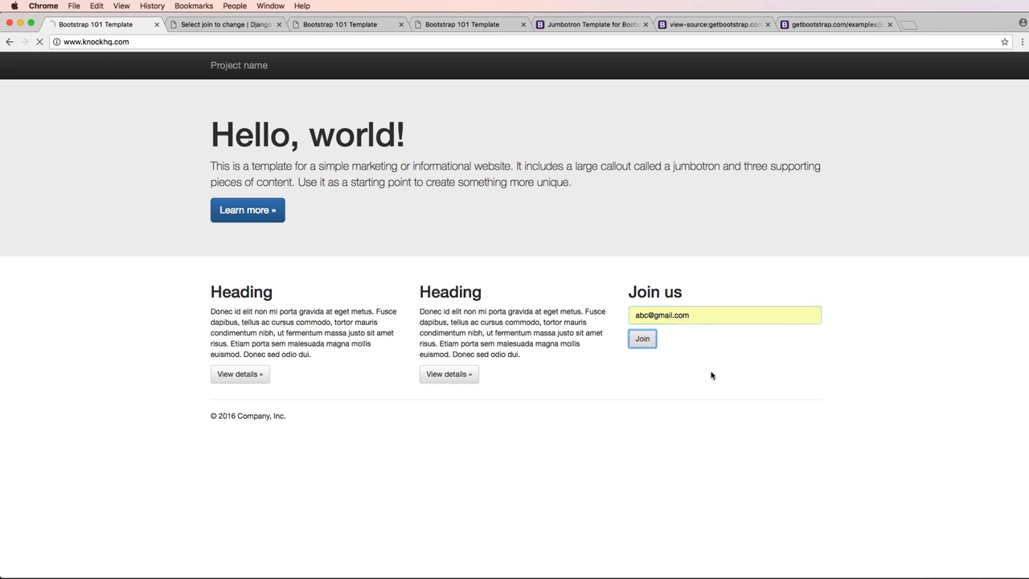
pyautogui.click(642, 338)
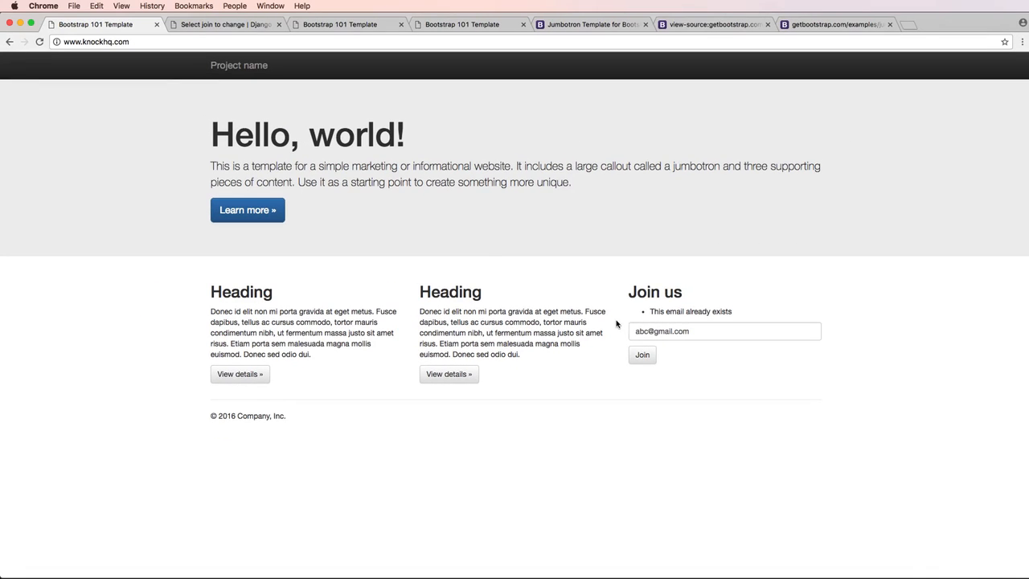
pyautogui.click(197, 47)
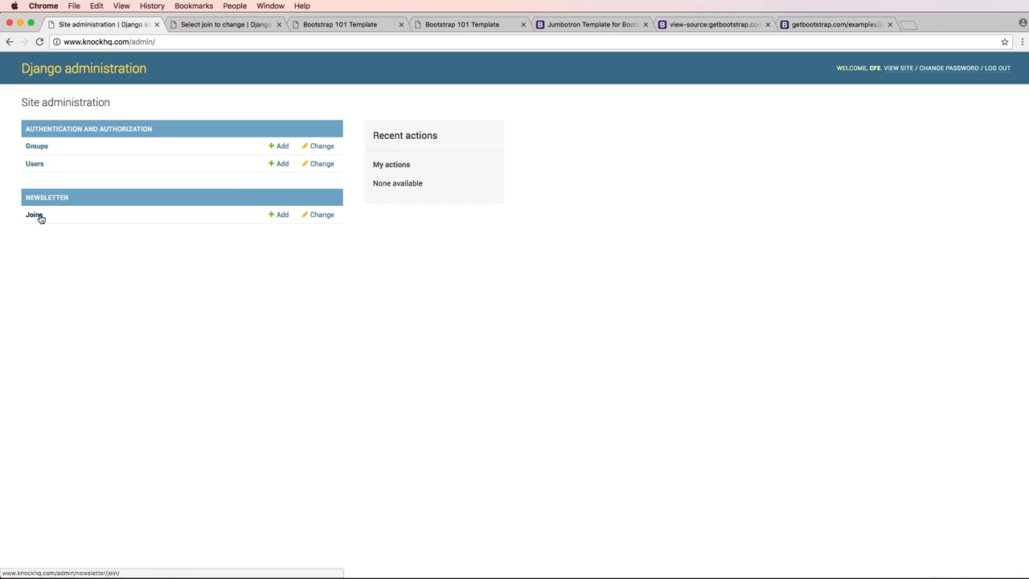
pyautogui.click(33, 214)
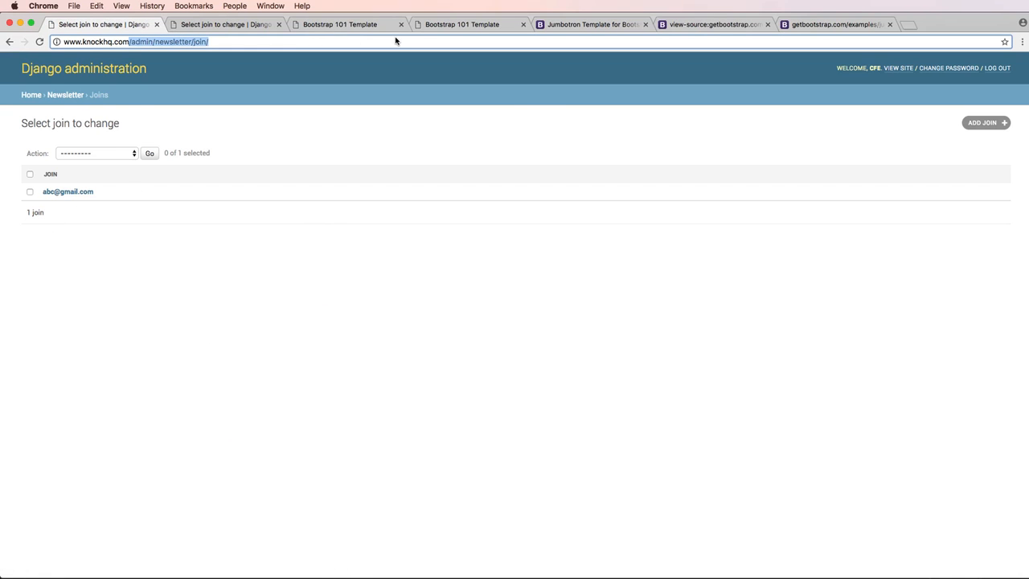
pyautogui.click(105, 27)
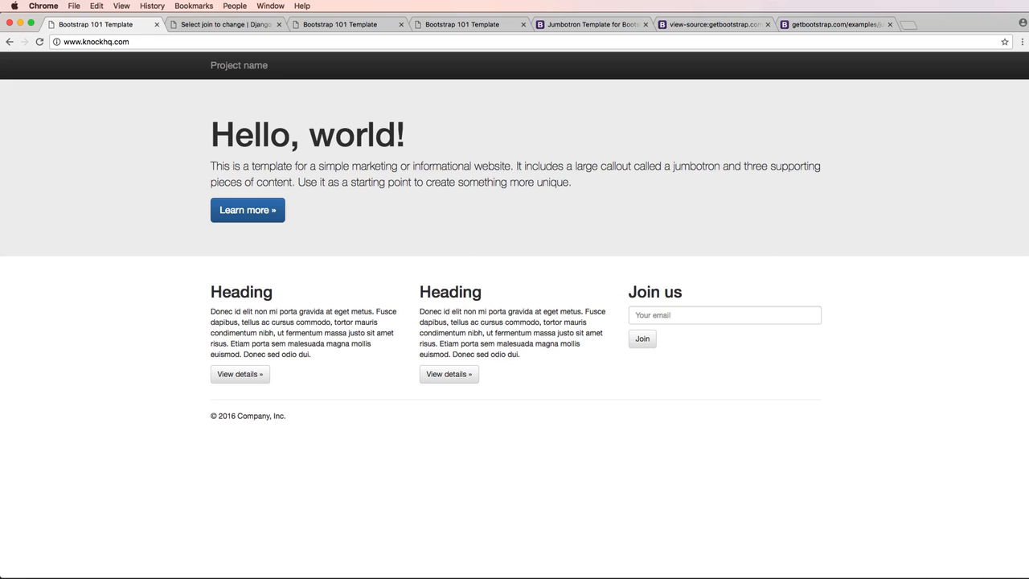
pyautogui.moveTo(234, 83)
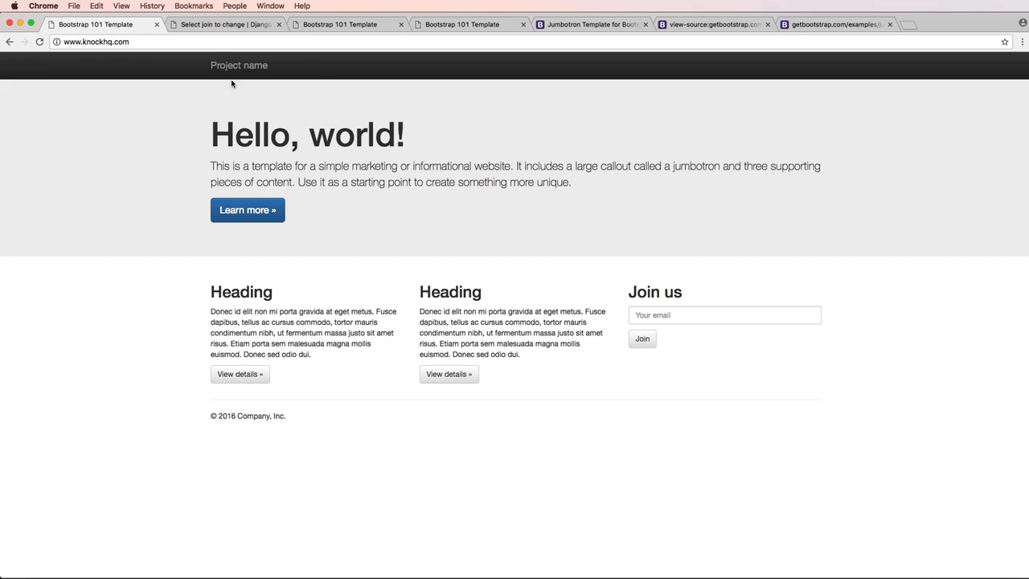
pyautogui.moveTo(422, 286)
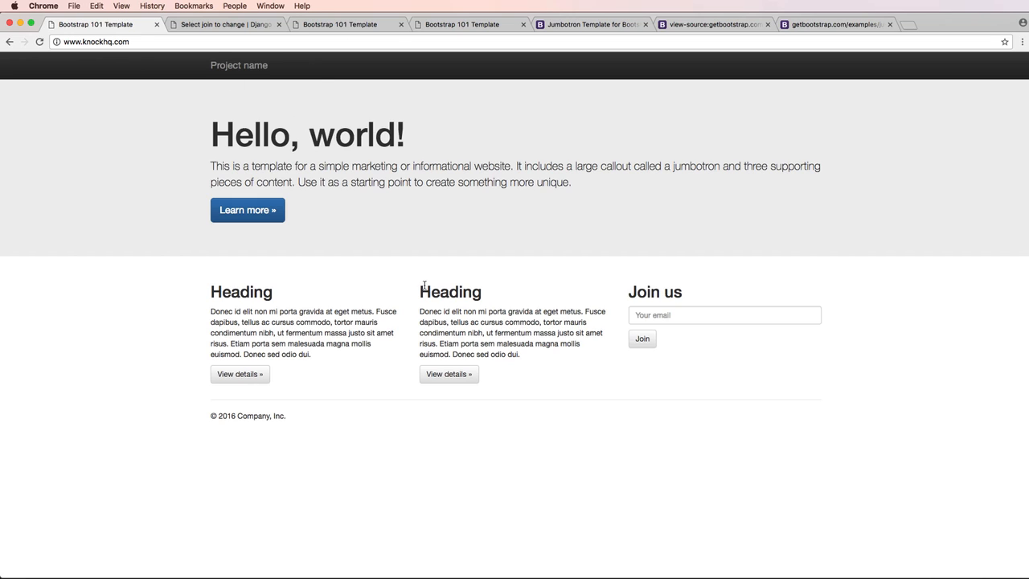
pyautogui.moveTo(508, 309)
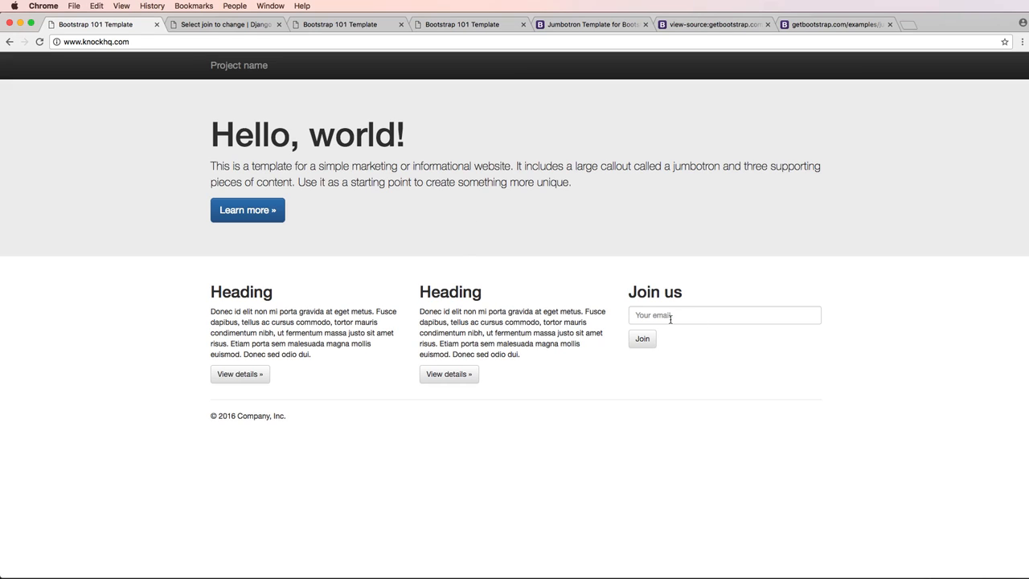
pyautogui.moveTo(608, 321)
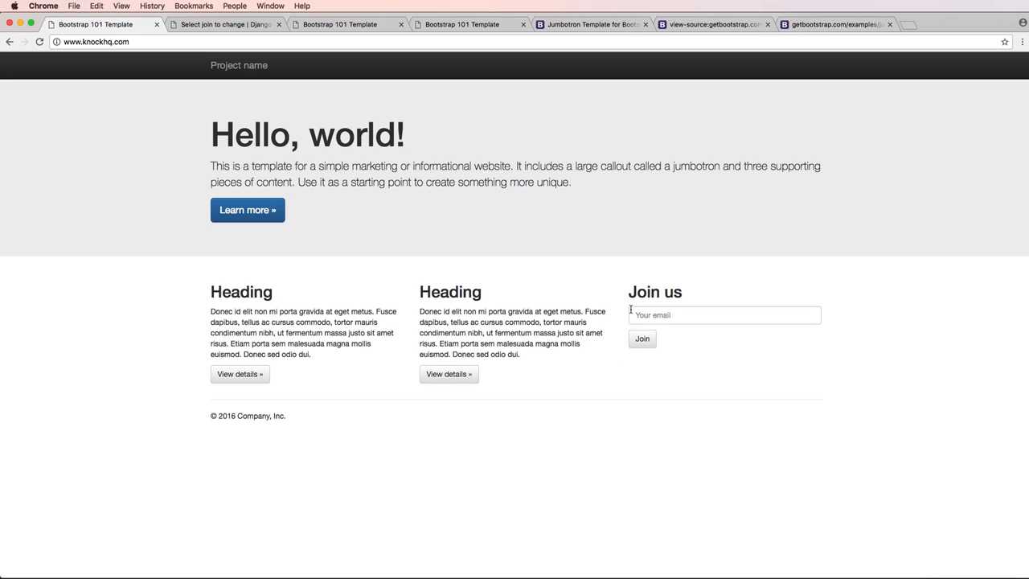
pyautogui.moveTo(692, 303)
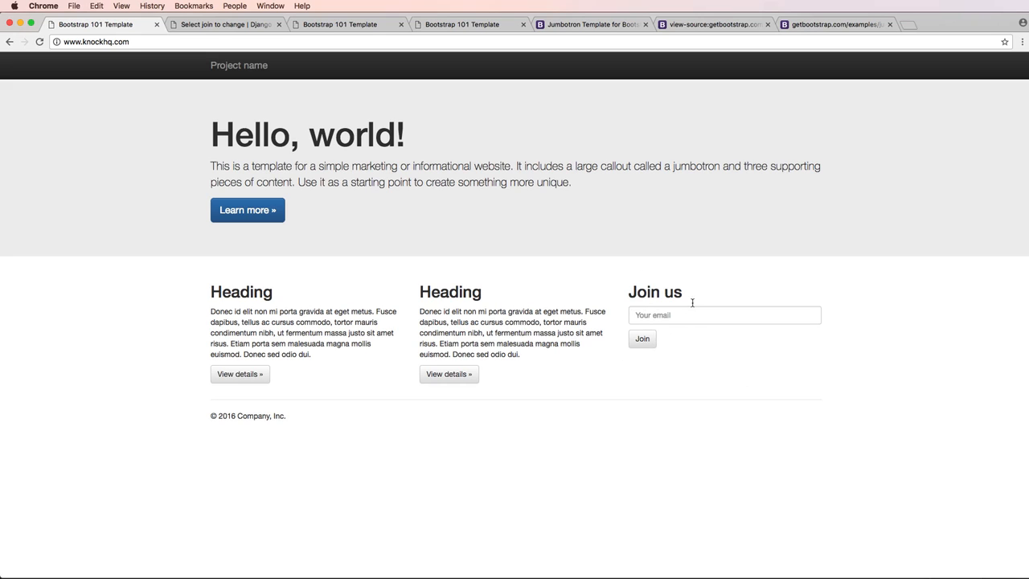
pyautogui.moveTo(700, 351)
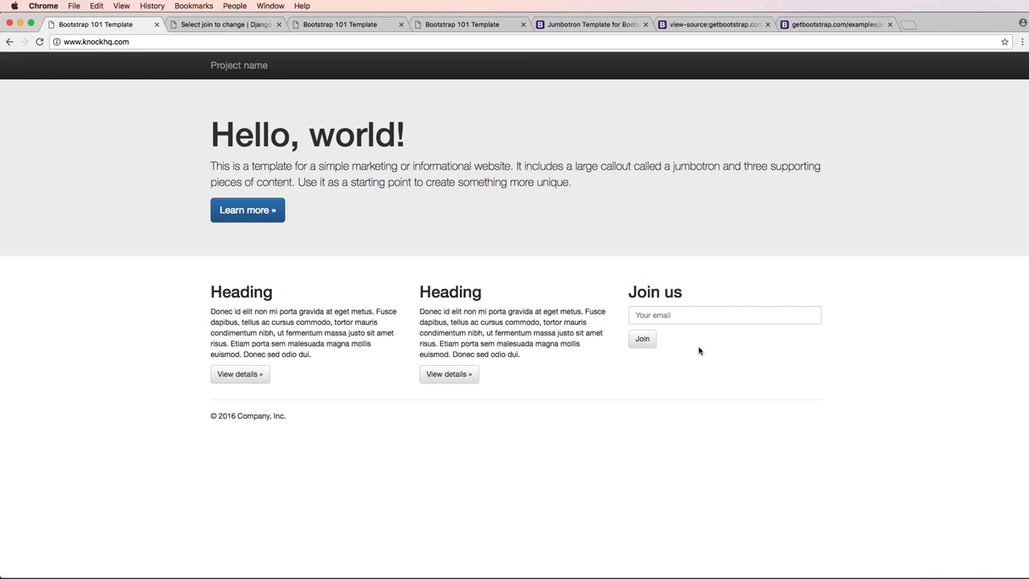
pyautogui.moveTo(607, 263)
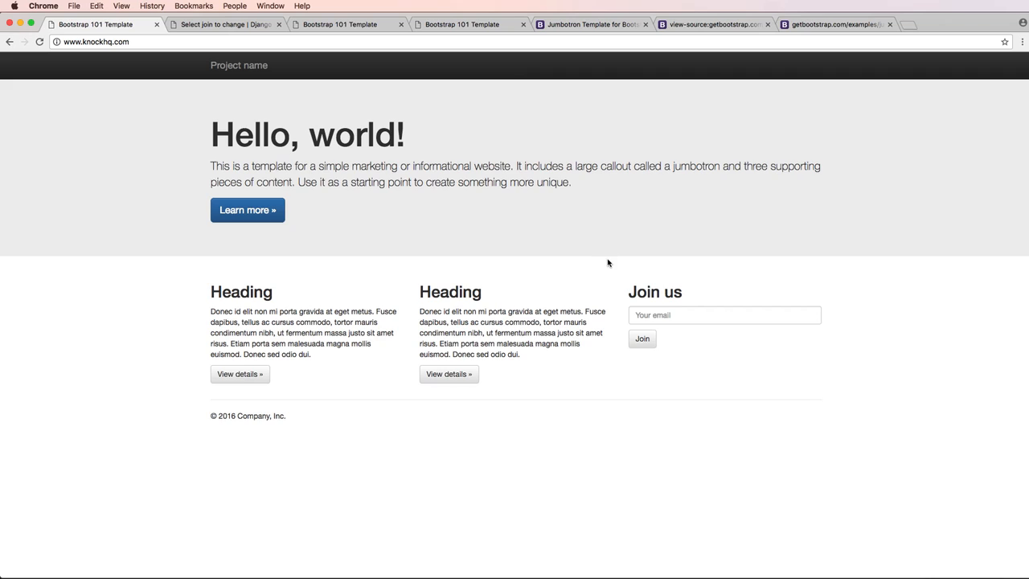